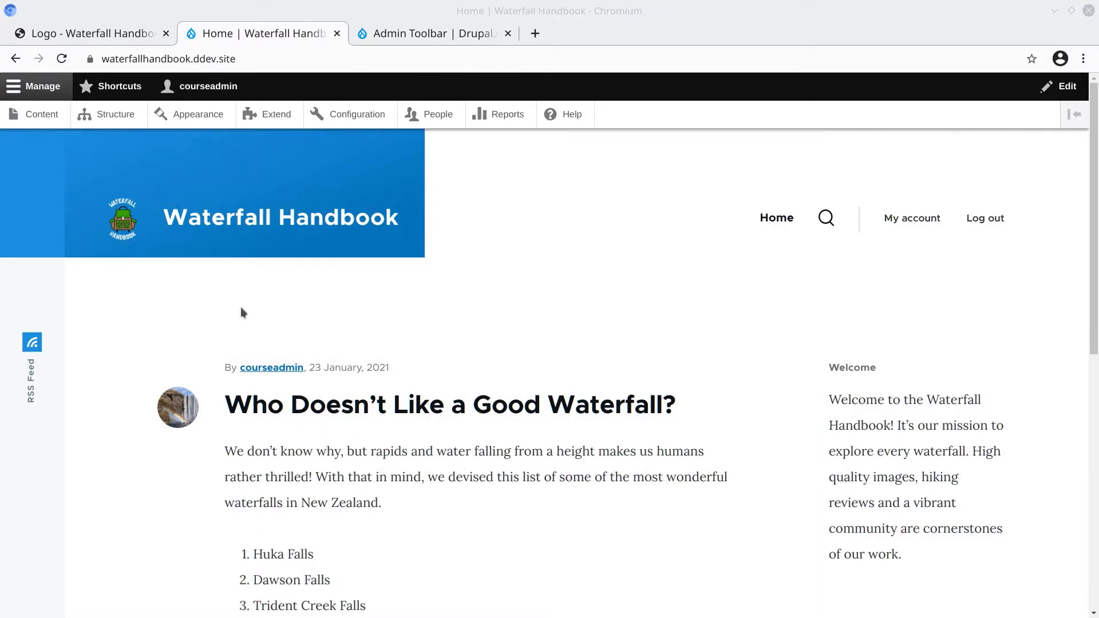
mouse_move(276, 114)
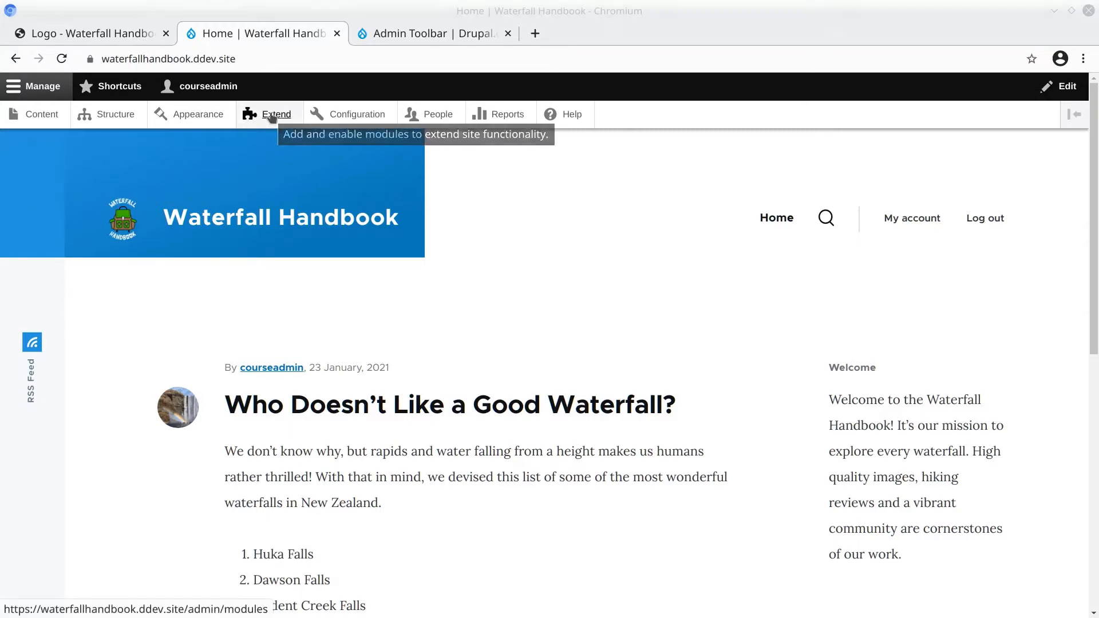
mouse_move(270, 113)
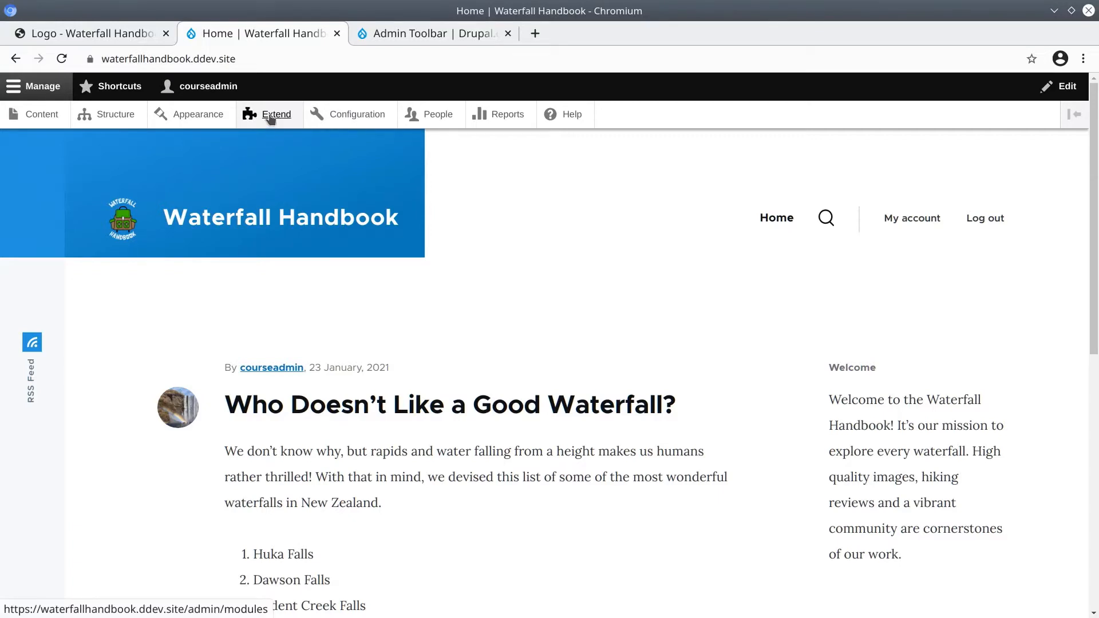
- Browse the Extend page's module categories, including experimental and field type modules, without enabling anything
click(276, 114)
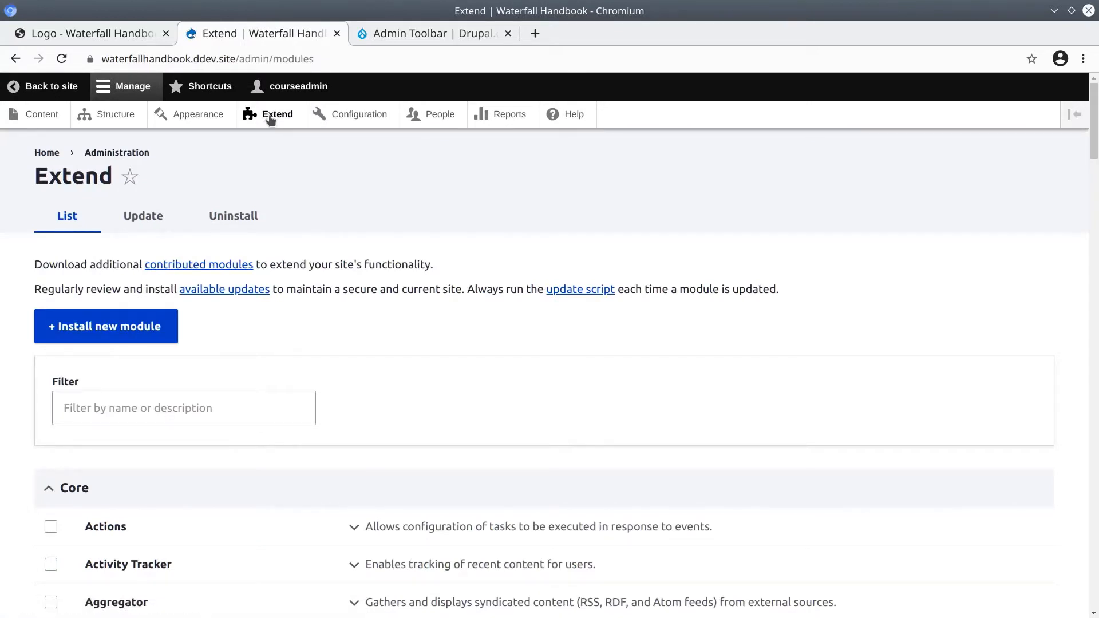
scroll(down, 3)
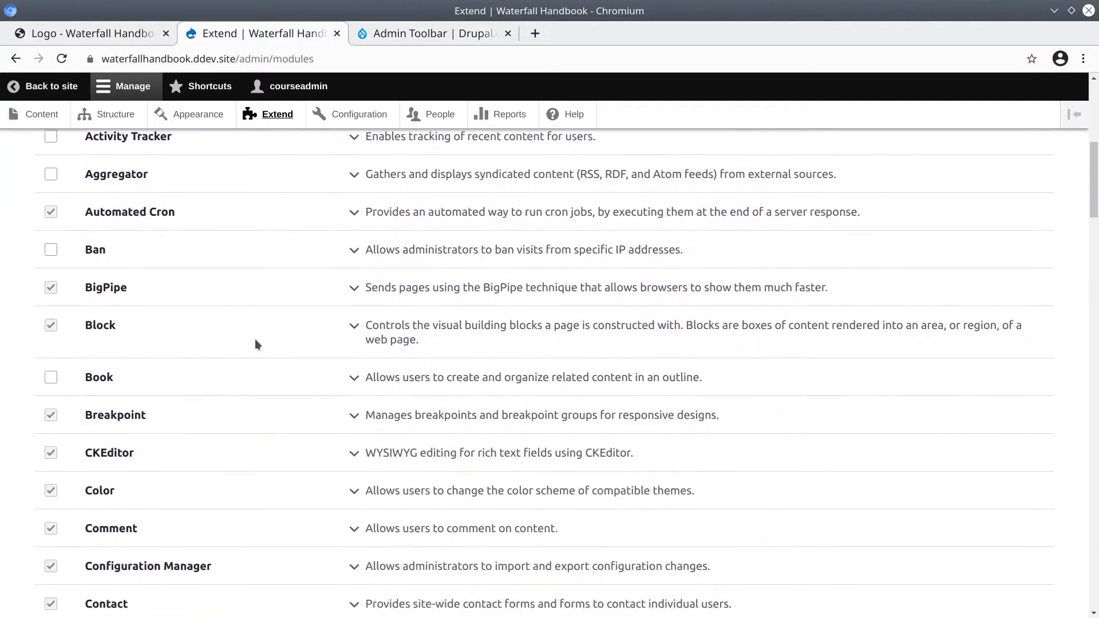
scroll(down, 3)
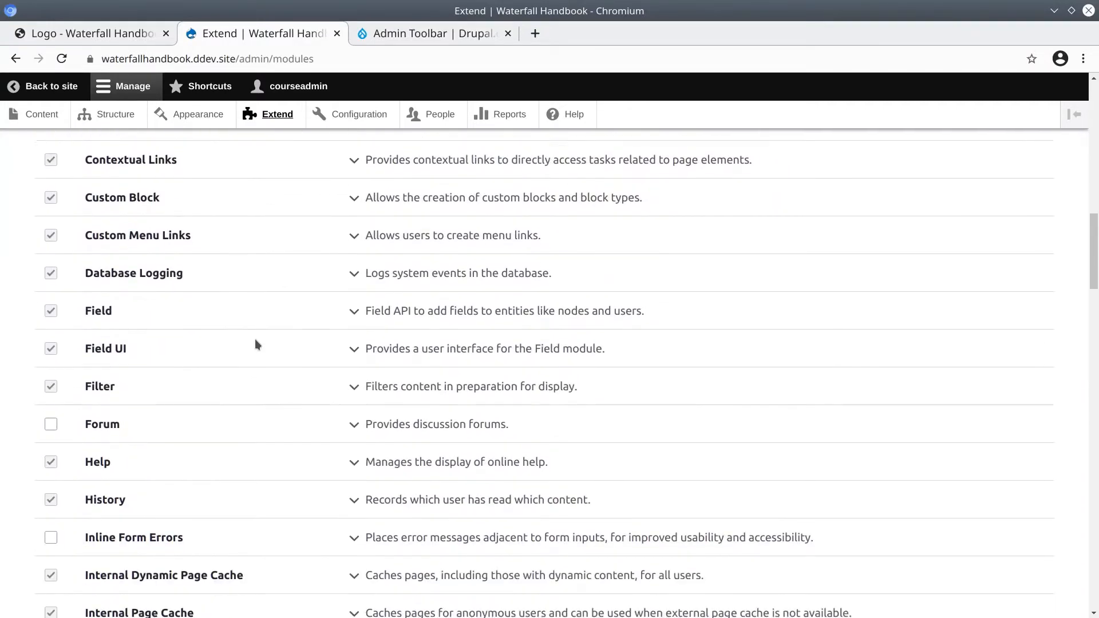
scroll(down, 3)
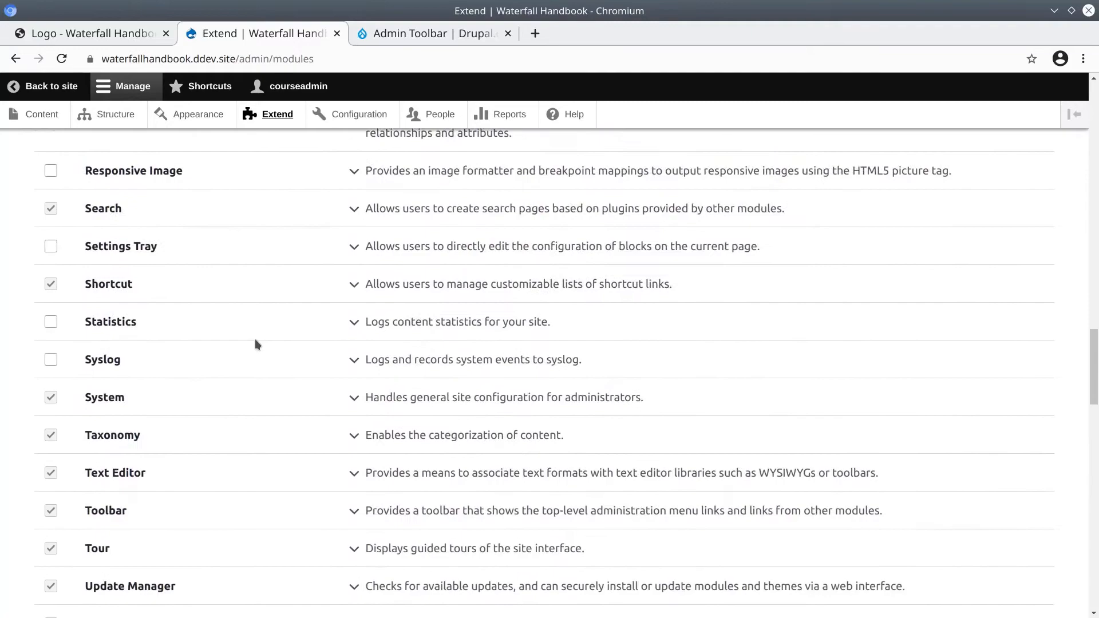
scroll(up, 3)
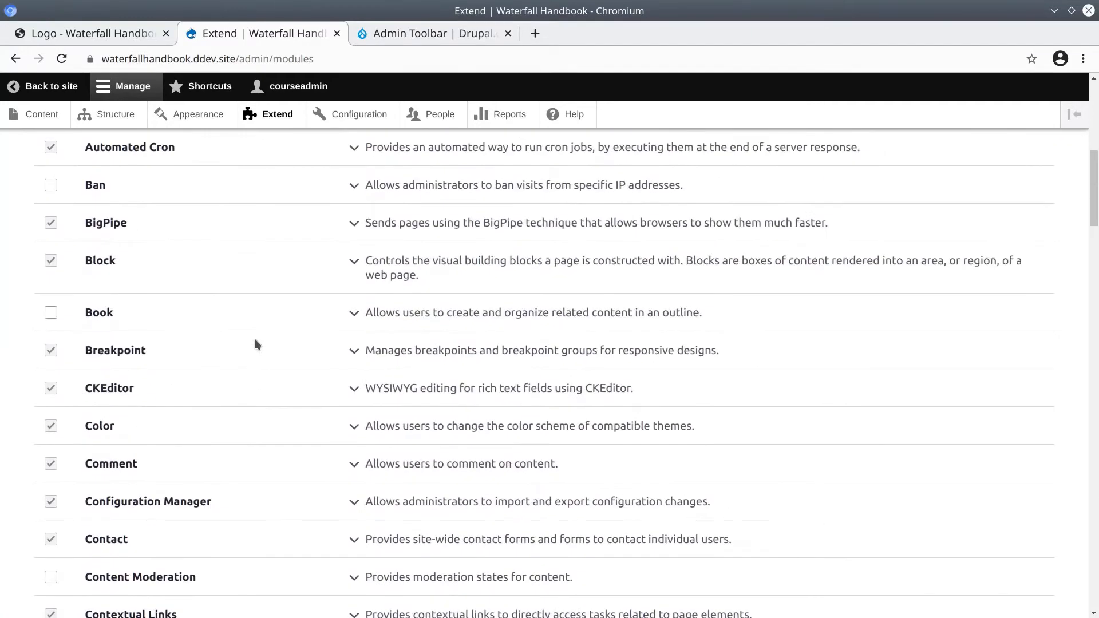
scroll(up, 3)
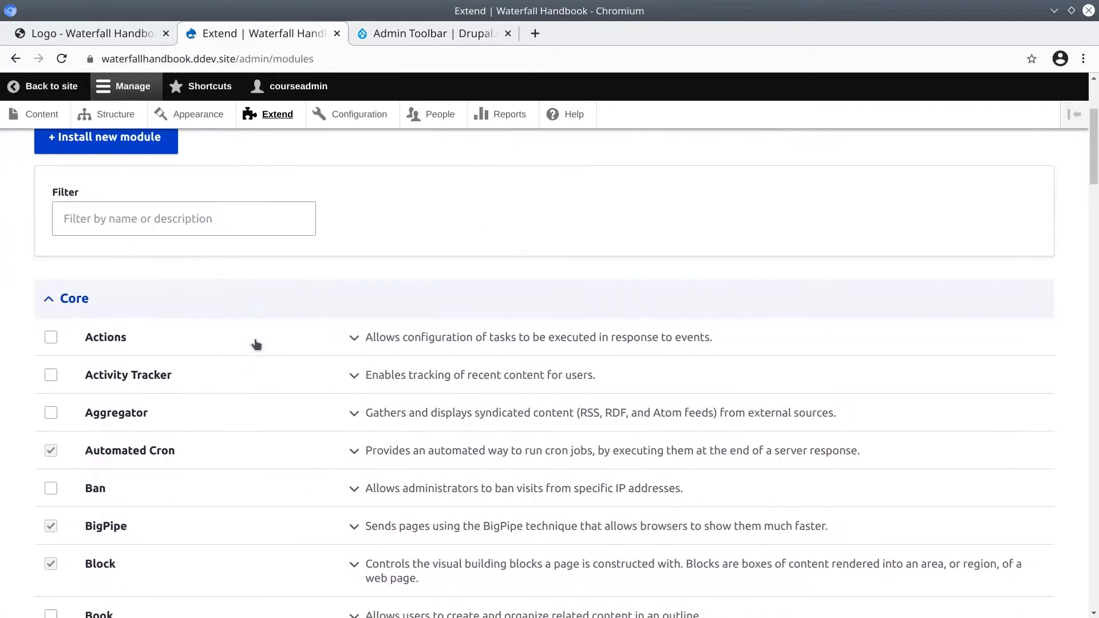
scroll(up, 3)
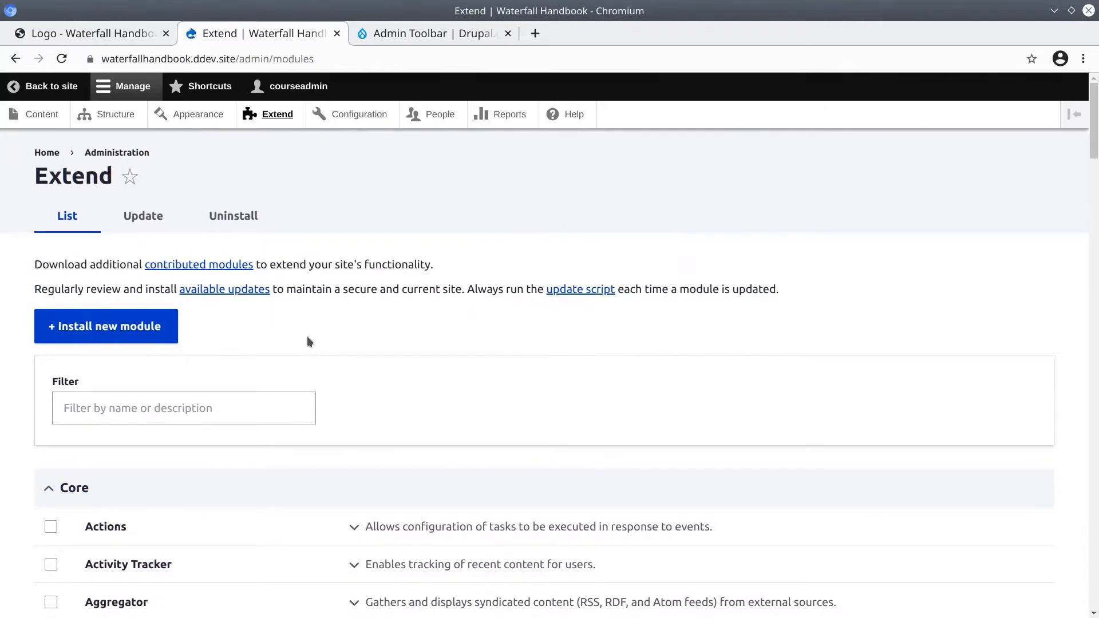
mouse_move(316, 341)
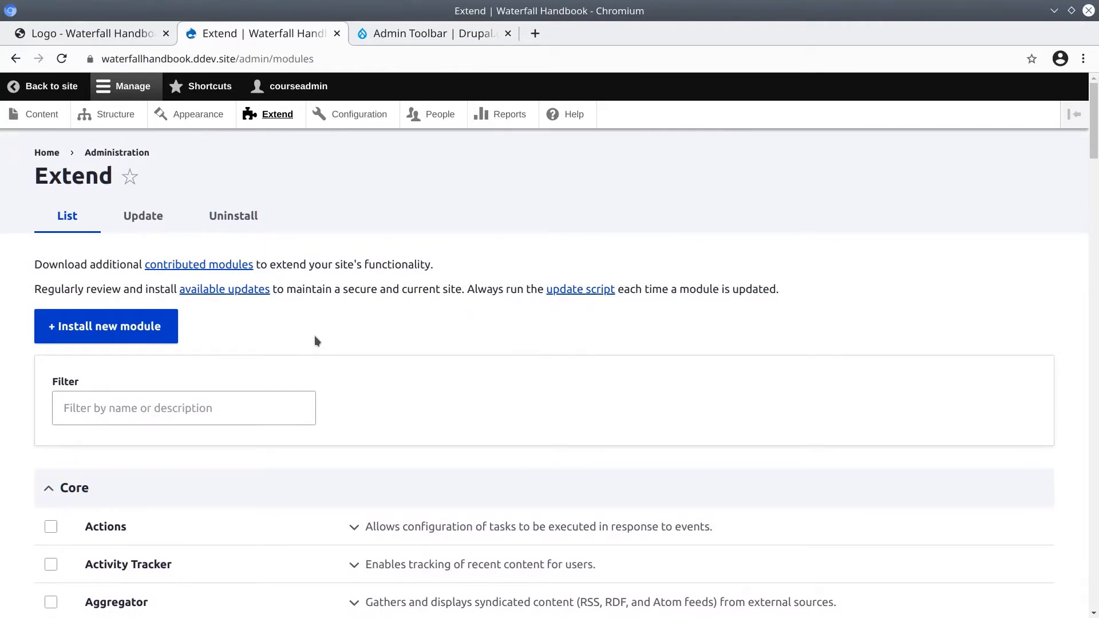
scroll(down, 3)
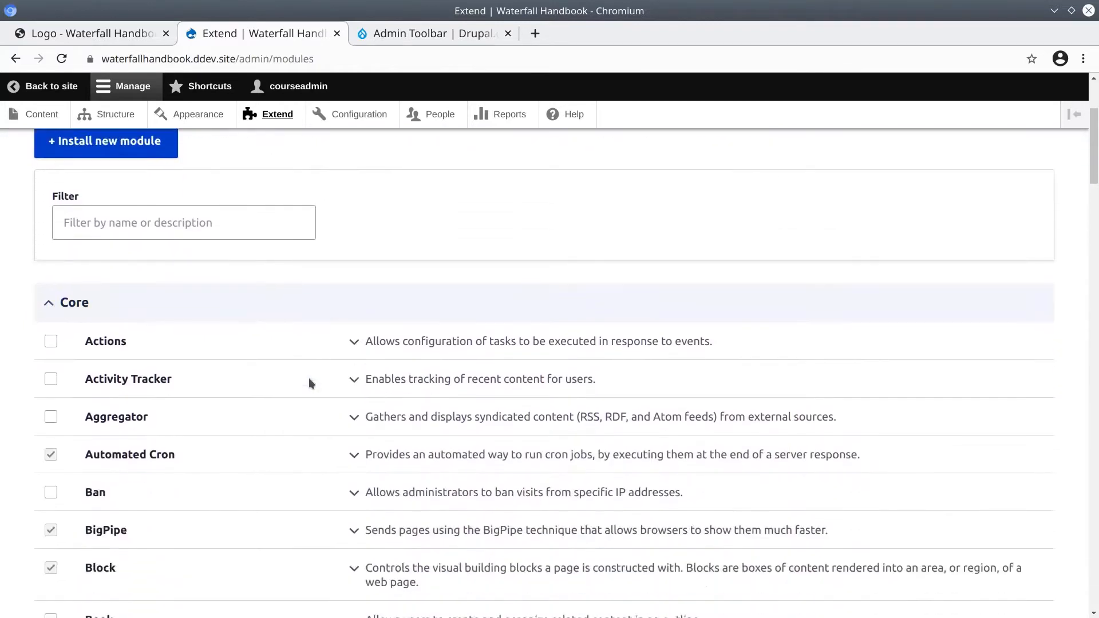
scroll(down, 3)
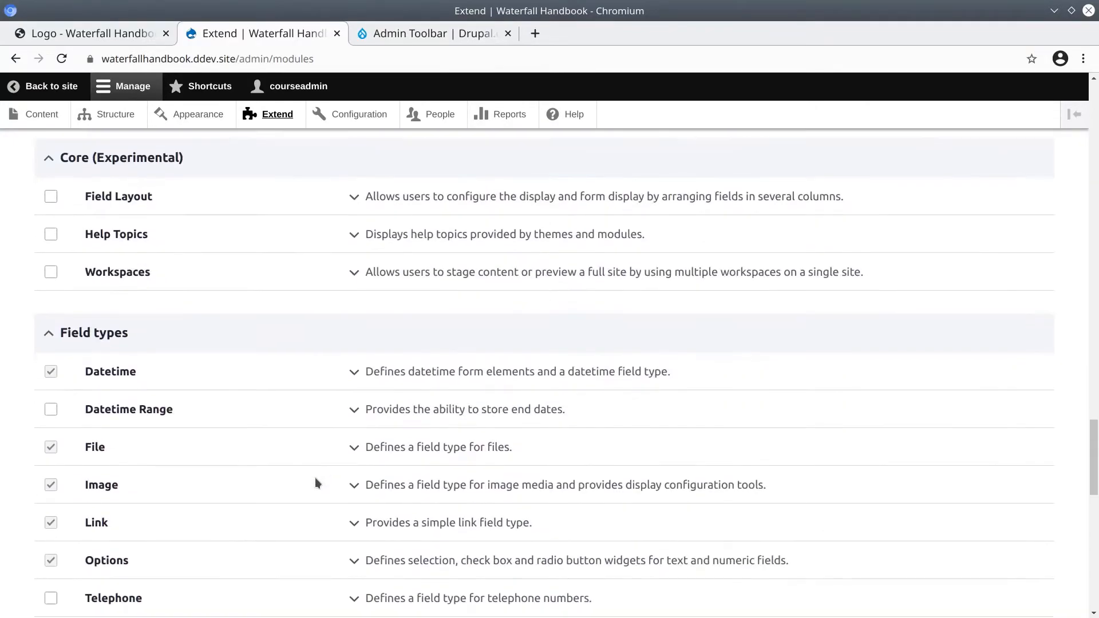
scroll(down, 3)
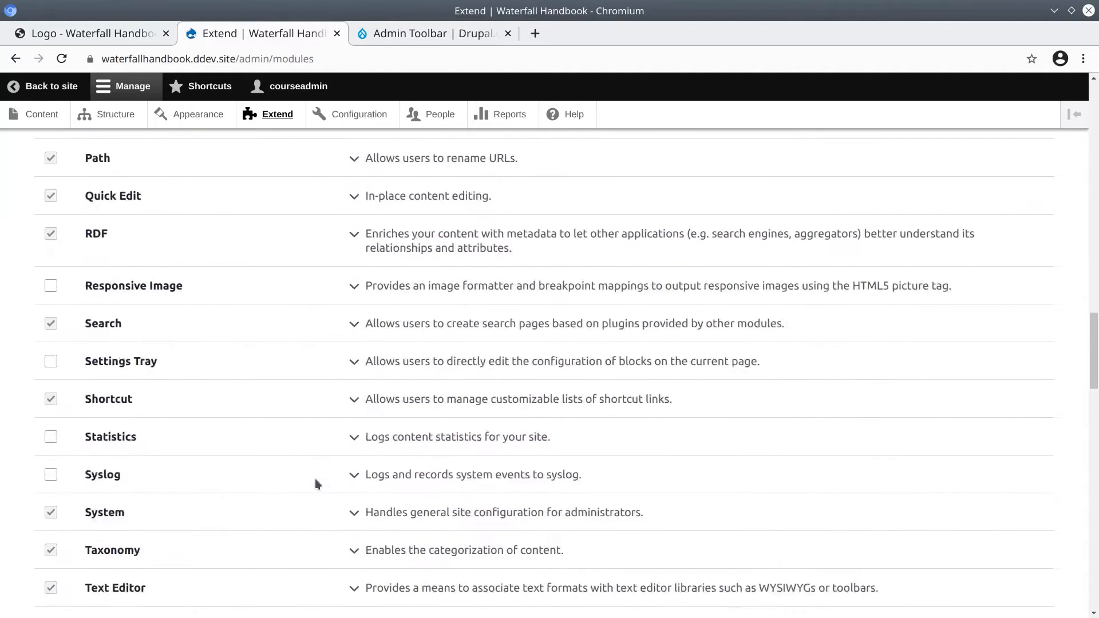
scroll(up, 3)
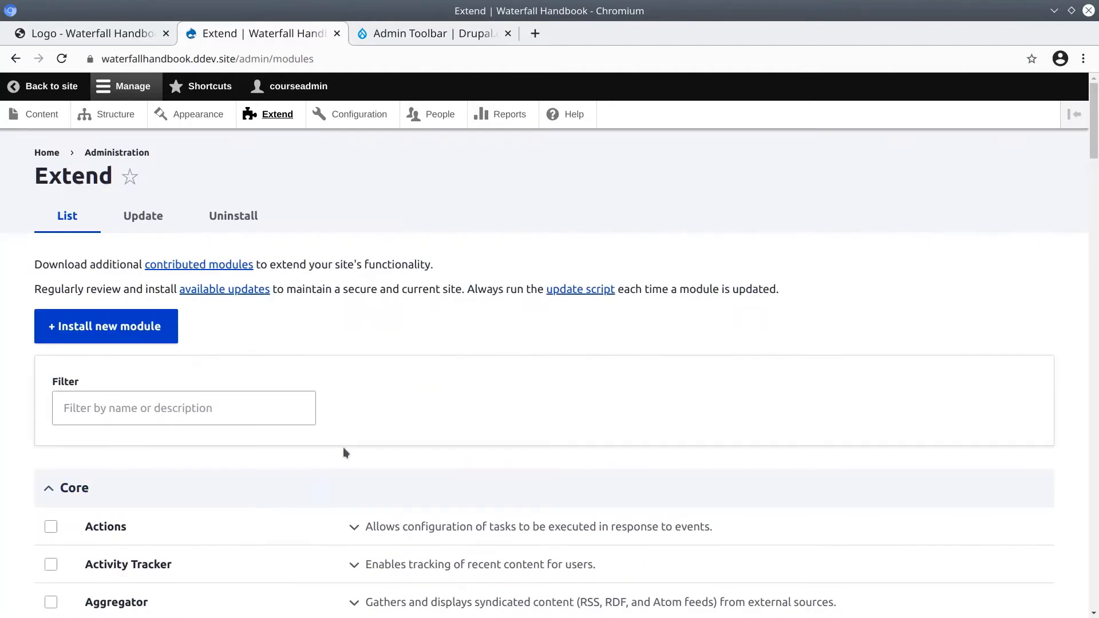
mouse_move(382, 427)
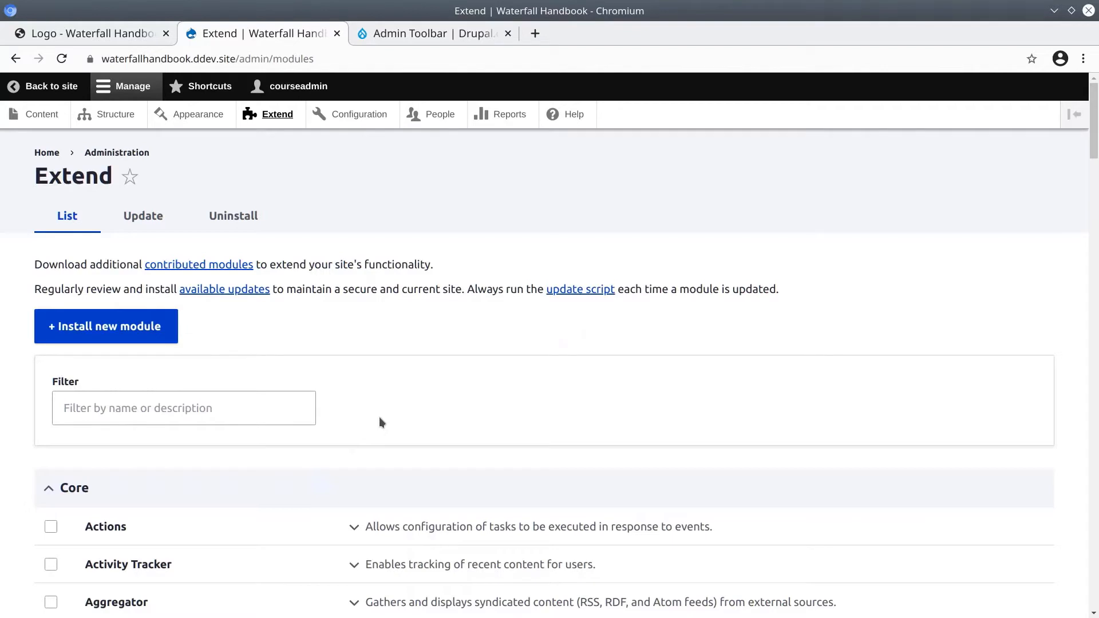
mouse_move(245, 380)
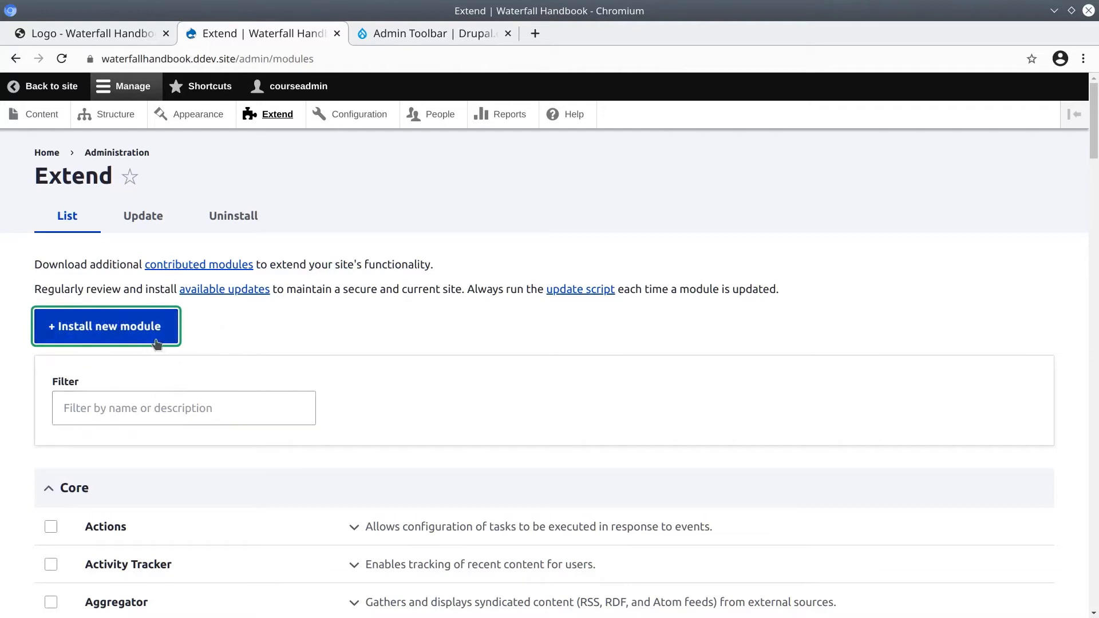
mouse_move(224, 335)
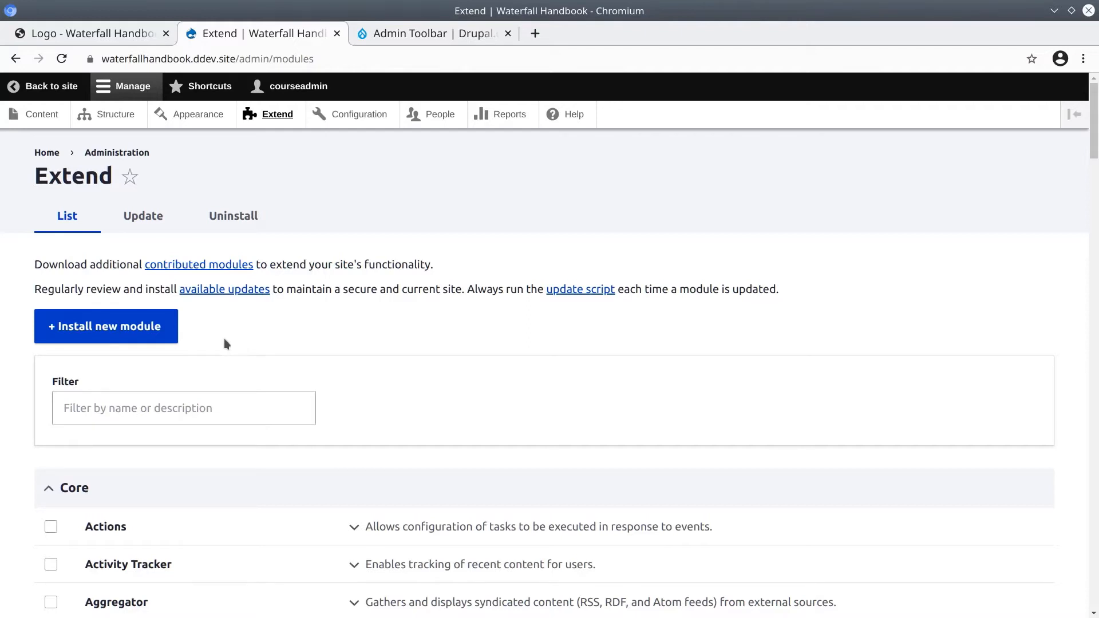
scroll(down, 3)
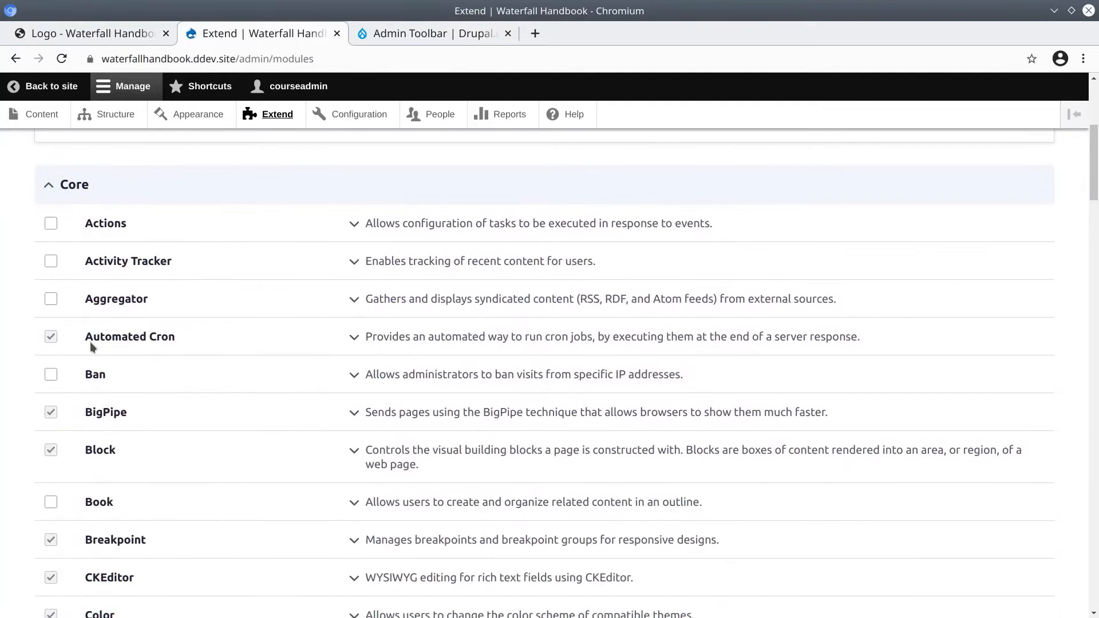
scroll(down, 3)
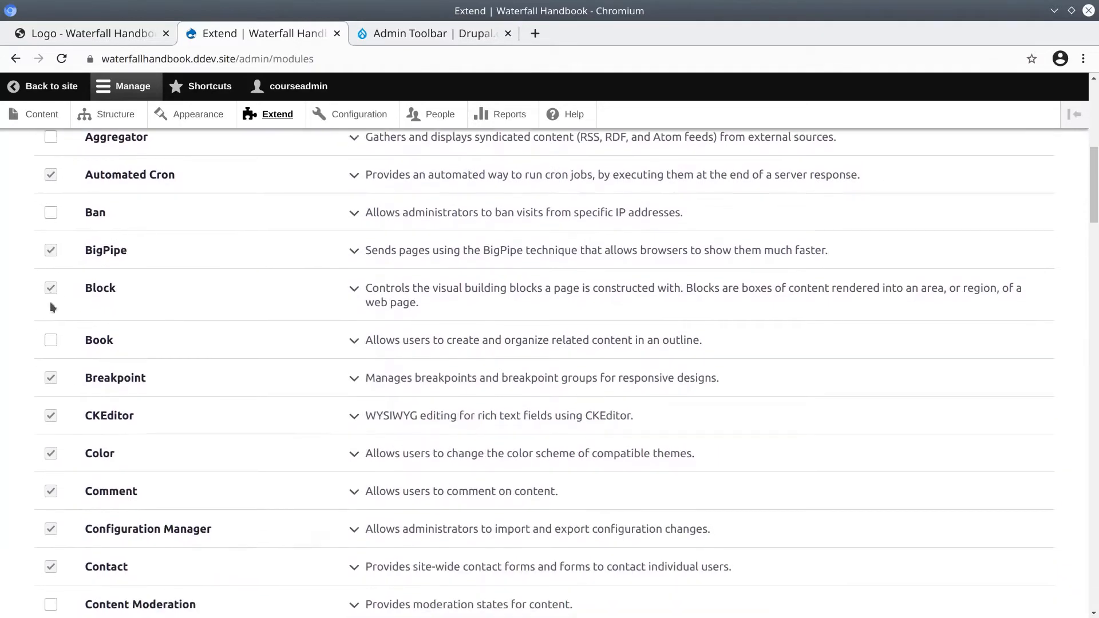
scroll(down, 3)
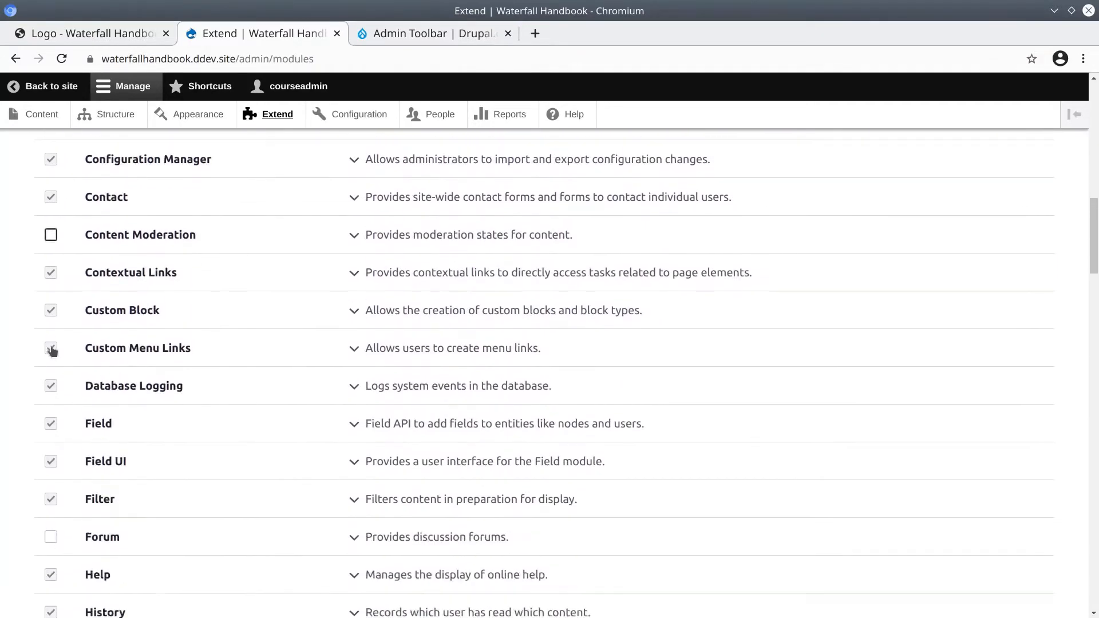
scroll(down, 3)
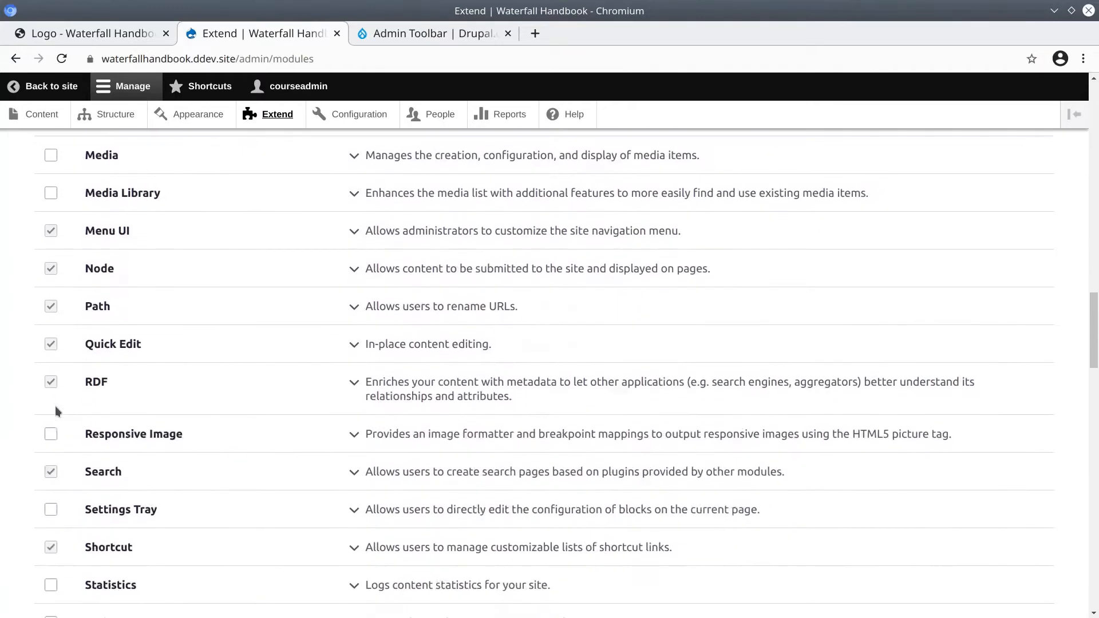
scroll(down, 3)
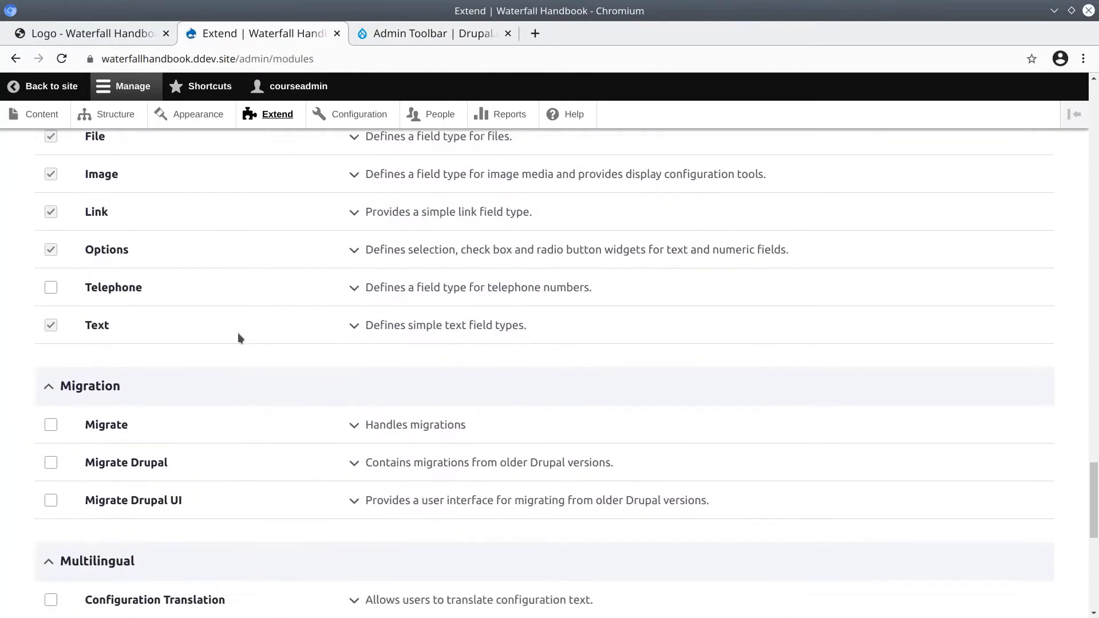
scroll(down, 3)
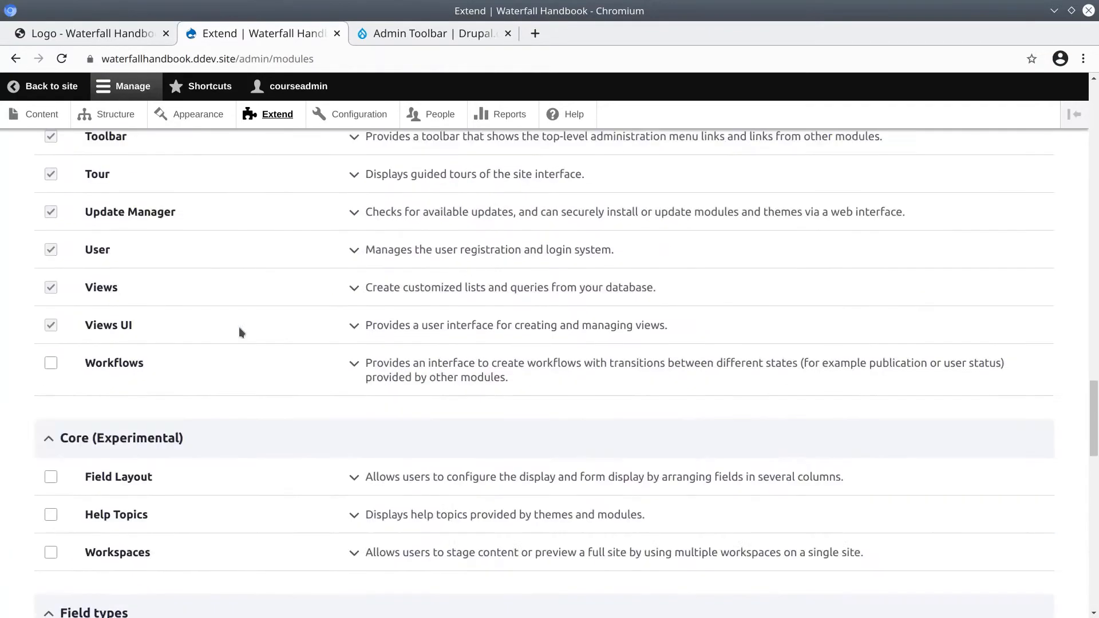
scroll(up, 3)
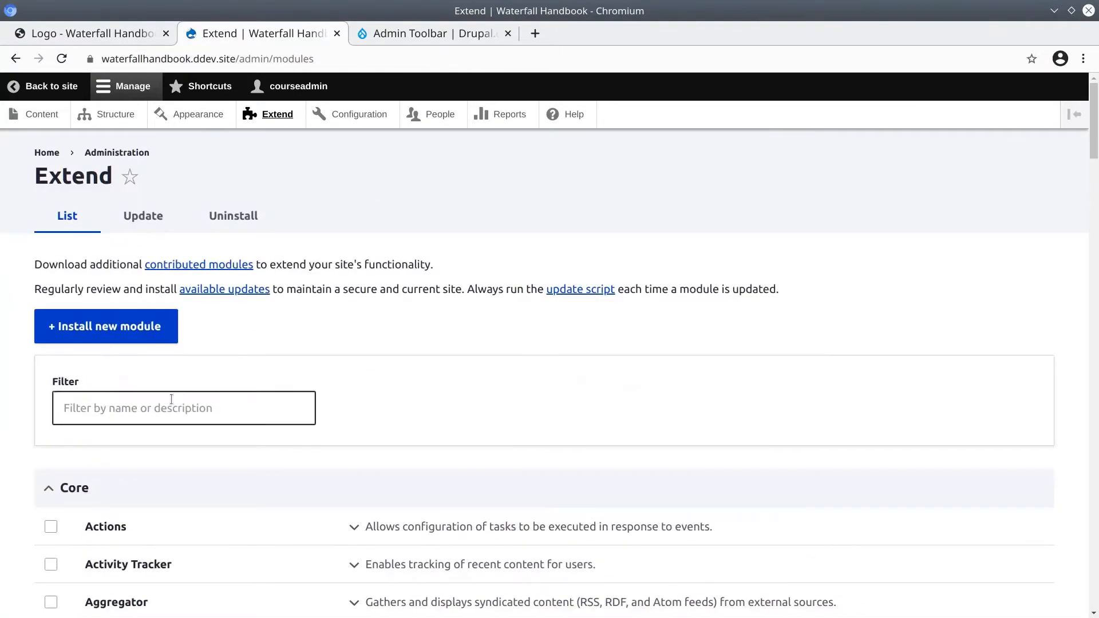
- Filter the module list by 'media' and tick the Media and Media Library modules
text(med)
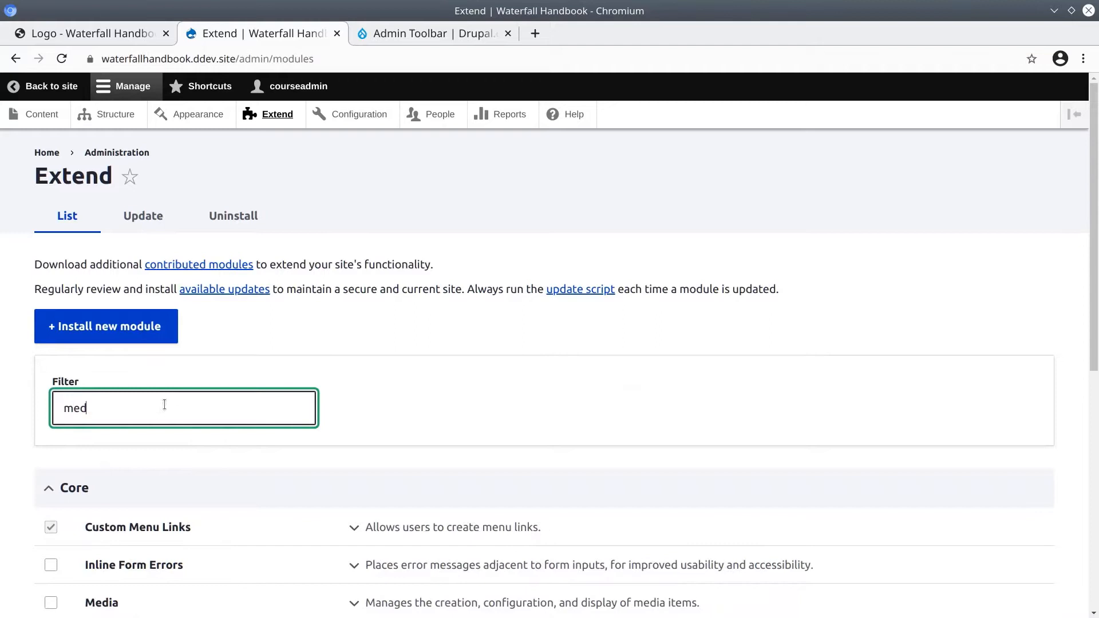
text(ia)
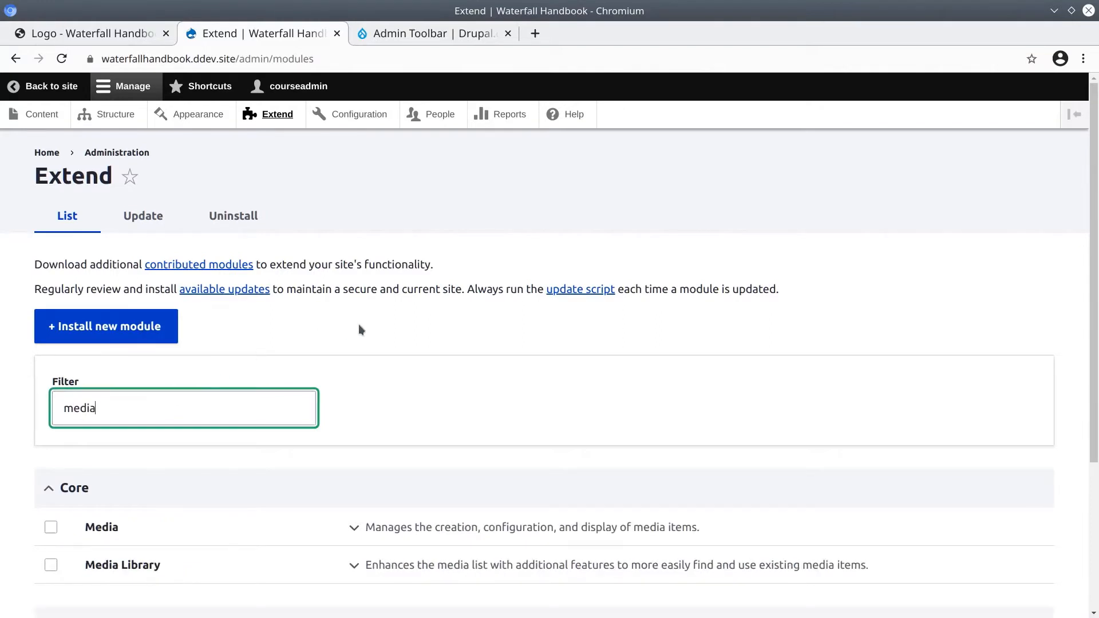
scroll(down, 3)
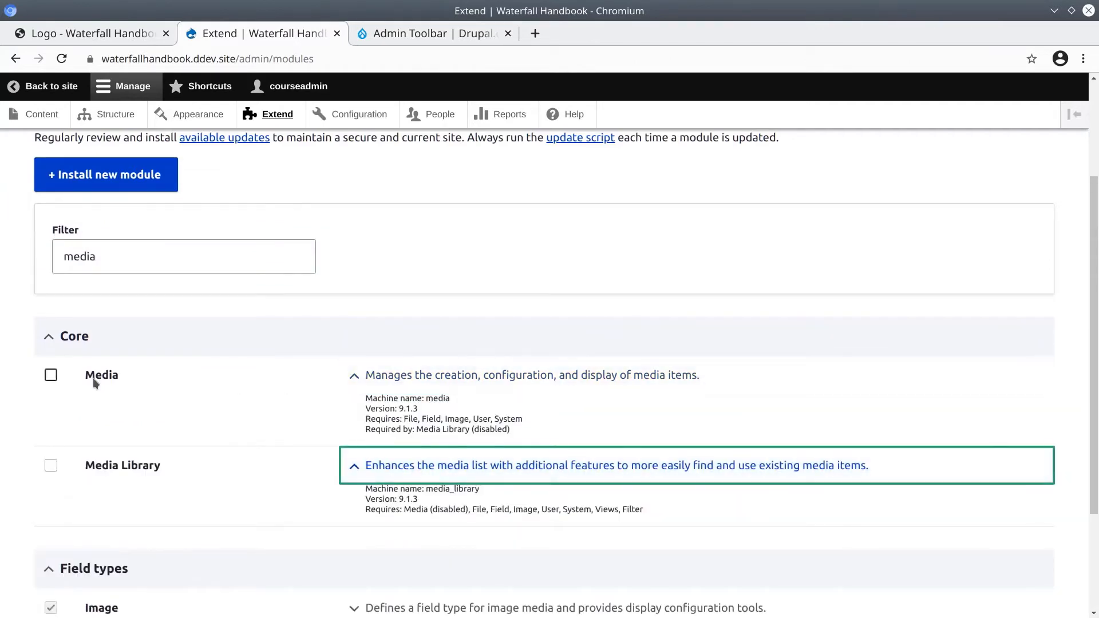
click(51, 375)
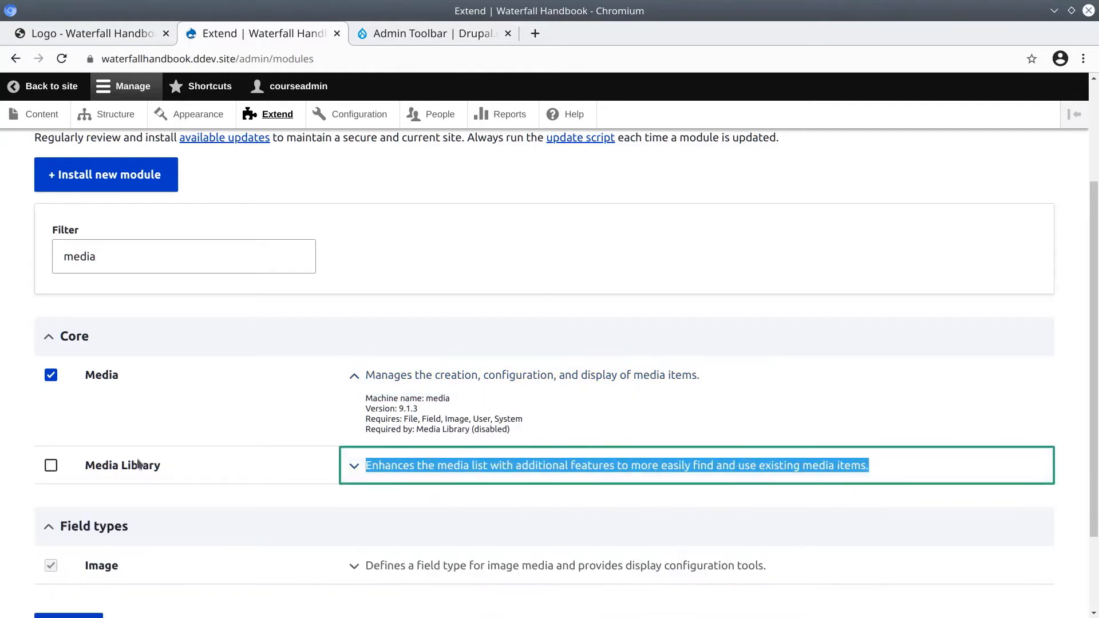
click(51, 466)
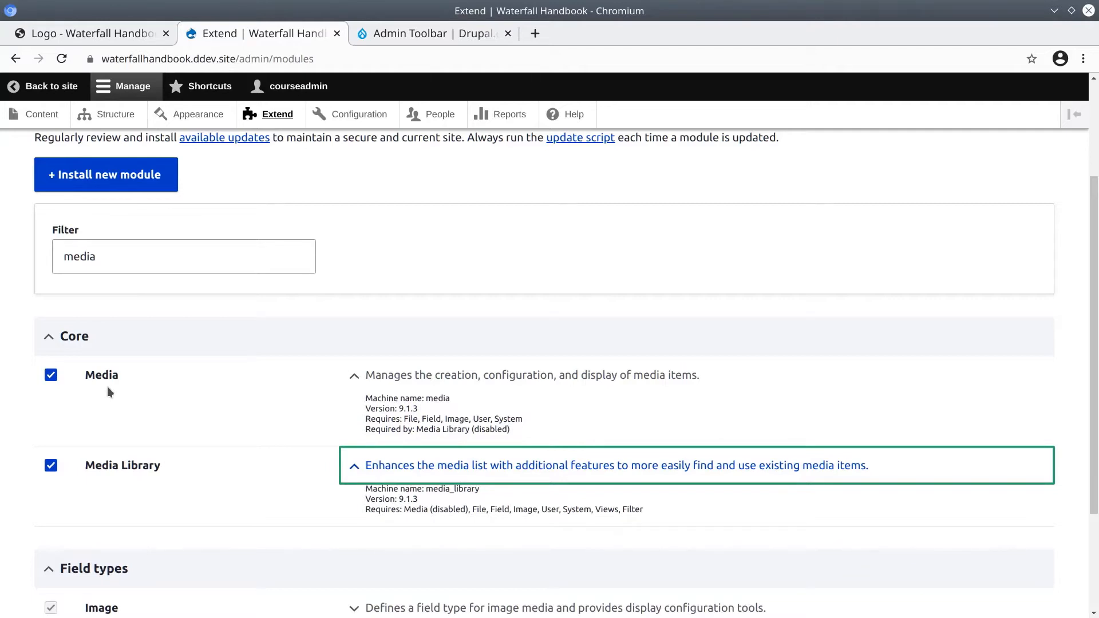
mouse_move(76, 194)
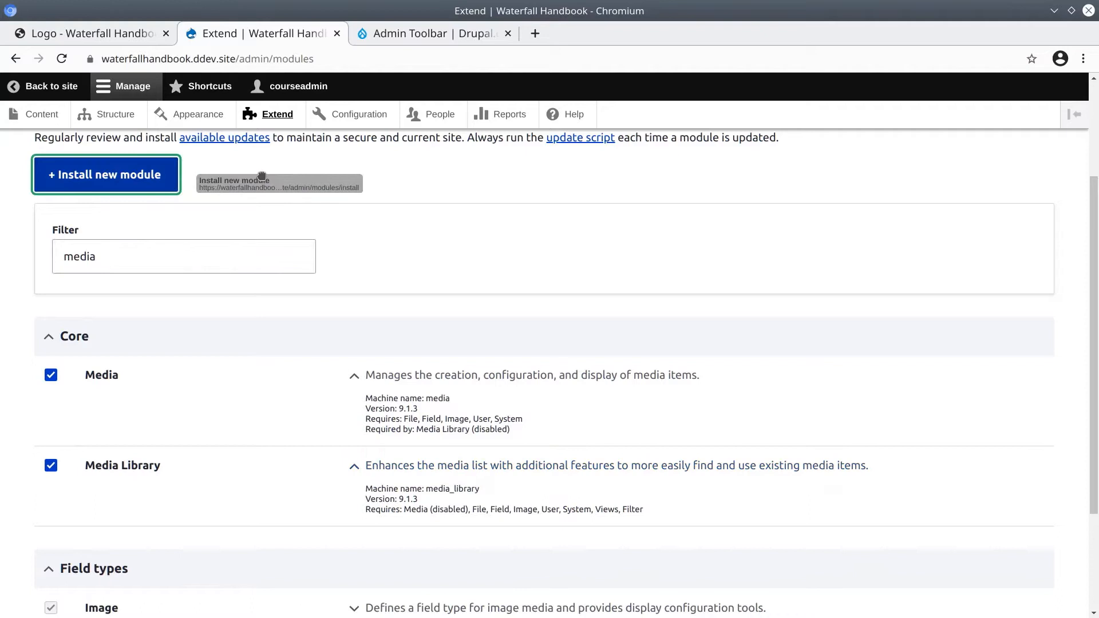
- Install the ticked Media and Media Library modules from the bottom of the Extend page
scroll(down, 3)
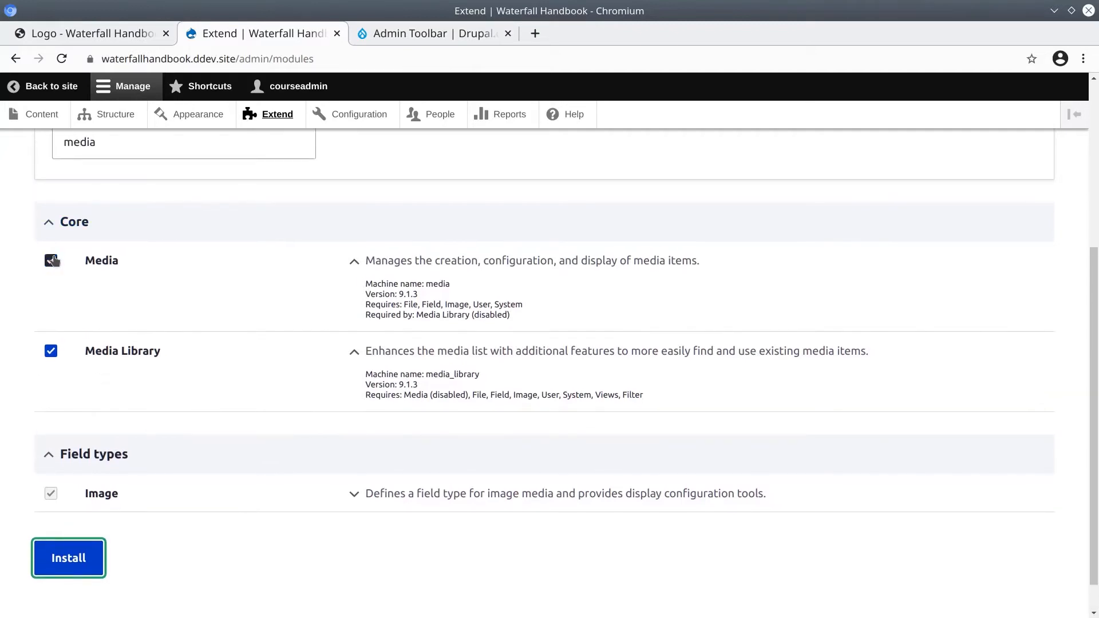
click(50, 260)
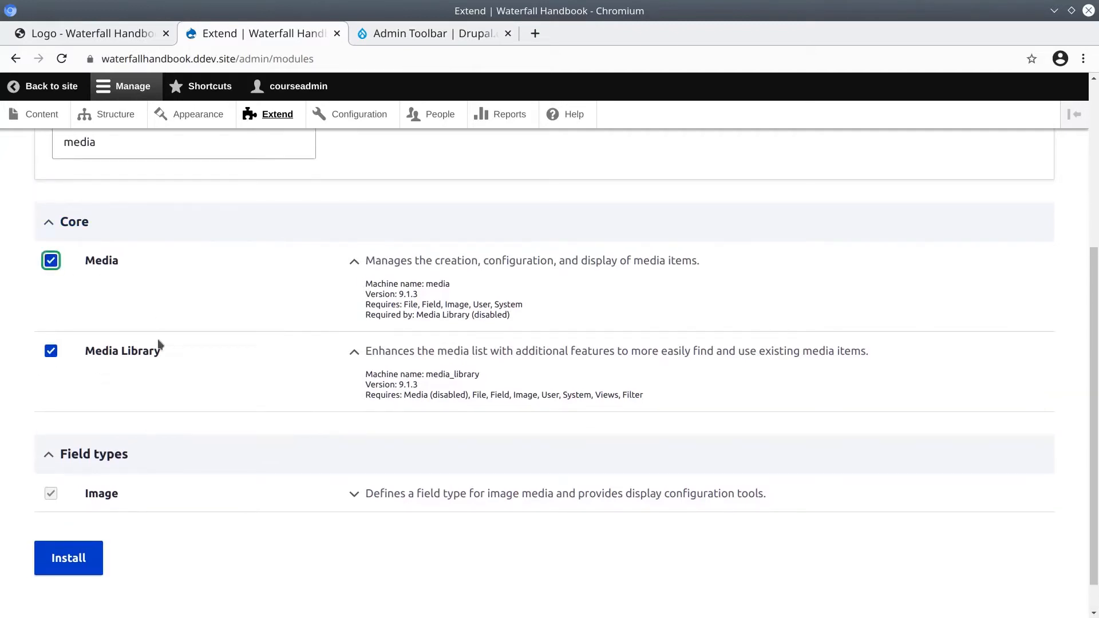
mouse_move(67, 558)
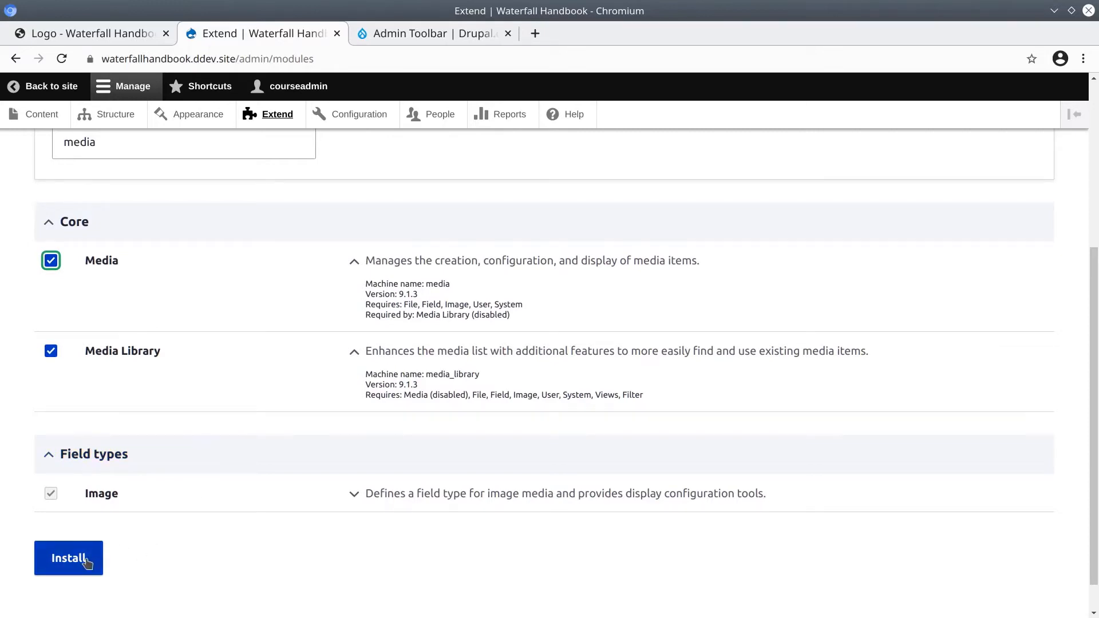
click(68, 557)
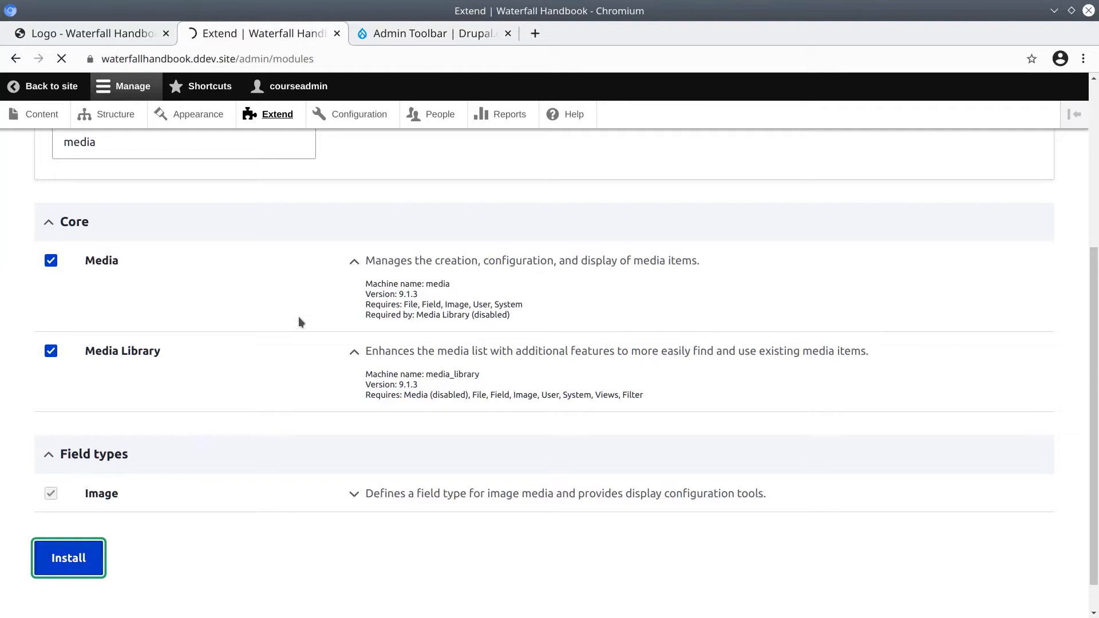
mouse_move(227, 220)
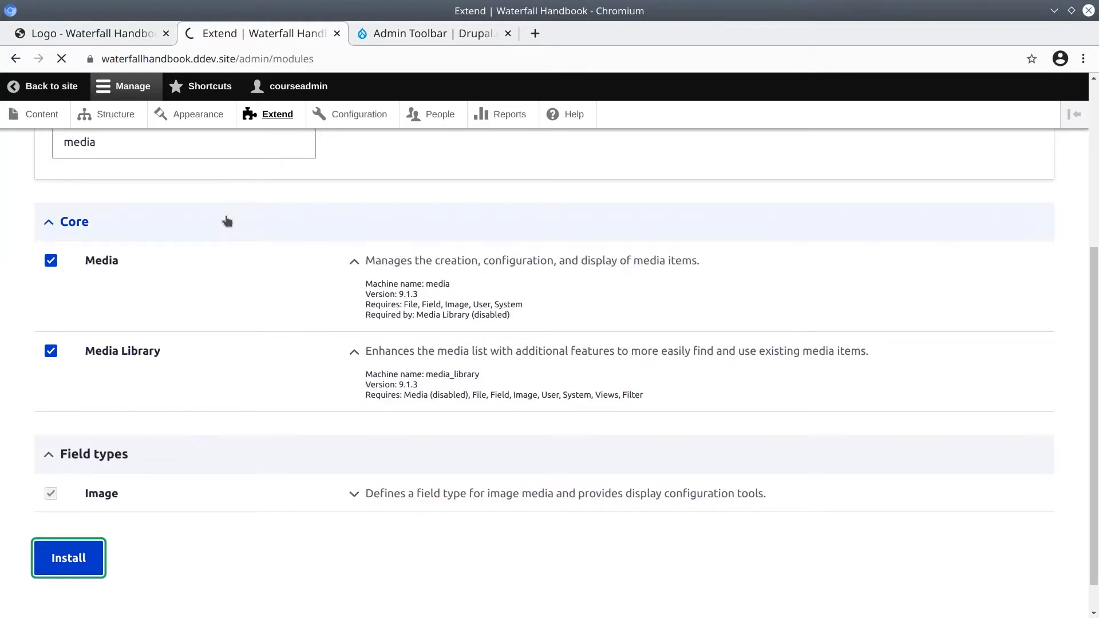
click(68, 558)
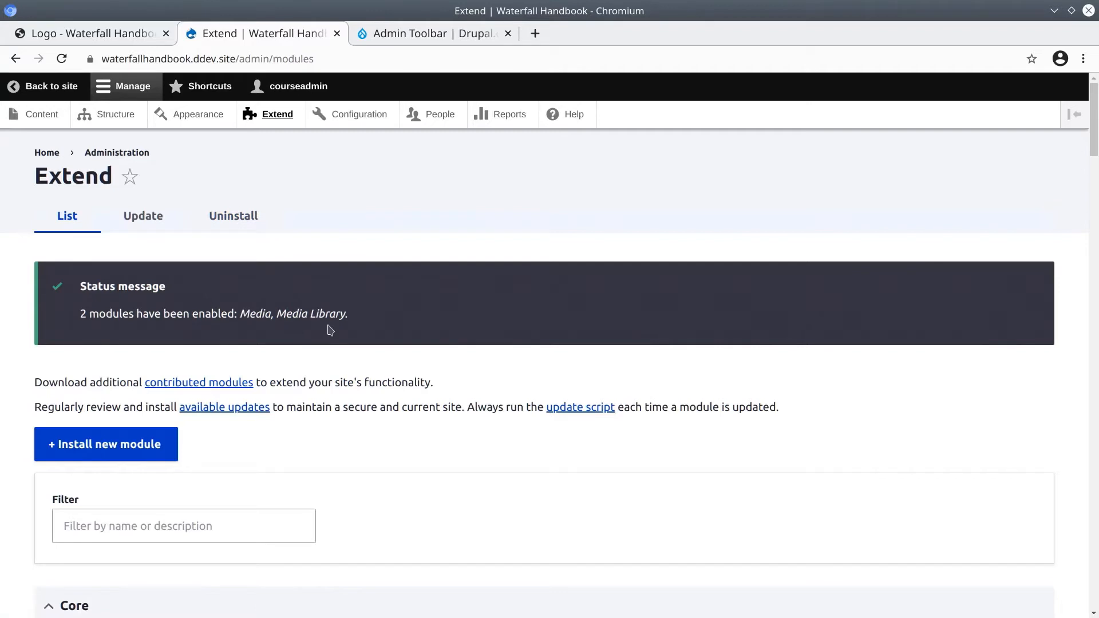
mouse_move(233, 252)
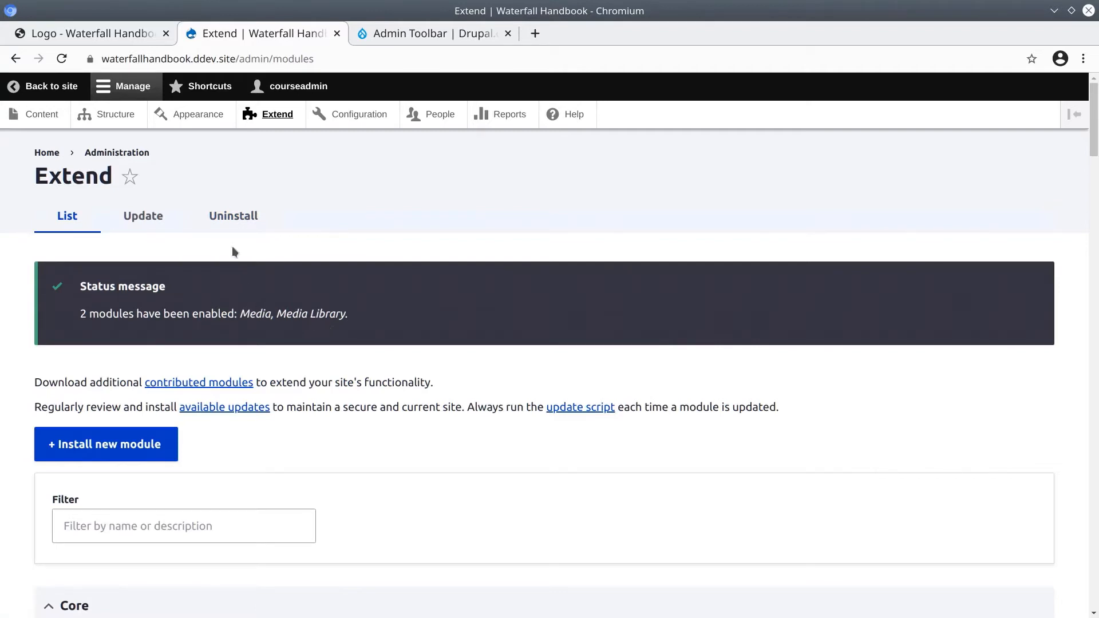
mouse_move(41, 114)
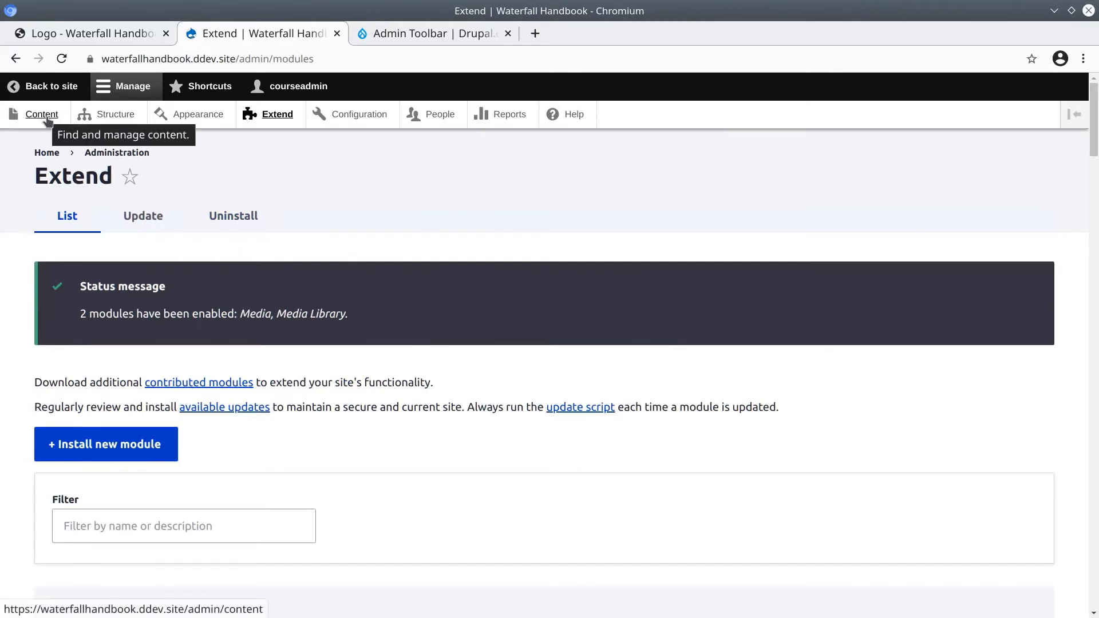
- View the Media listing under Content, which shows no media items yet
click(41, 115)
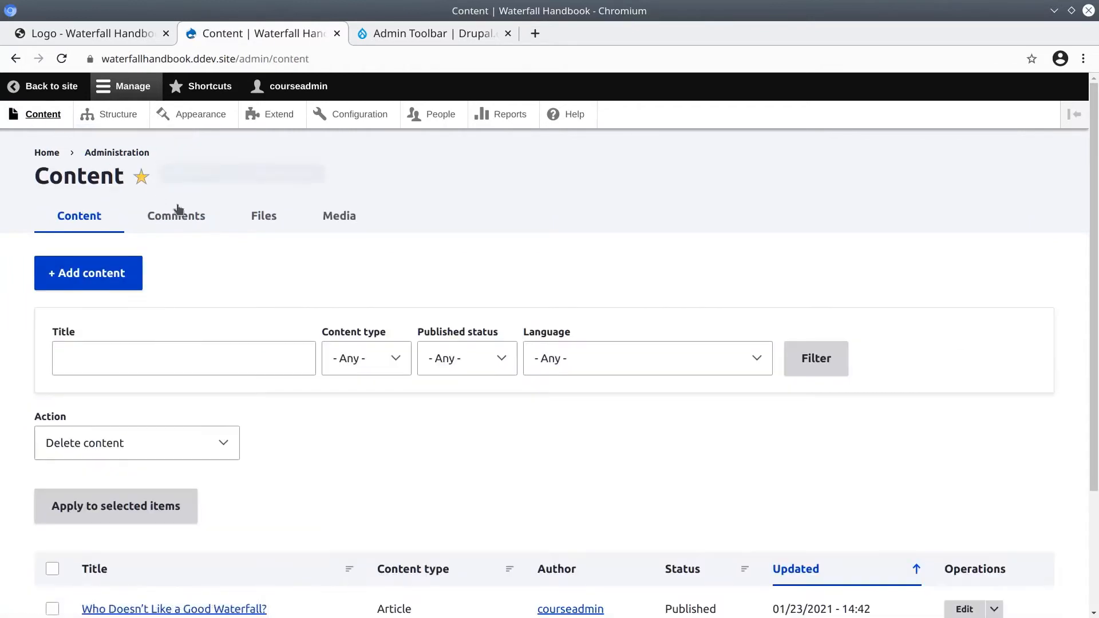
mouse_move(338, 216)
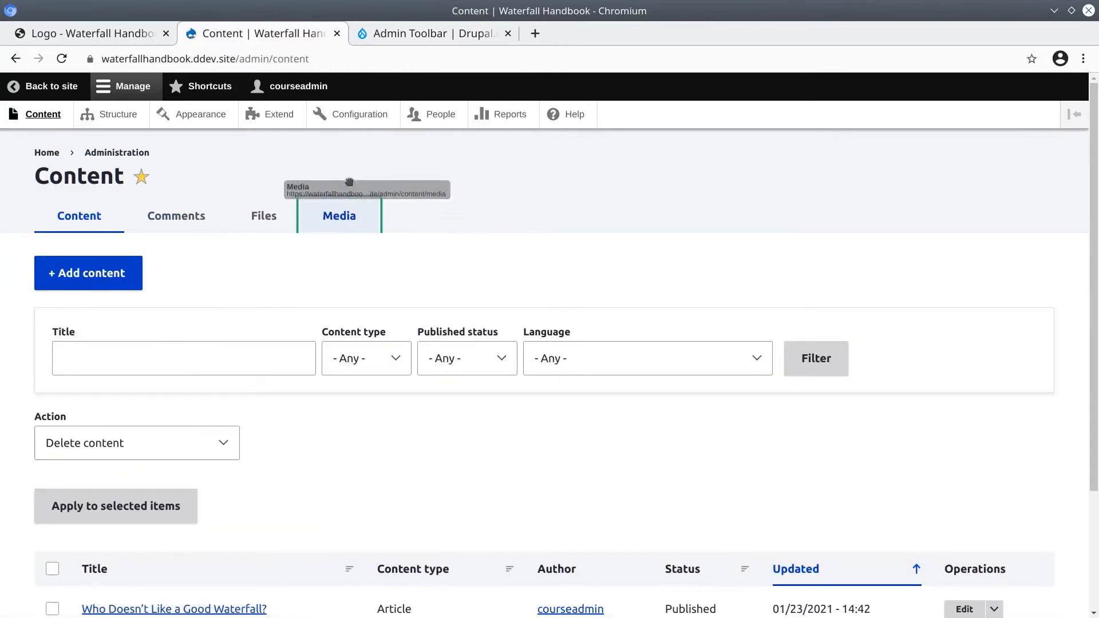
click(339, 217)
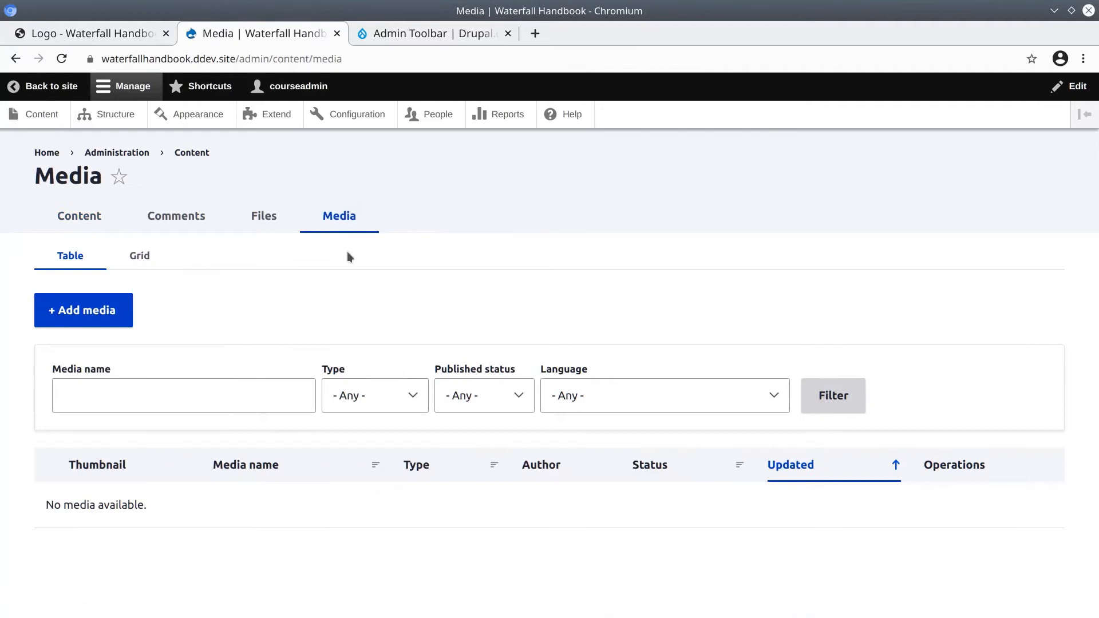
mouse_move(116, 114)
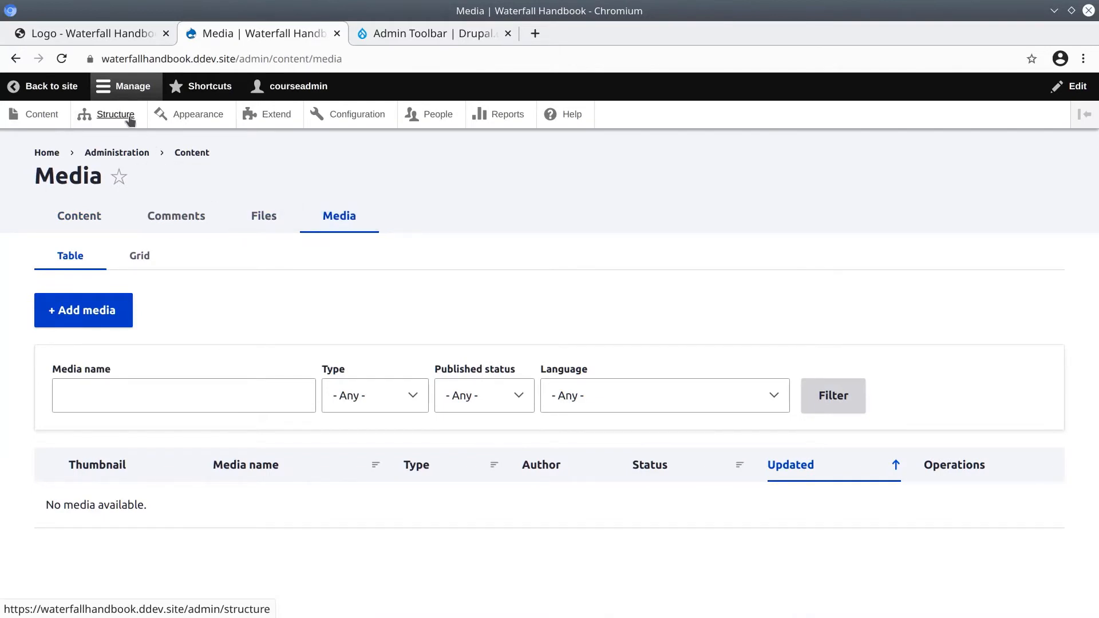
- Browse the Structure administration page and locate the new Media types section
click(117, 114)
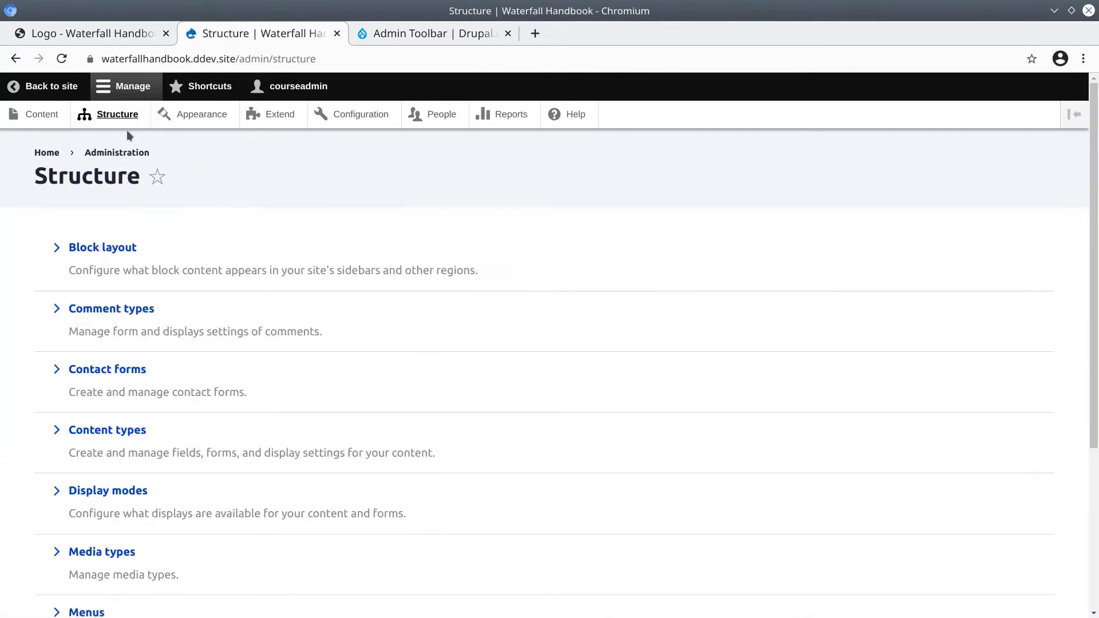
scroll(down, 3)
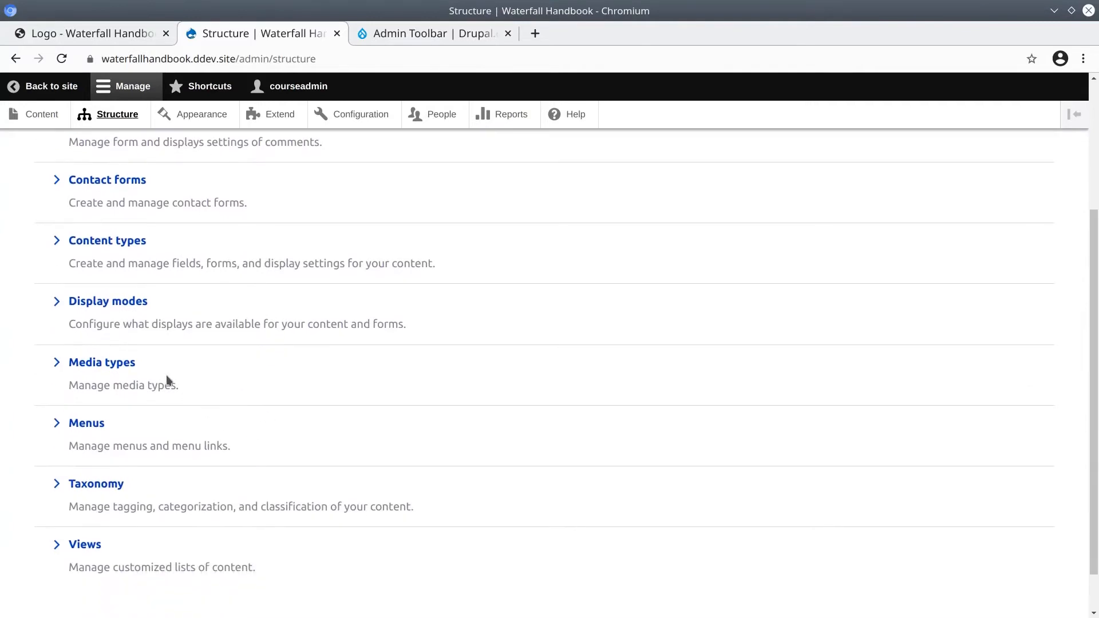
mouse_move(102, 361)
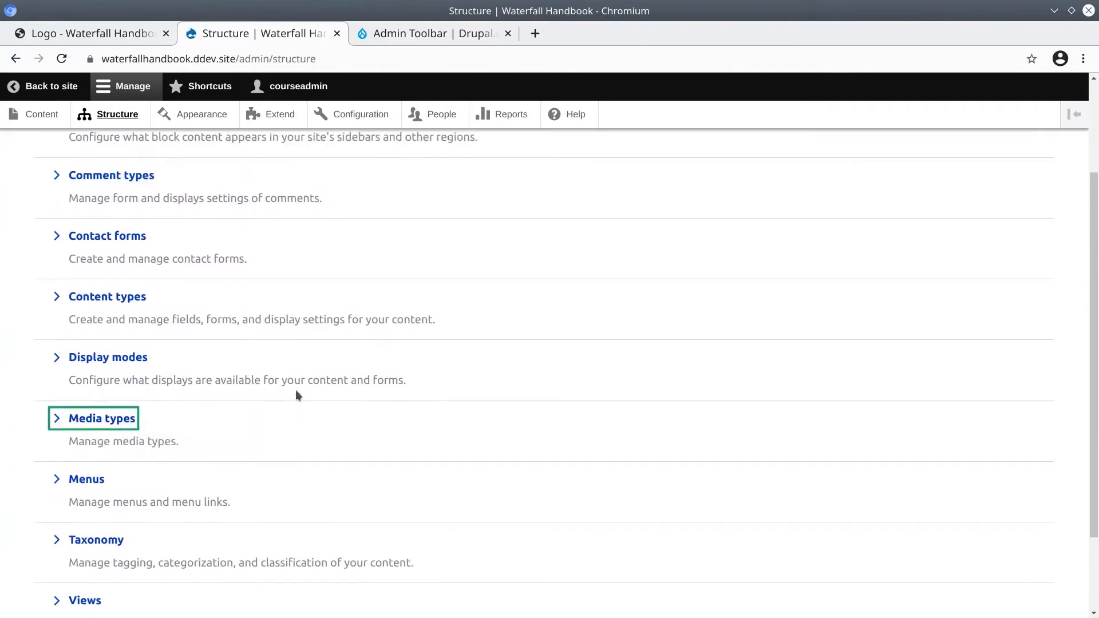
scroll(up, 3)
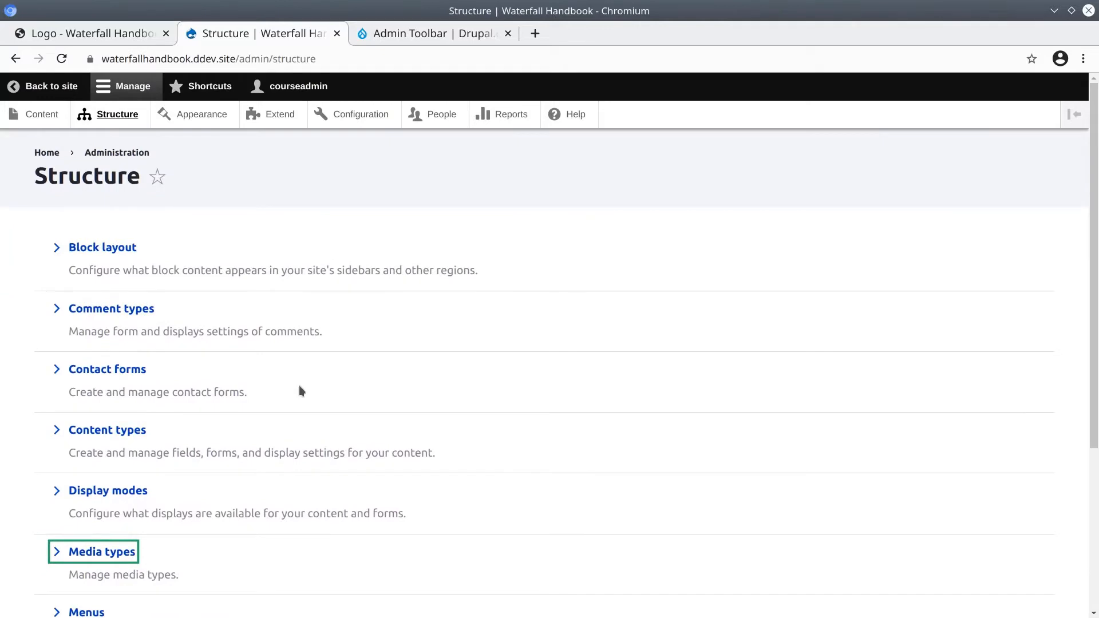
mouse_move(307, 234)
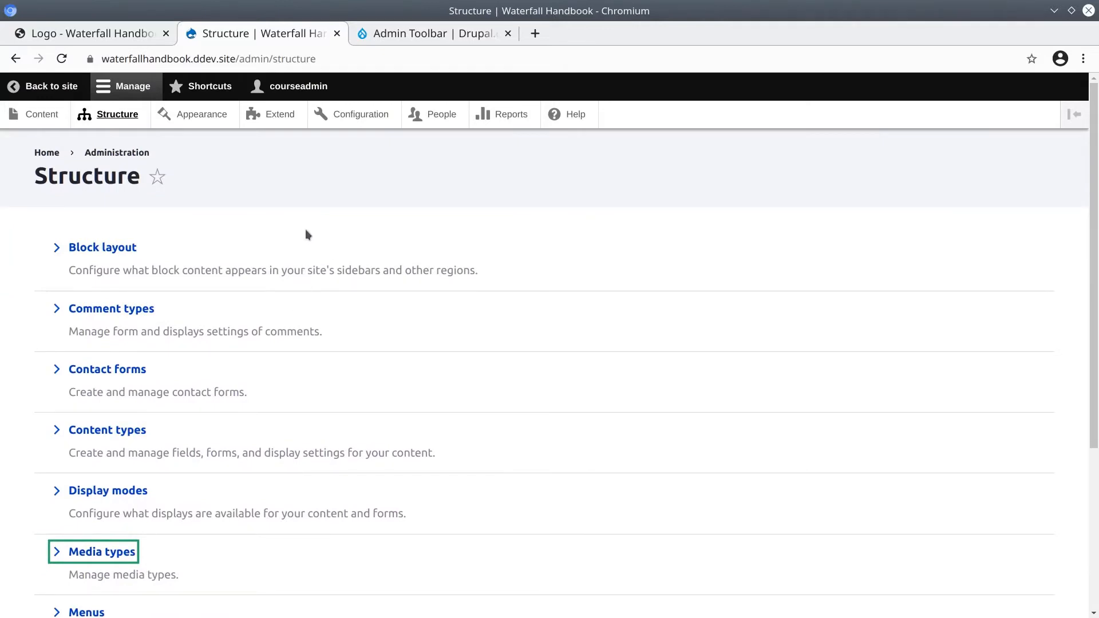
mouse_move(279, 115)
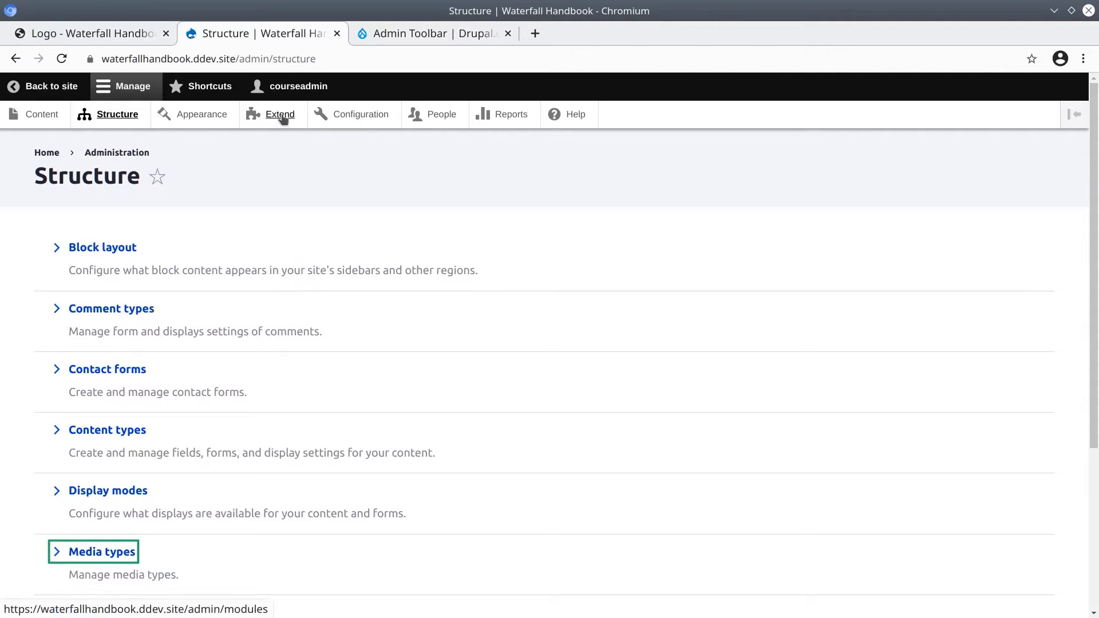
click(409, 33)
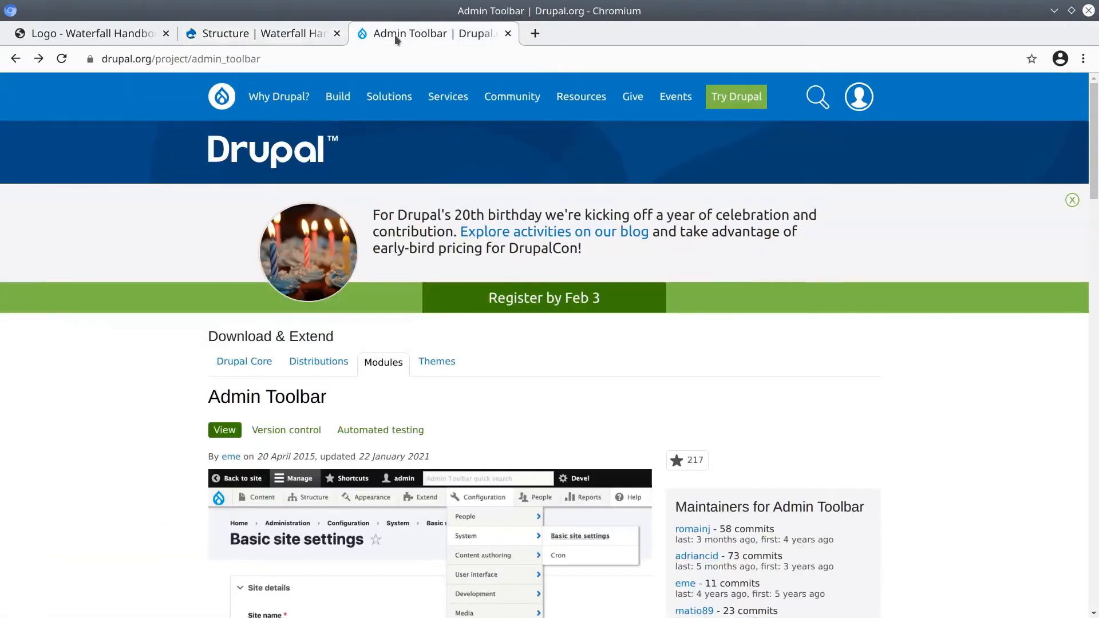
click(210, 58)
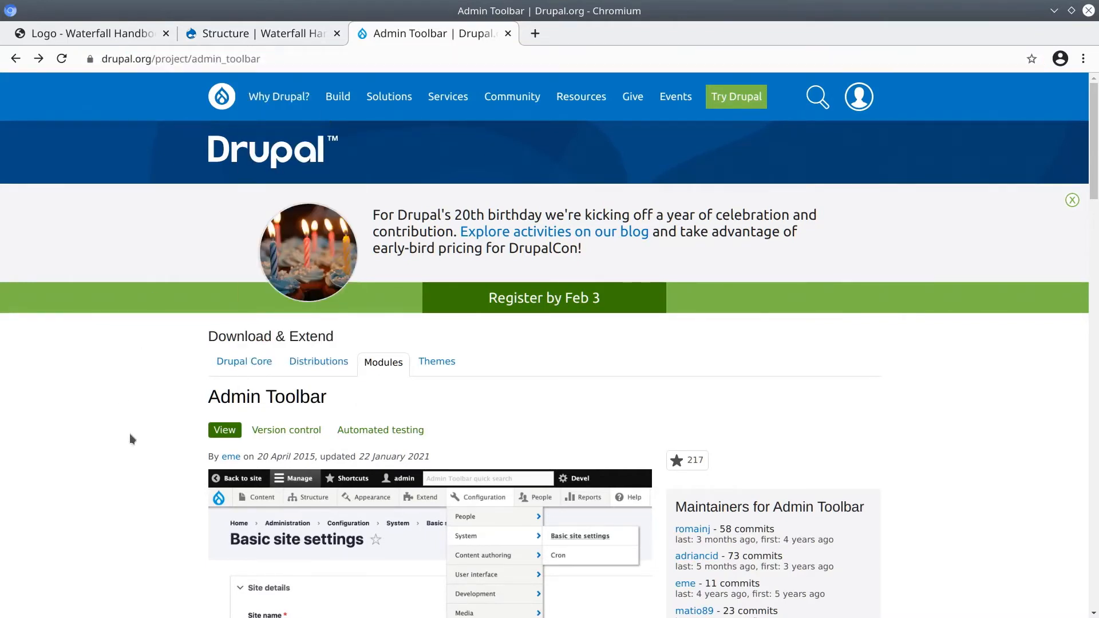
scroll(down, 3)
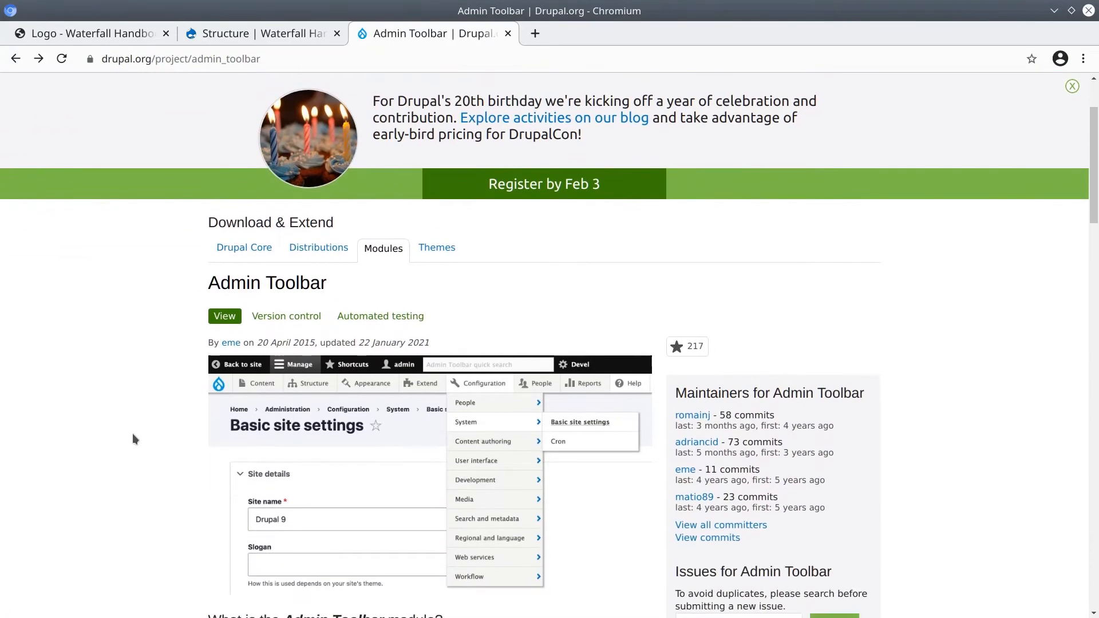
scroll(down, 3)
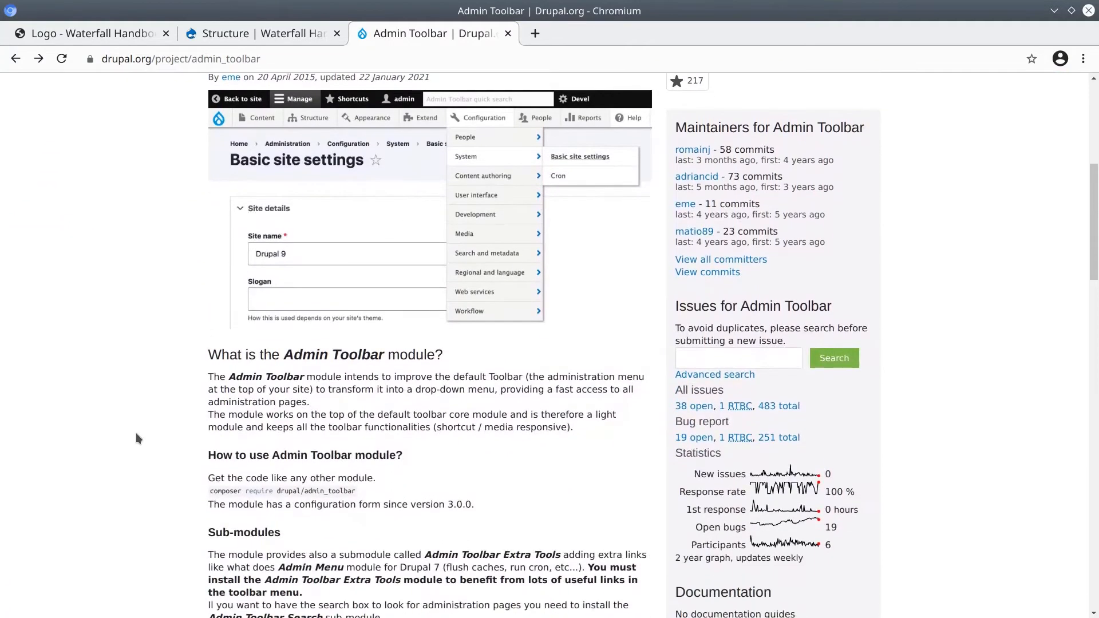
scroll(down, 3)
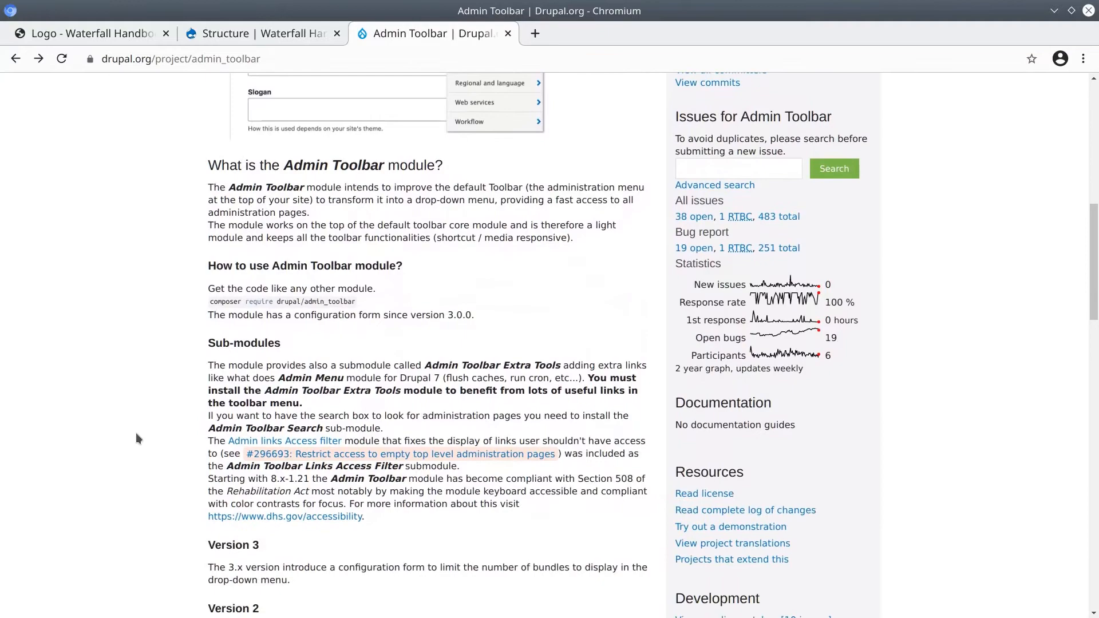
scroll(down, 3)
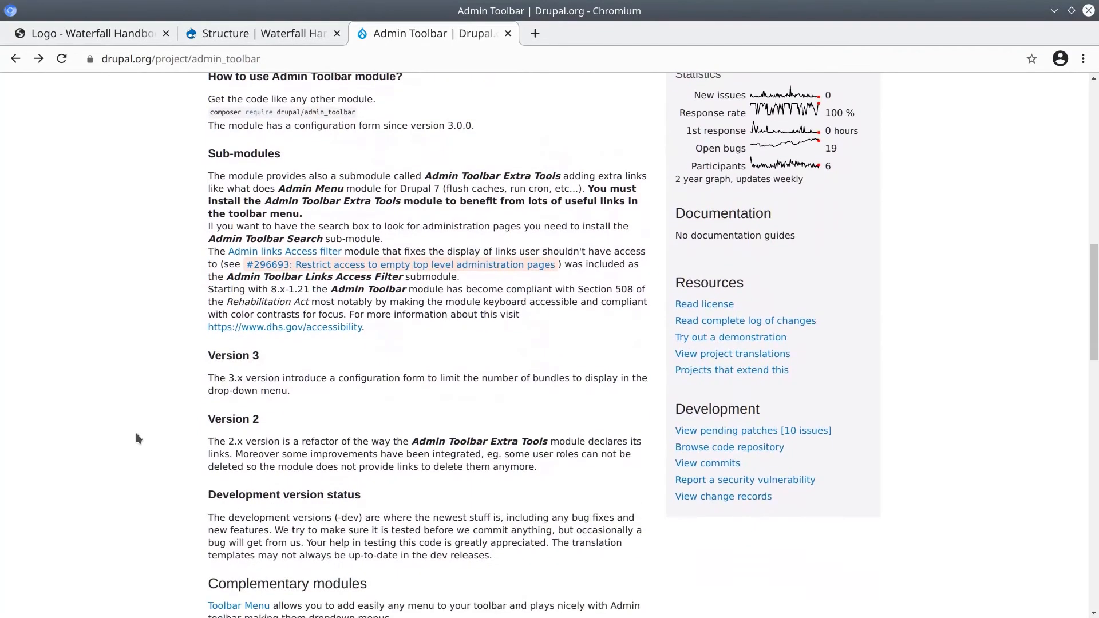
scroll(down, 3)
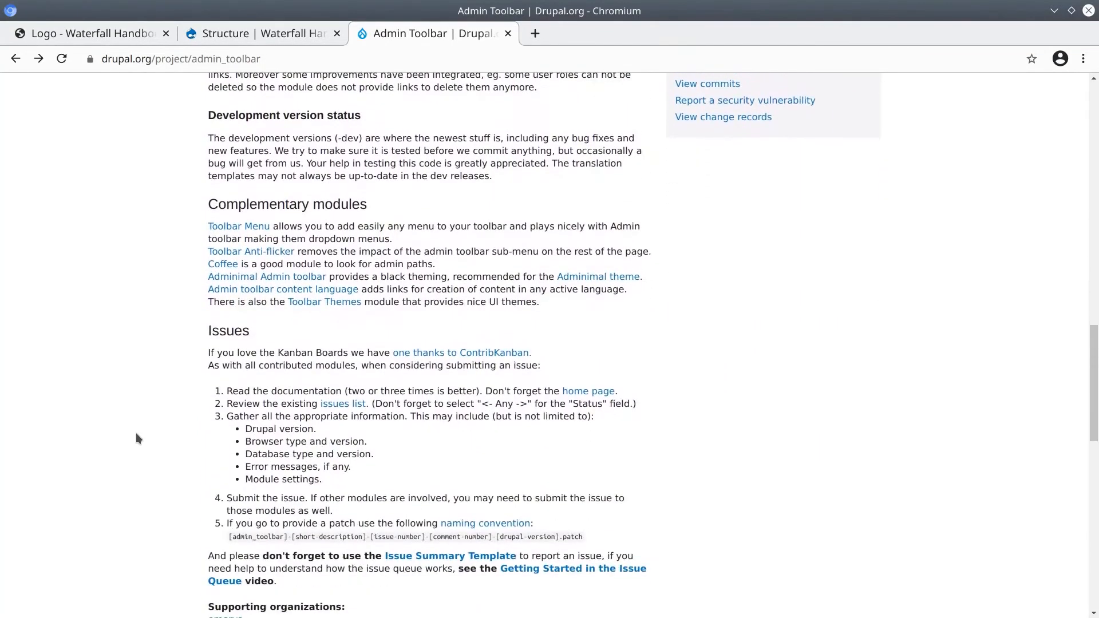
scroll(down, 3)
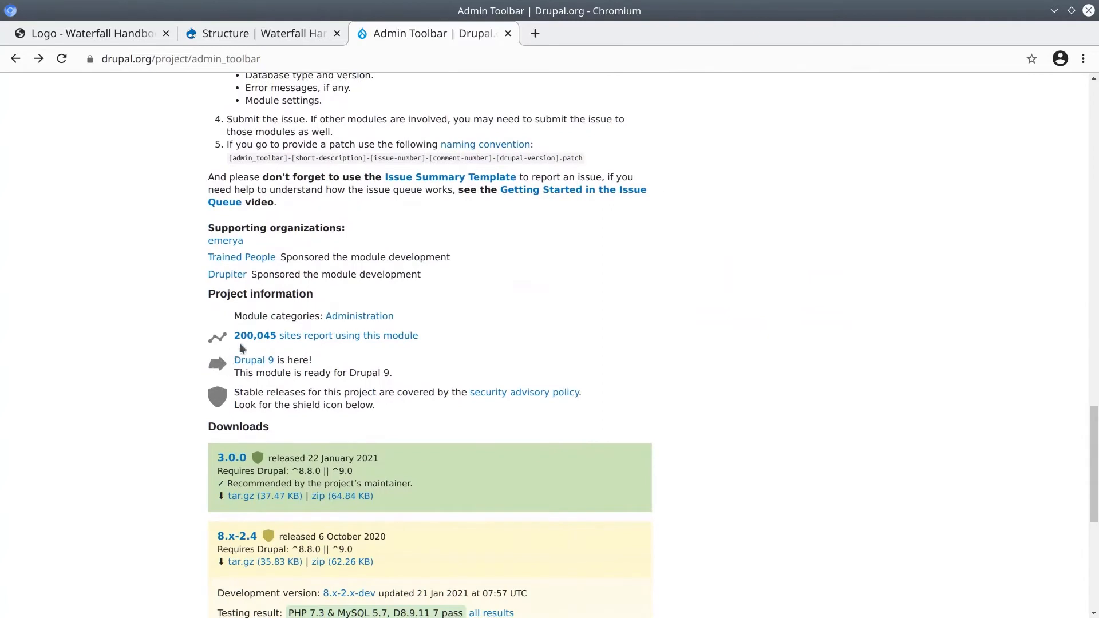
mouse_move(388, 343)
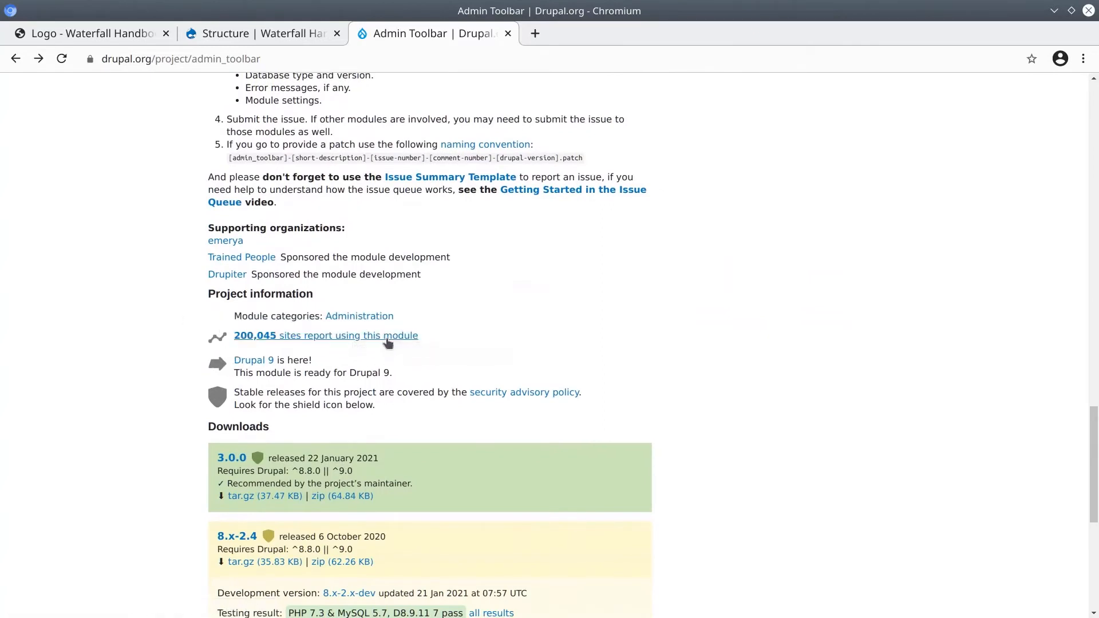
mouse_move(395, 383)
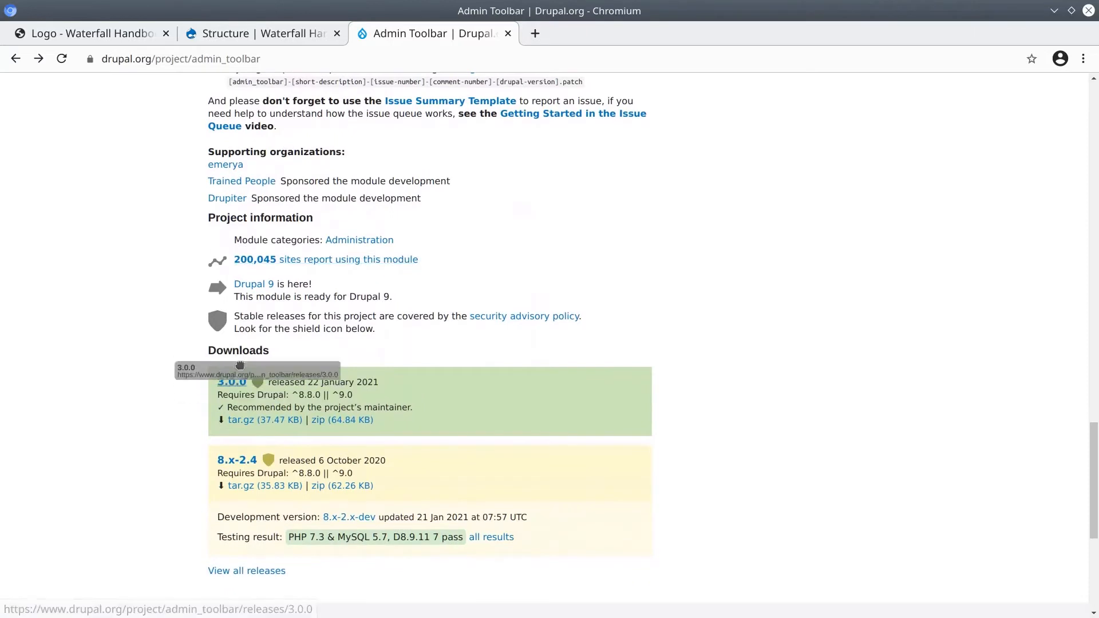
mouse_move(237, 460)
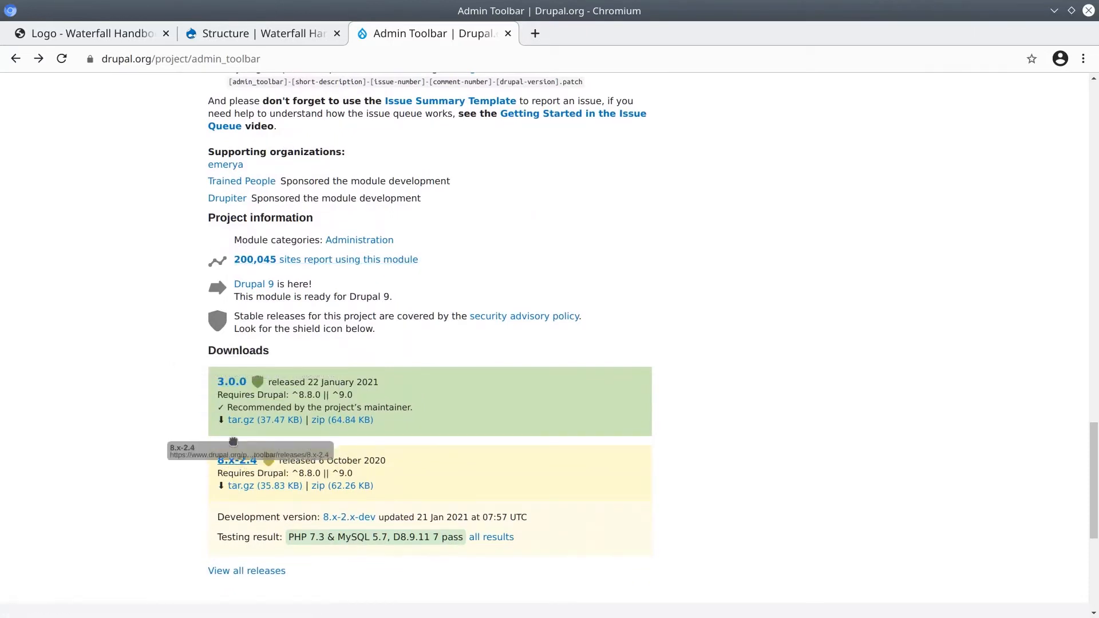
mouse_move(402, 406)
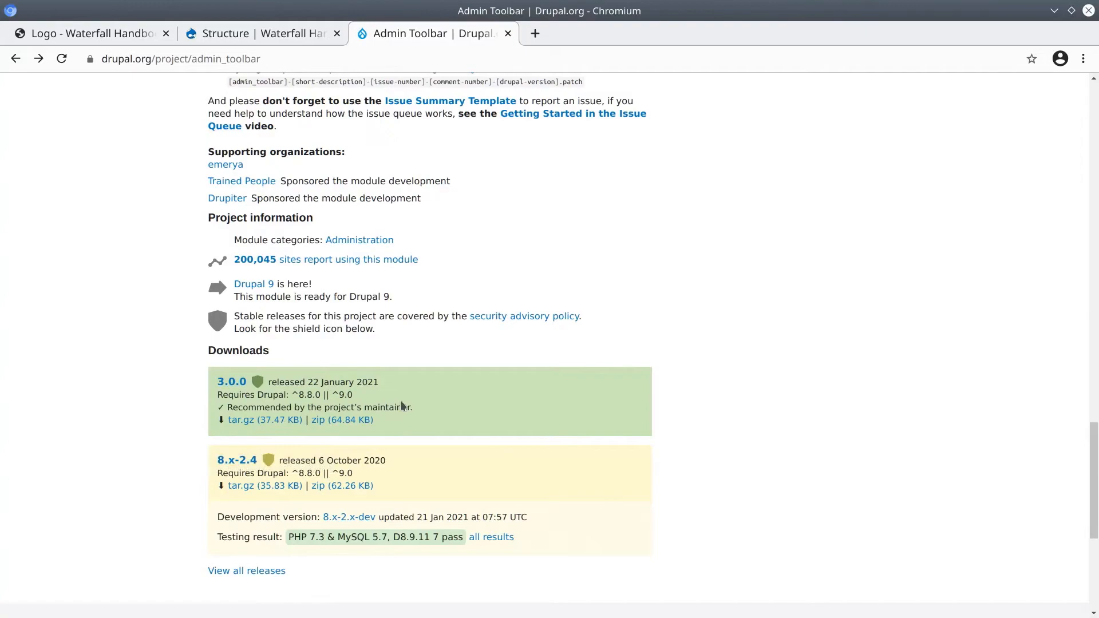
scroll(up, 3)
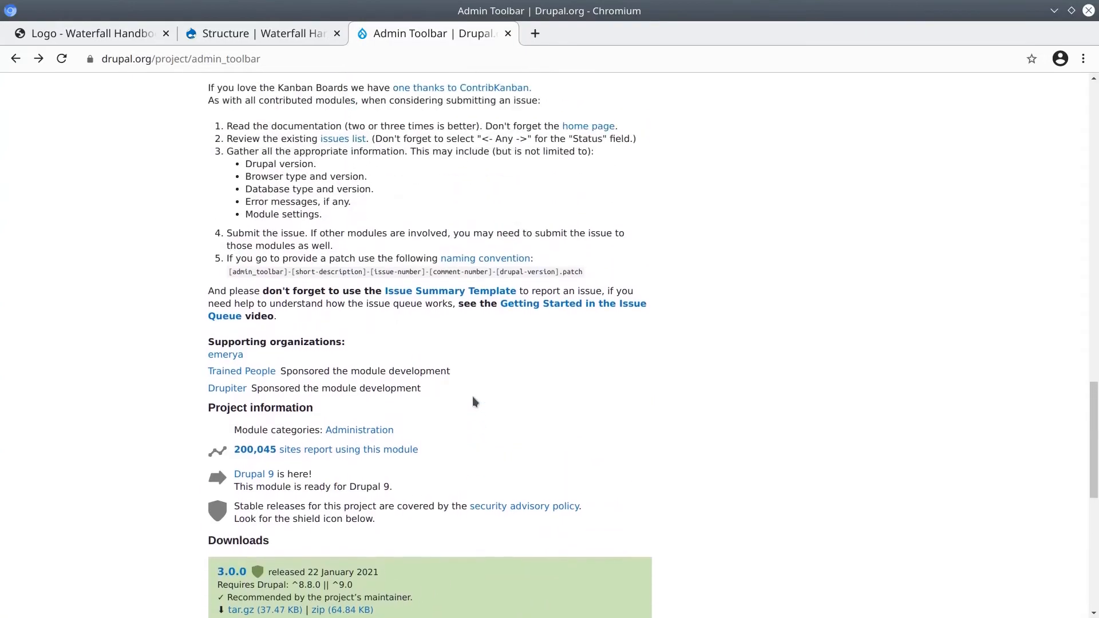
scroll(up, 3)
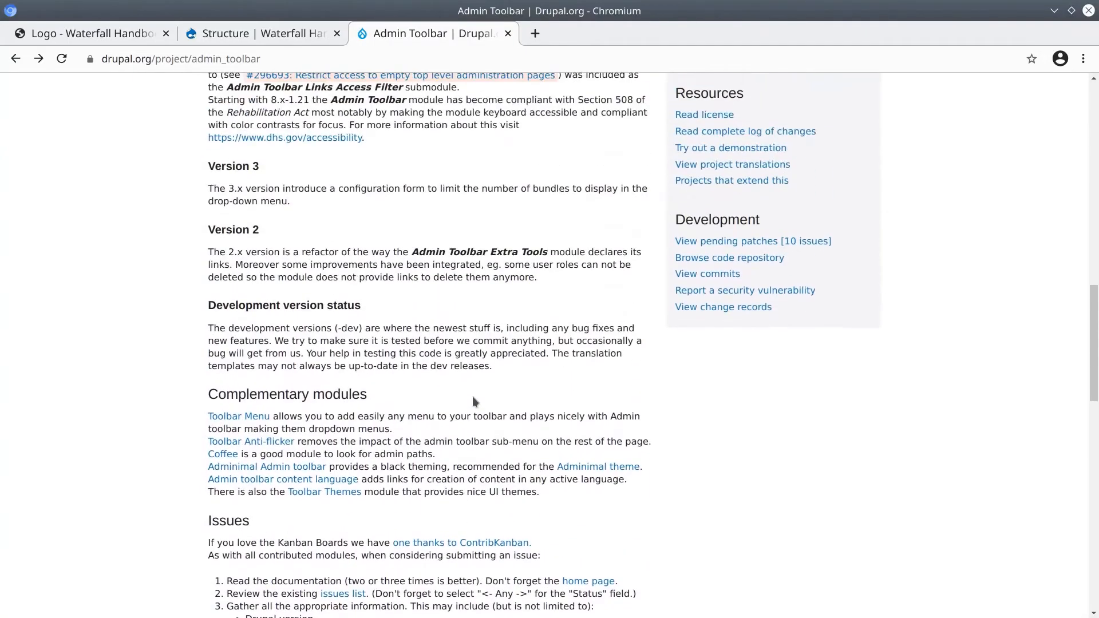
scroll(up, 3)
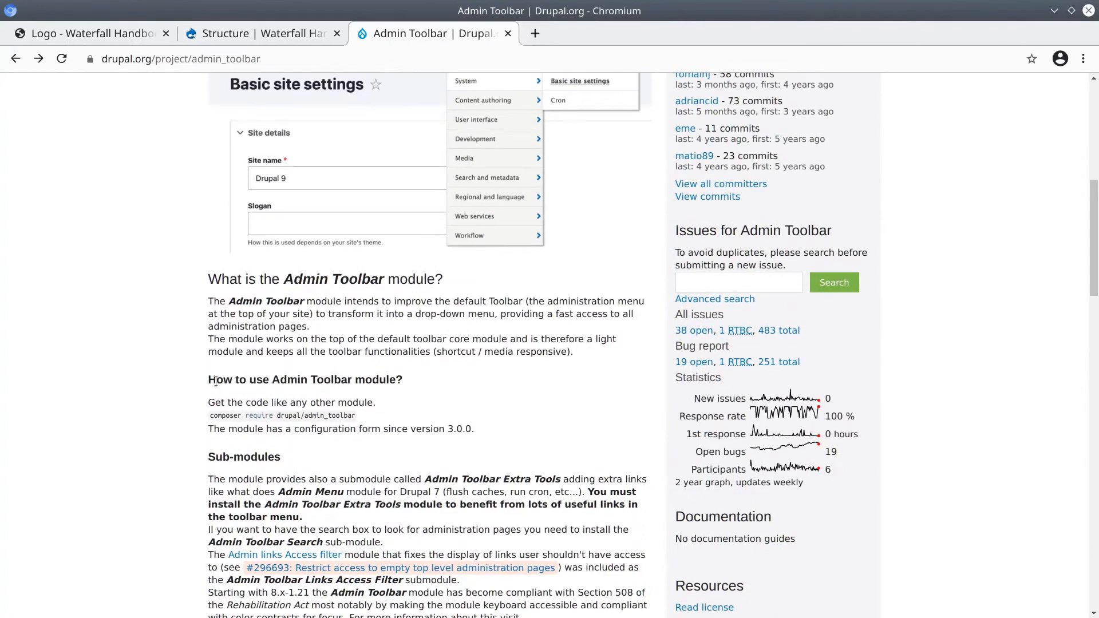
triple_click(290, 402)
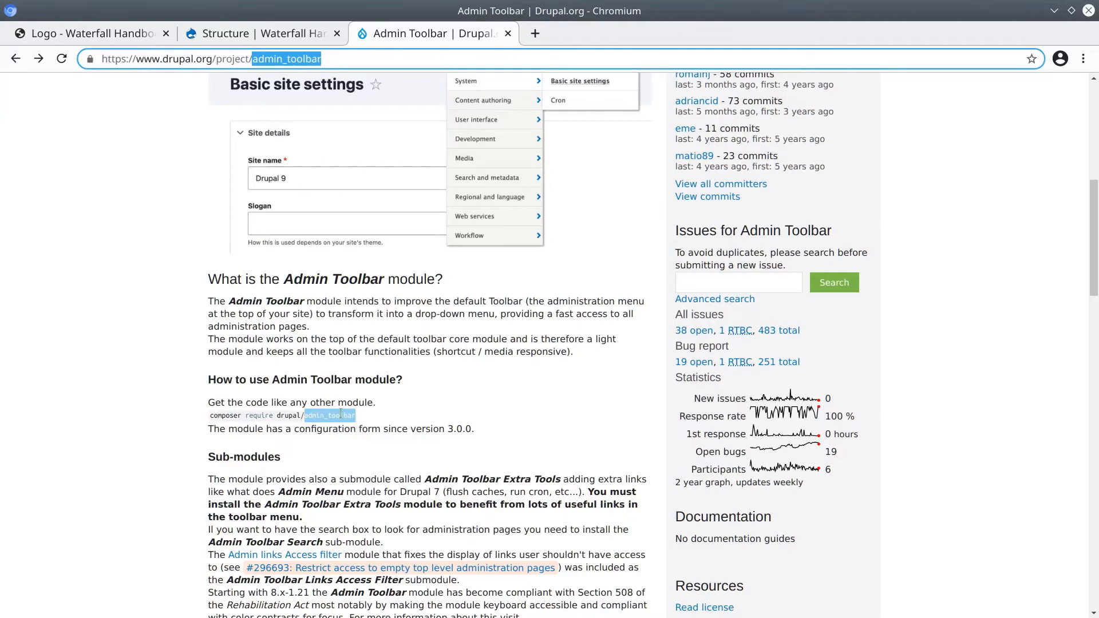
click(329, 431)
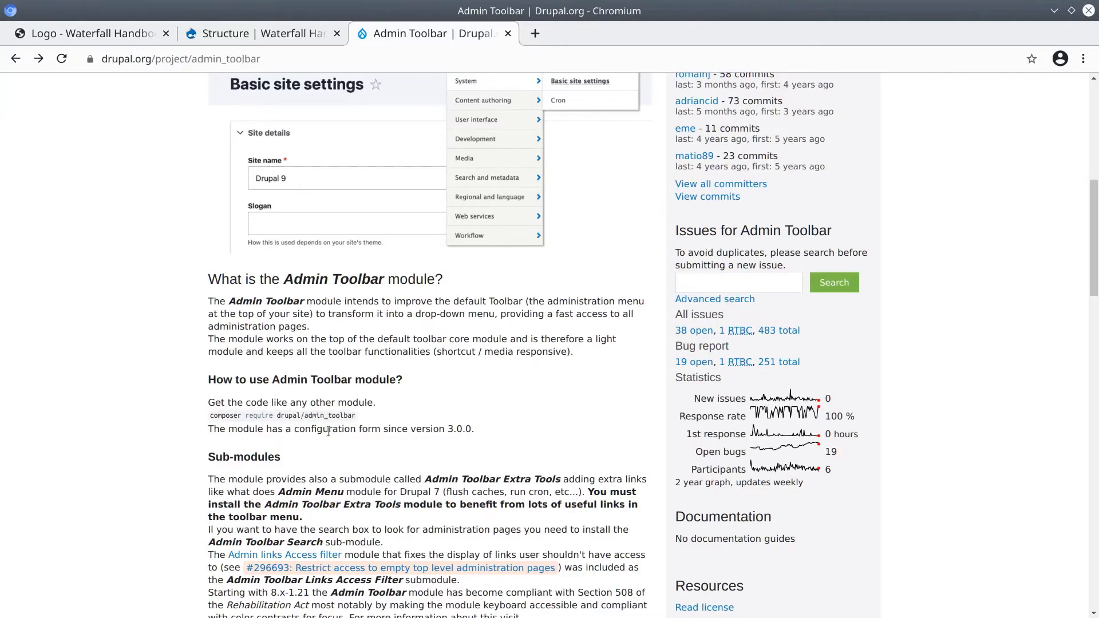
scroll(down, 3)
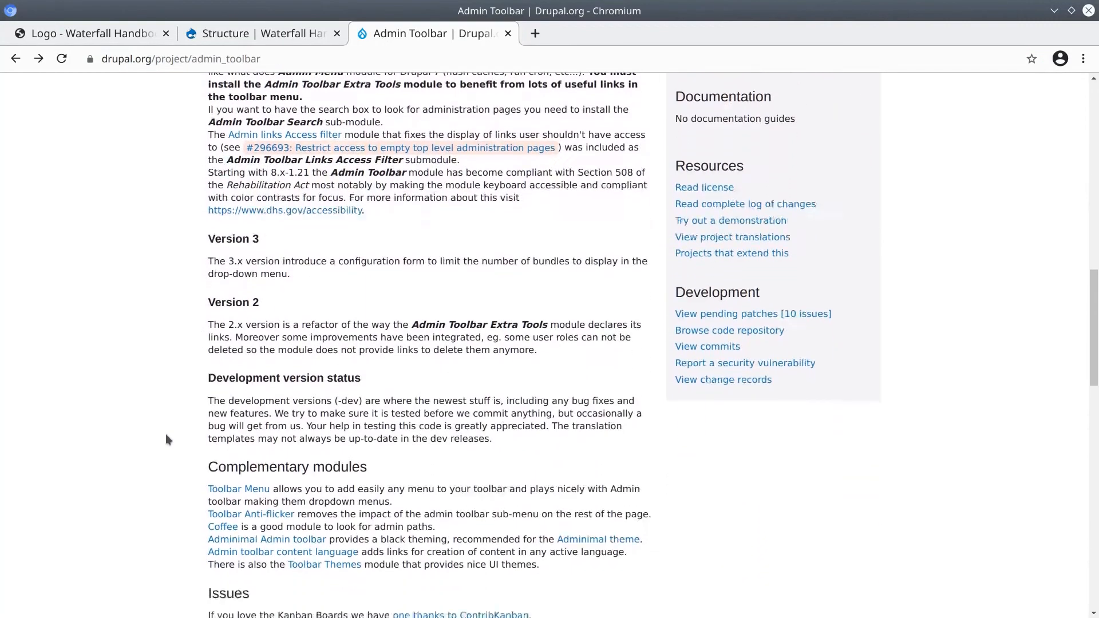
scroll(down, 3)
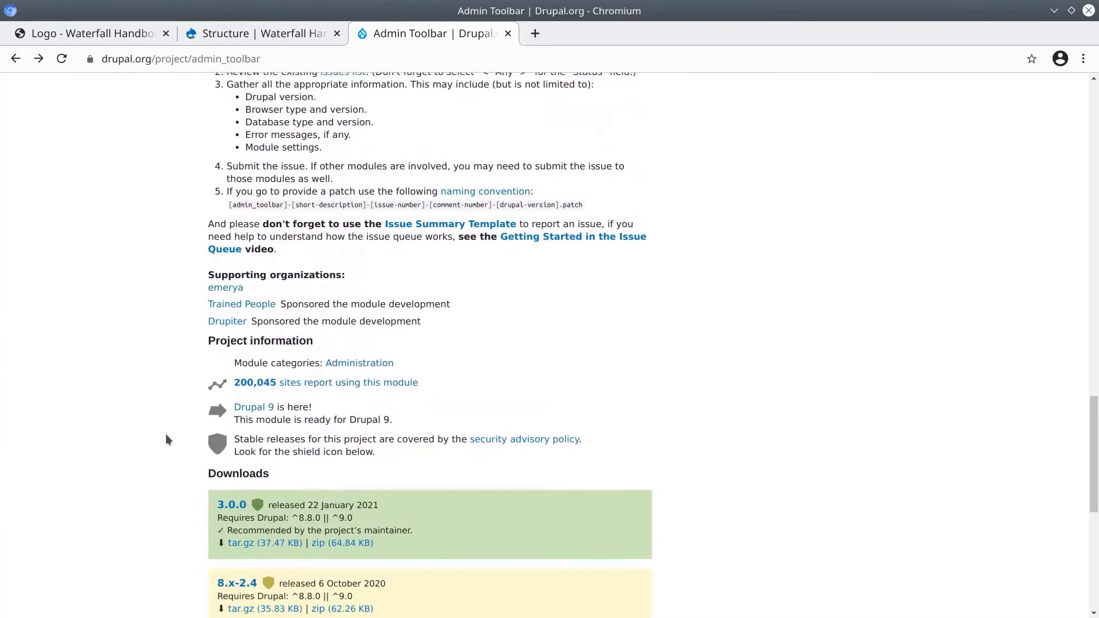
scroll(down, 3)
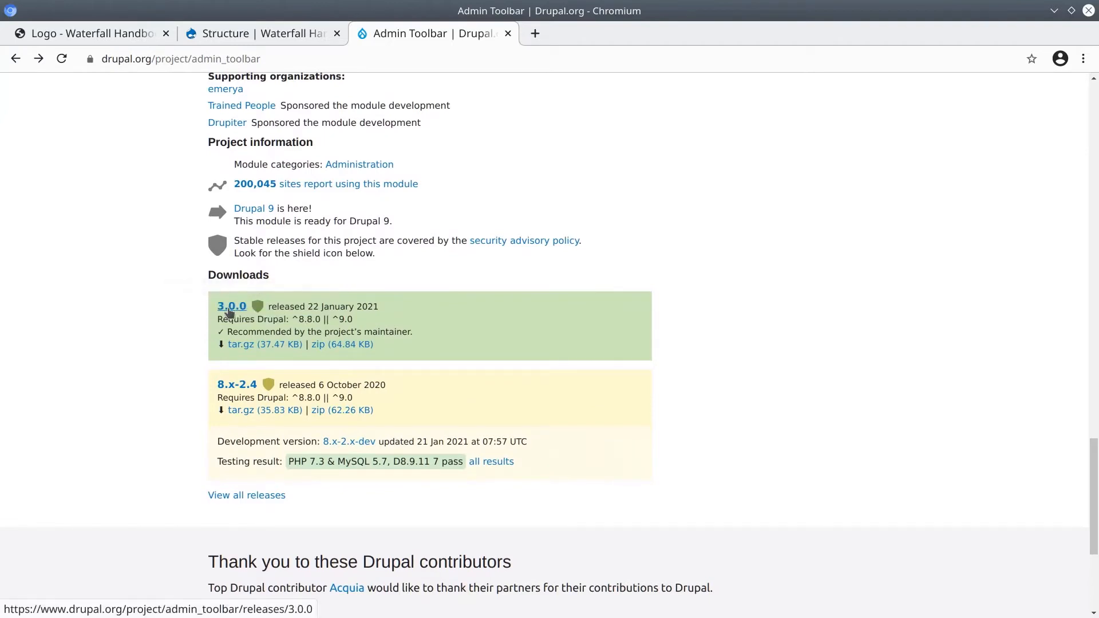
- View the admin_toolbar 3.0.0 release details and select its Composer require command
click(231, 307)
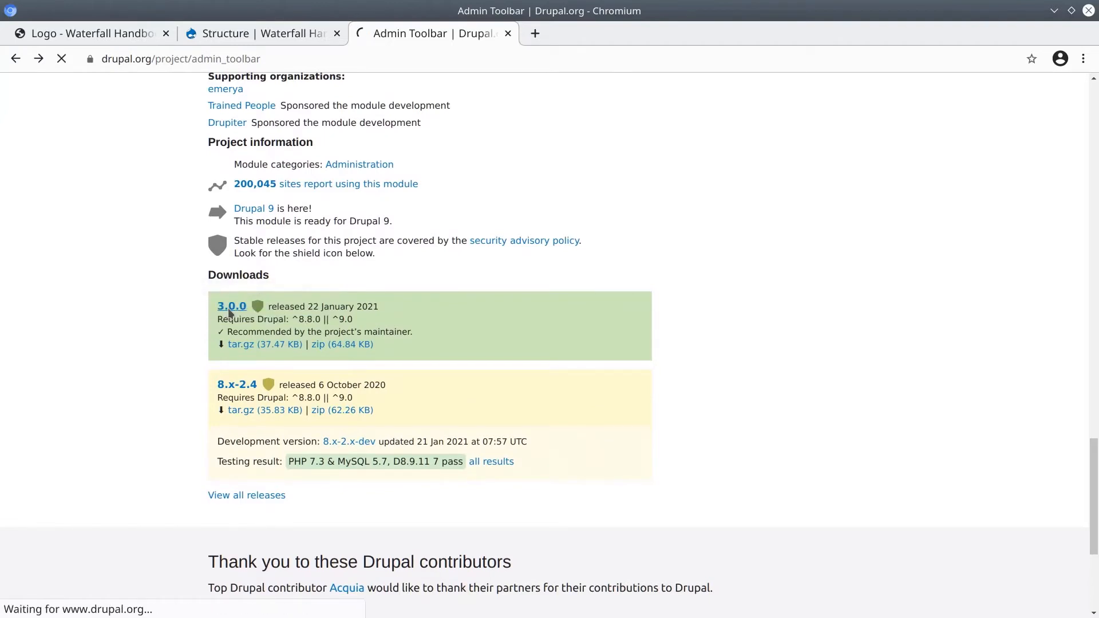
click(231, 307)
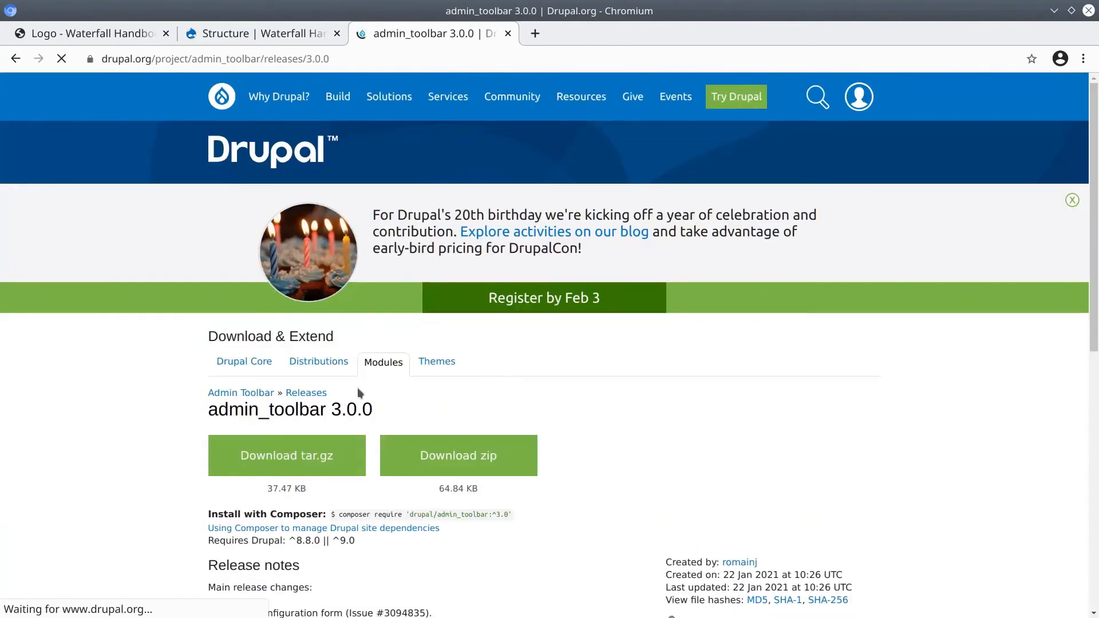
scroll(down, 3)
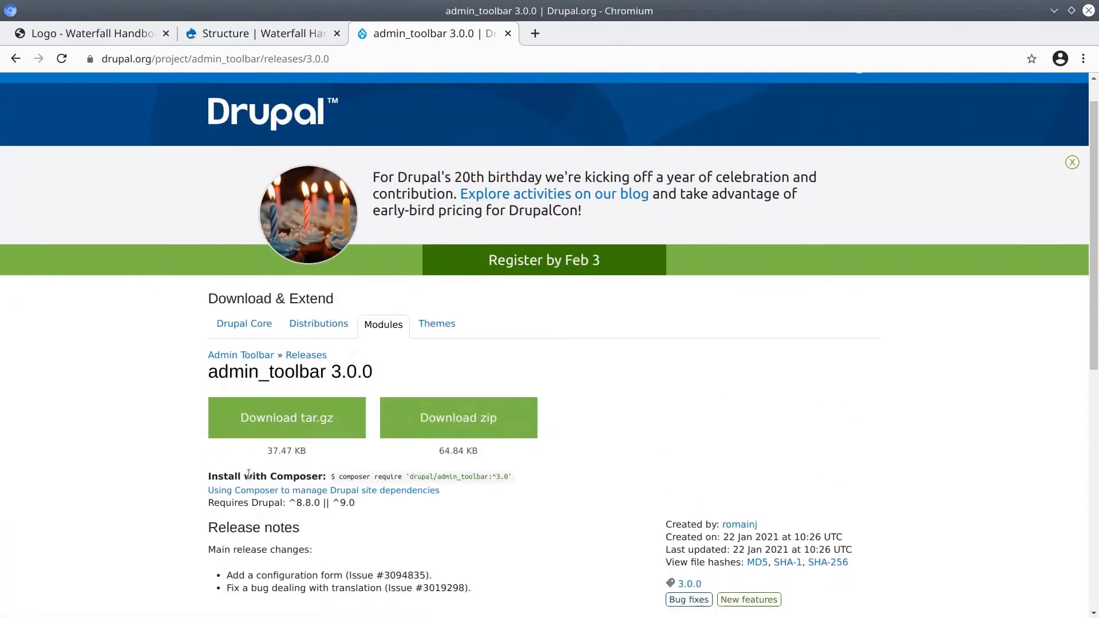
scroll(down, 3)
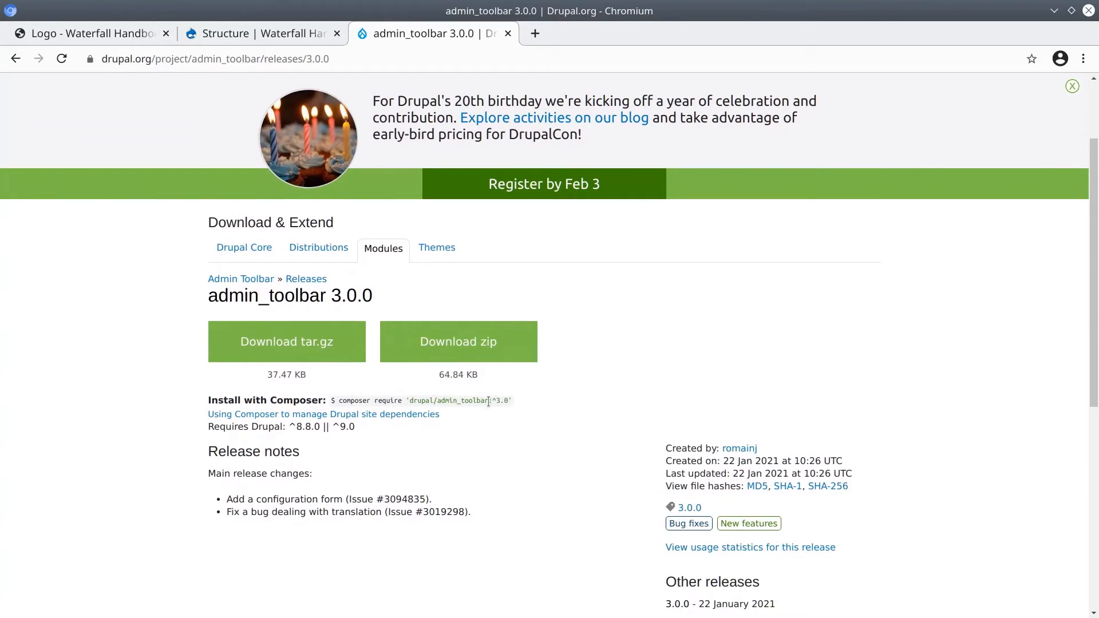
double_click(498, 401)
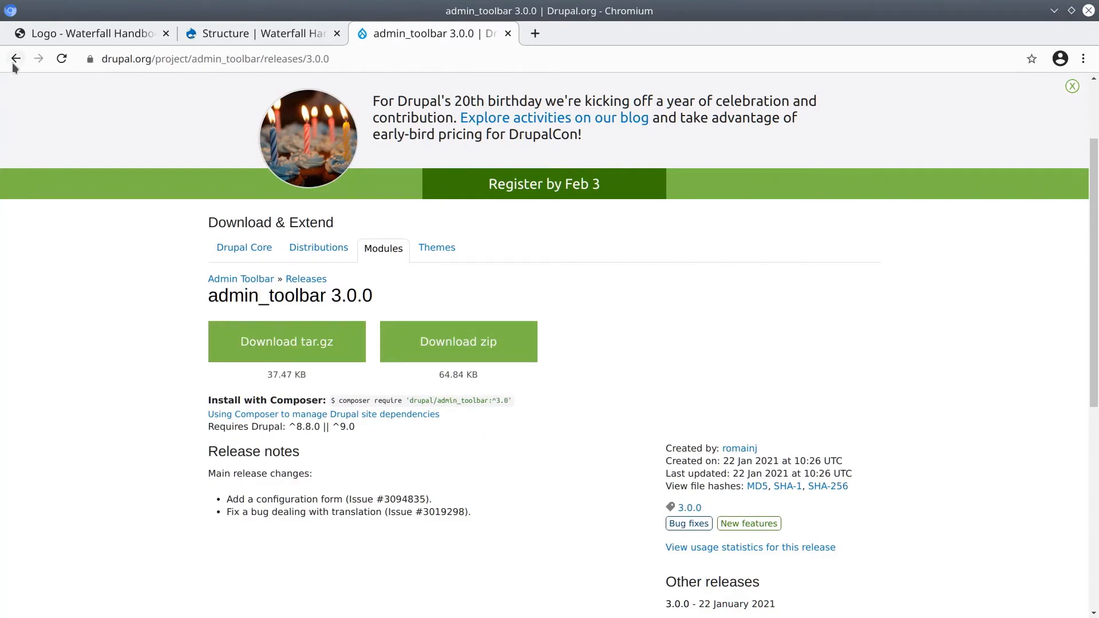
- Check the admin_toolbar 8.x-2.4 release details, then return to the Admin Toolbar project page
click(15, 58)
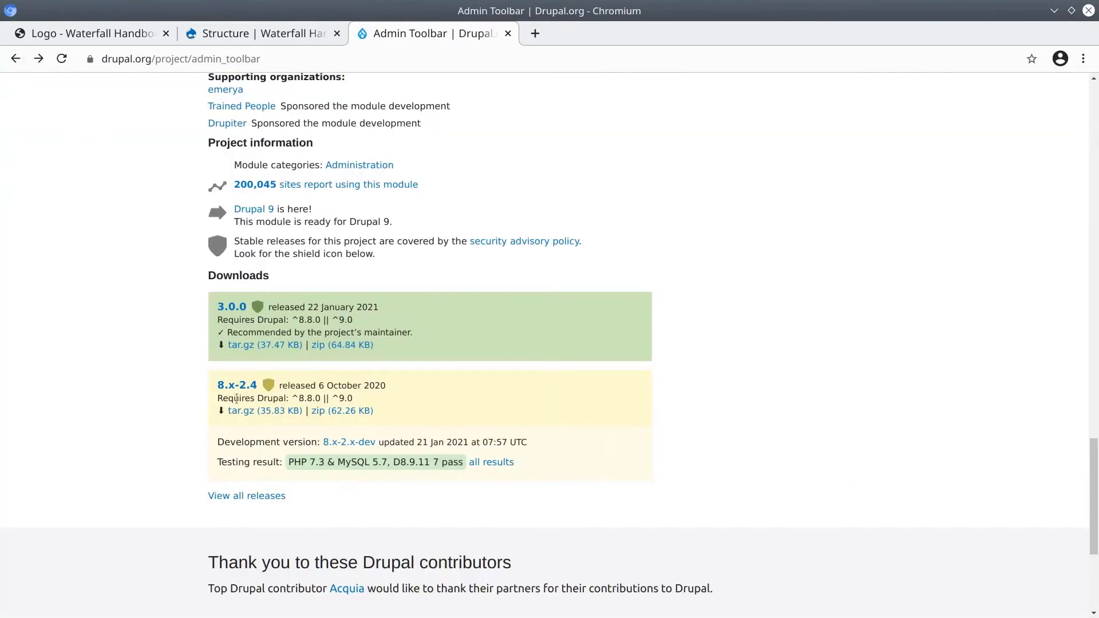
click(236, 385)
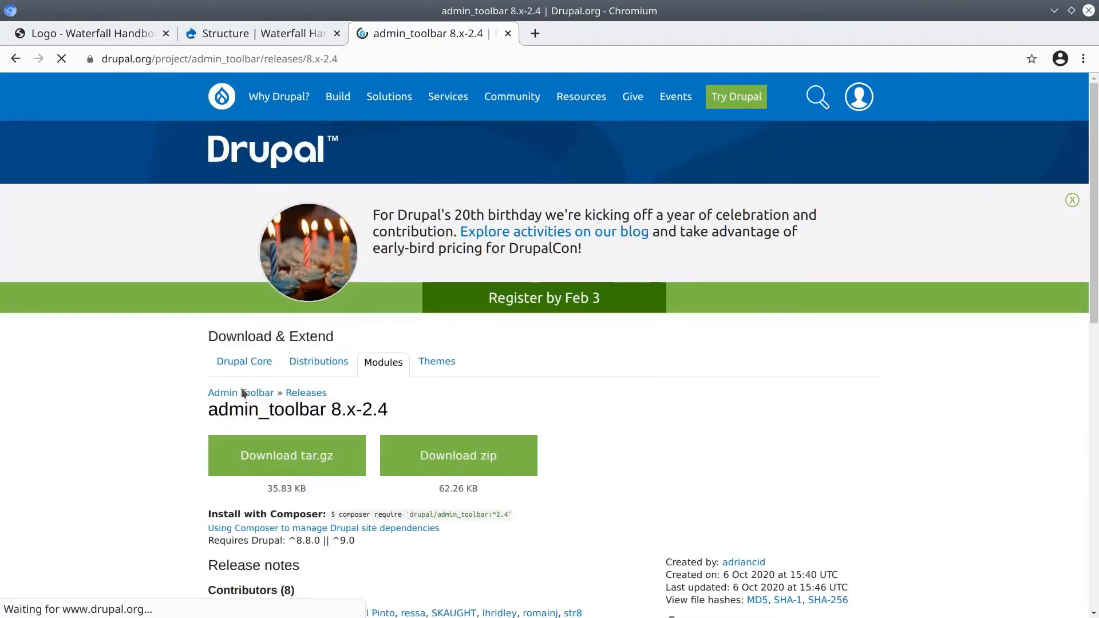
scroll(down, 3)
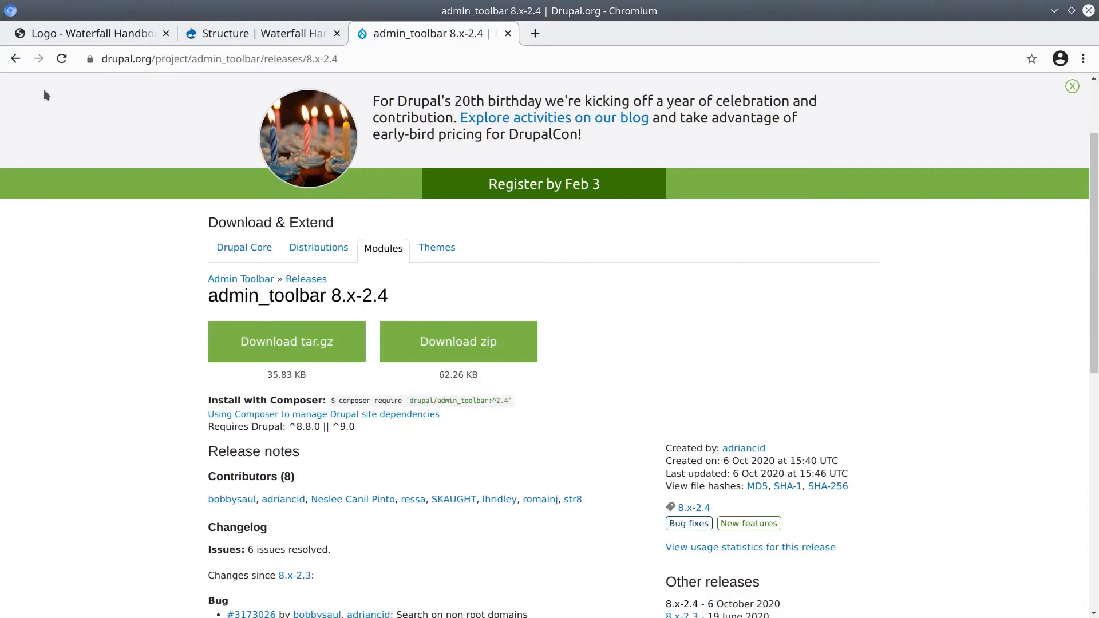
click(240, 279)
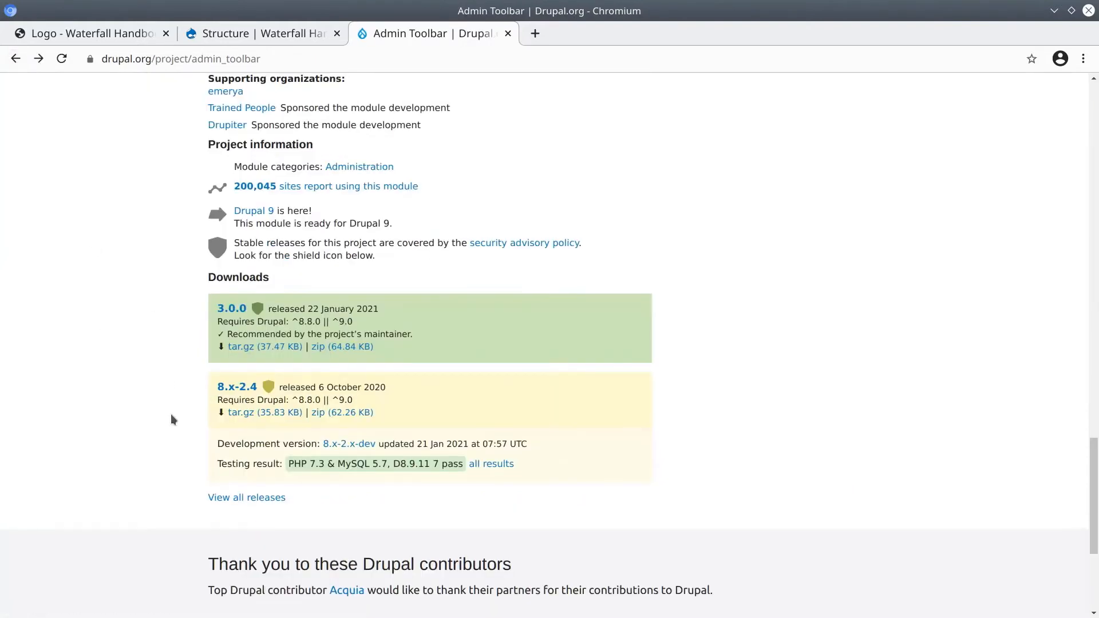
scroll(up, 3)
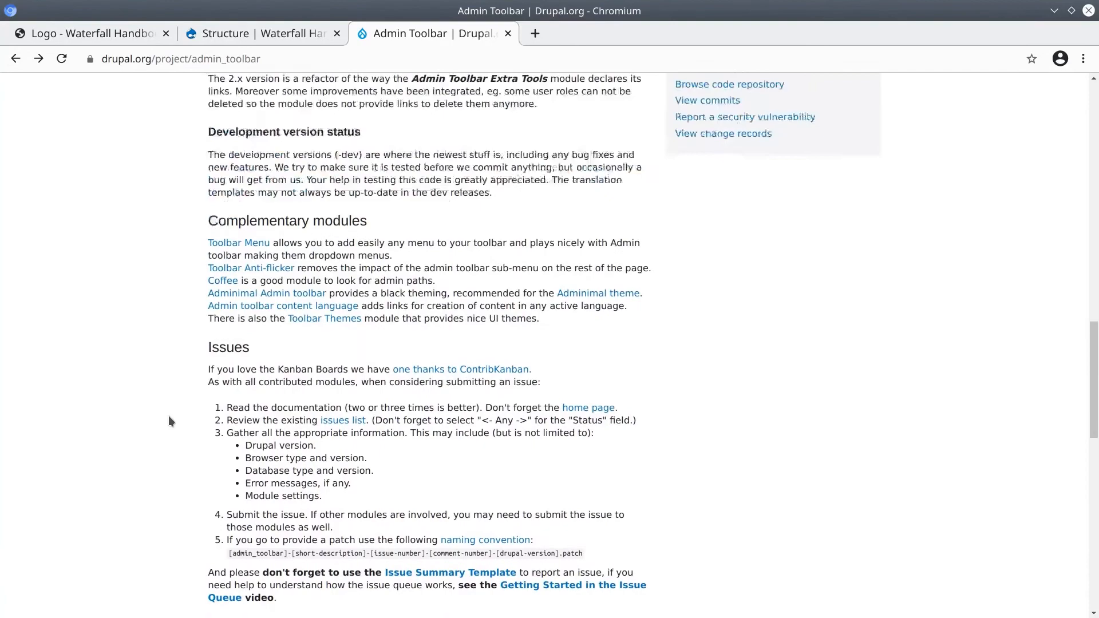
scroll(up, 3)
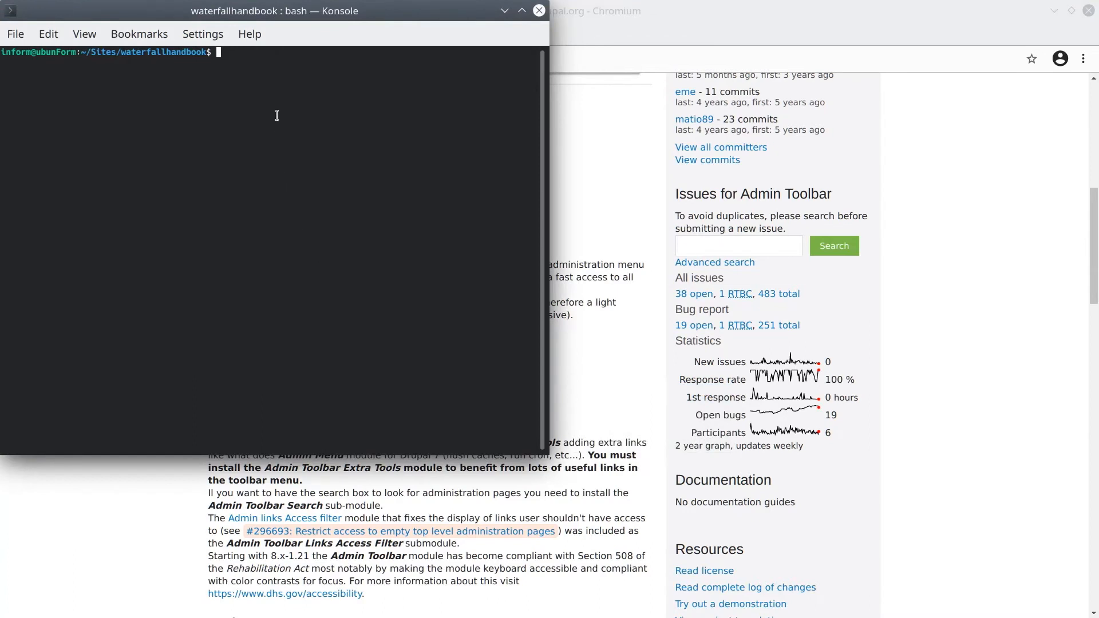
- Confirm the site folder with pwd and run 'composer require drupal/admin_toolbar', which fails as composer is not found
text(pwd)
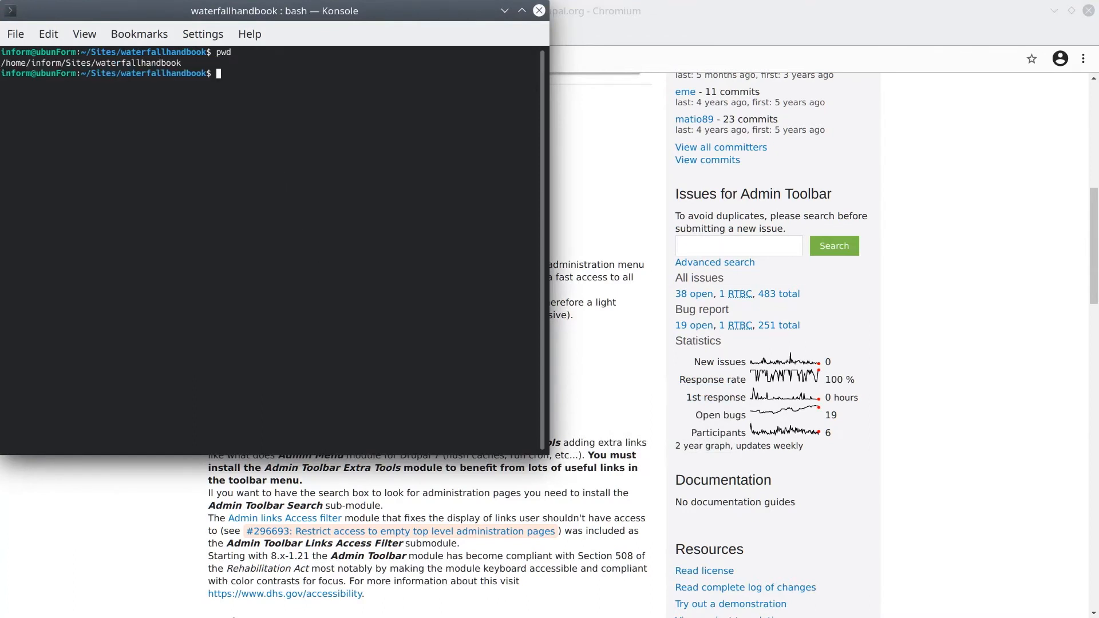
mouse_move(230, 76)
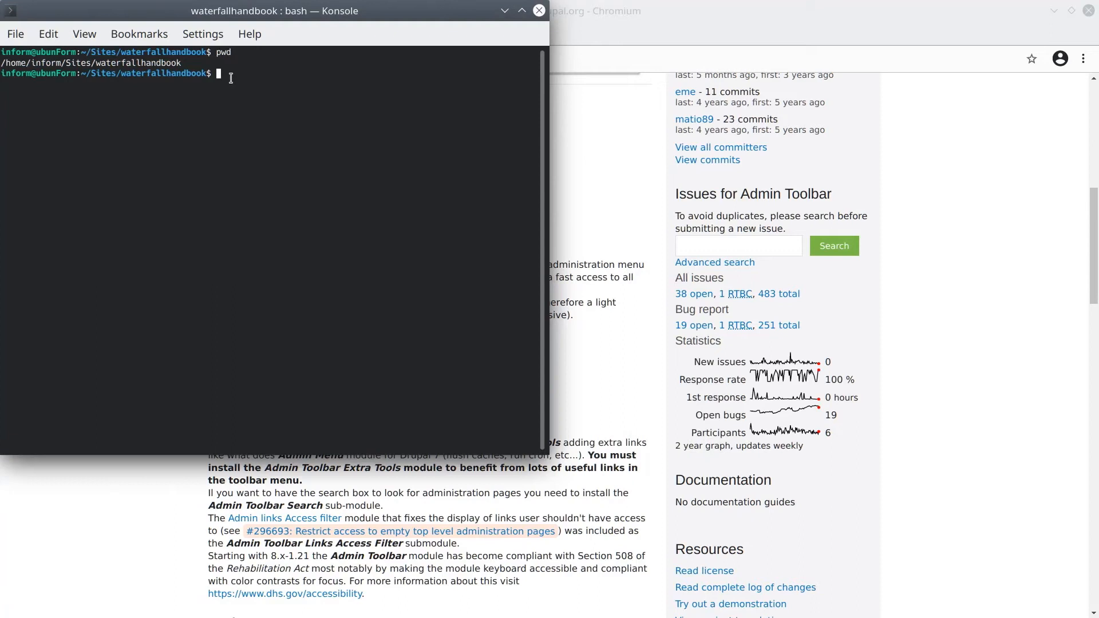
text(composer require drupal/admin_toolbar)
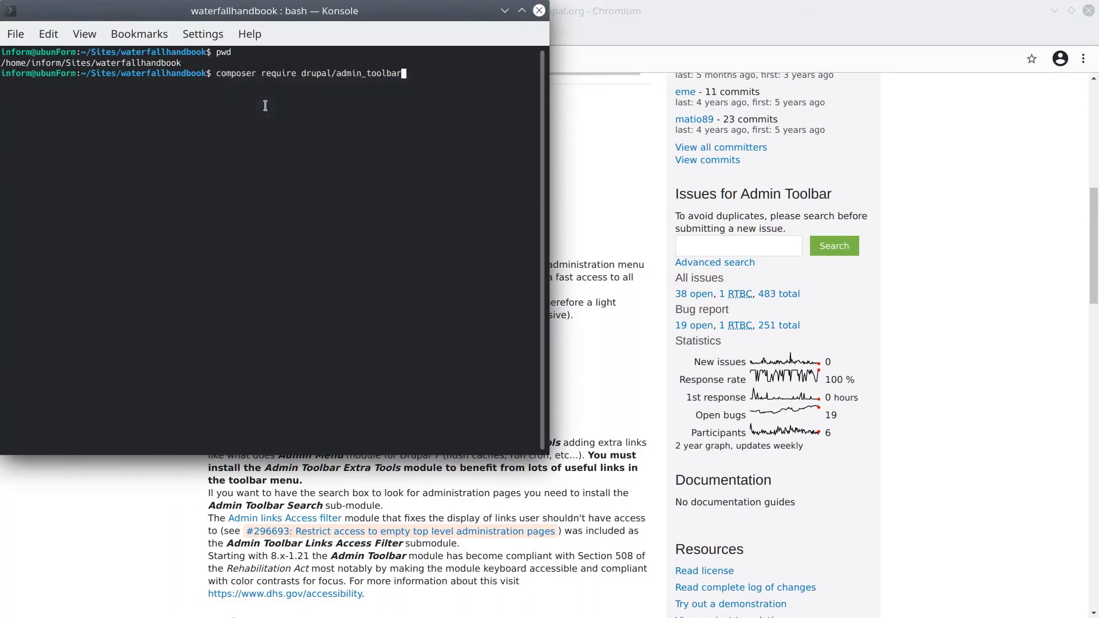
key(Return)
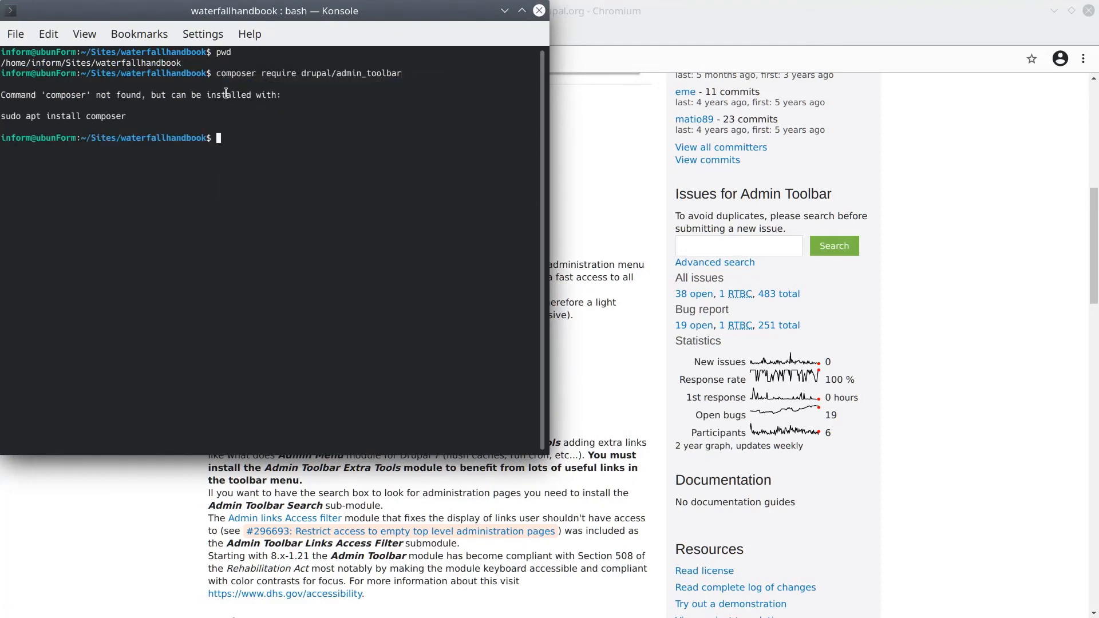
mouse_move(261, 142)
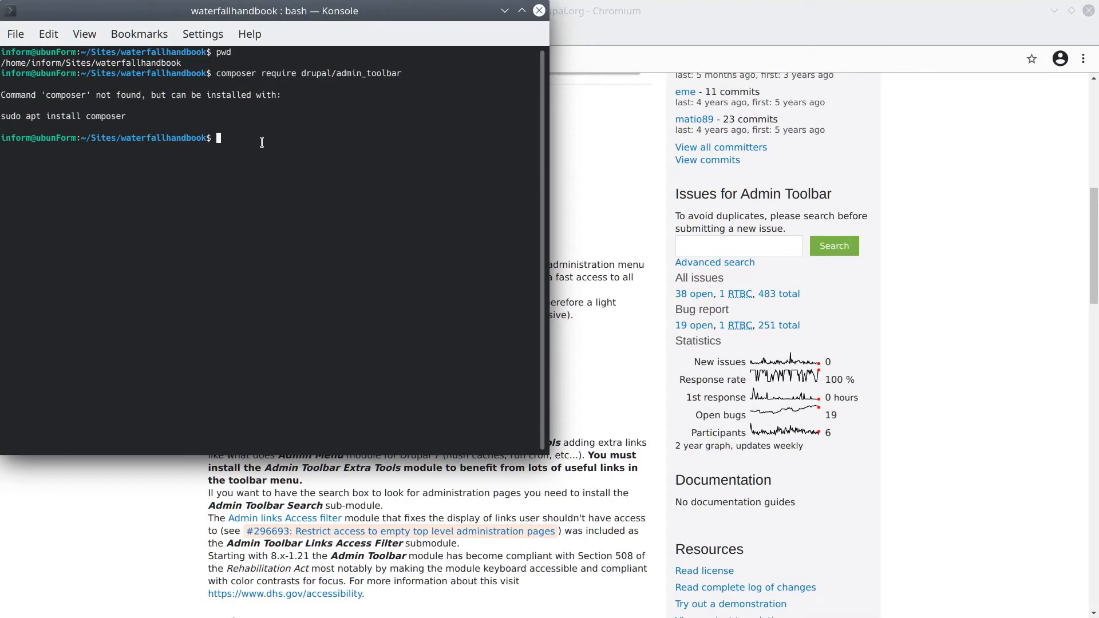
- Run 'ddev composer require drupal/admin_toolbar' to install Admin Toolbar 3.0.0 into the site
text(dde)
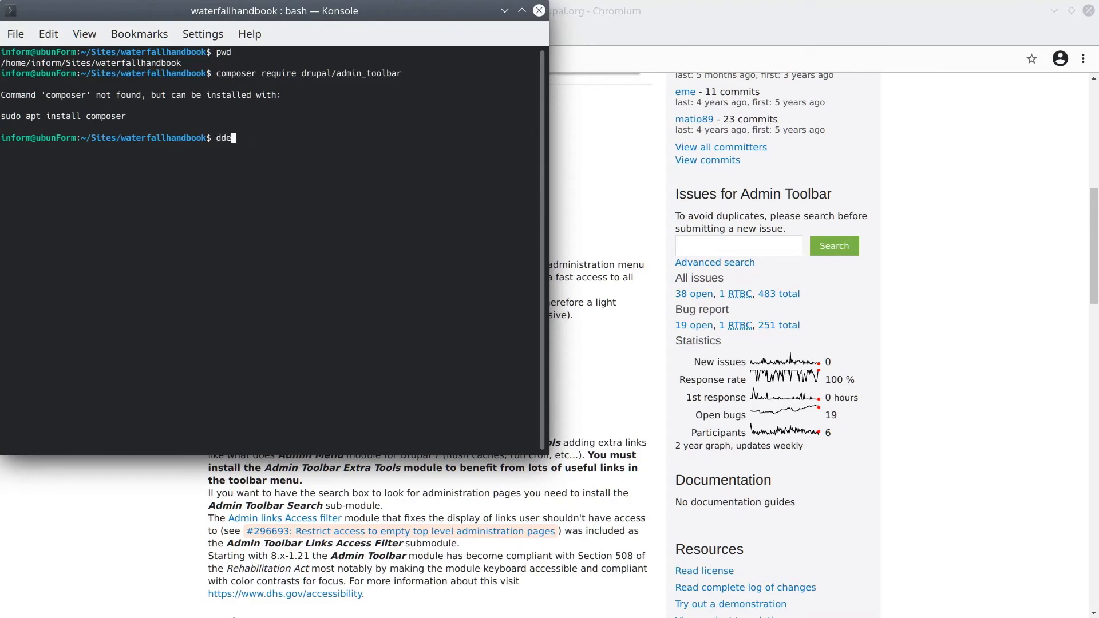
right_click(241, 139)
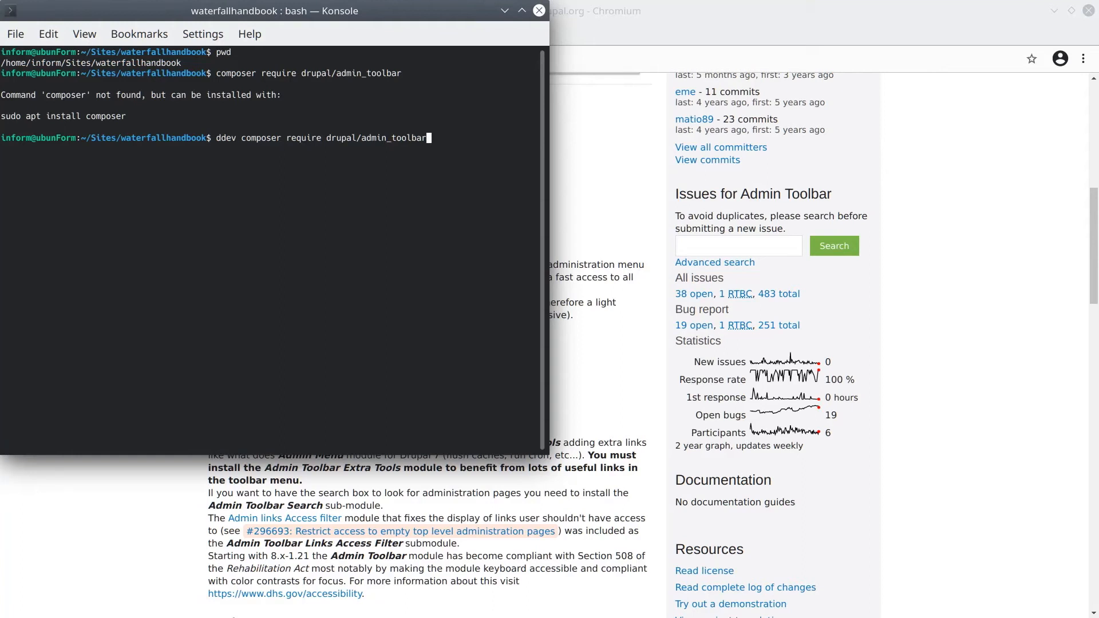
key(Return)
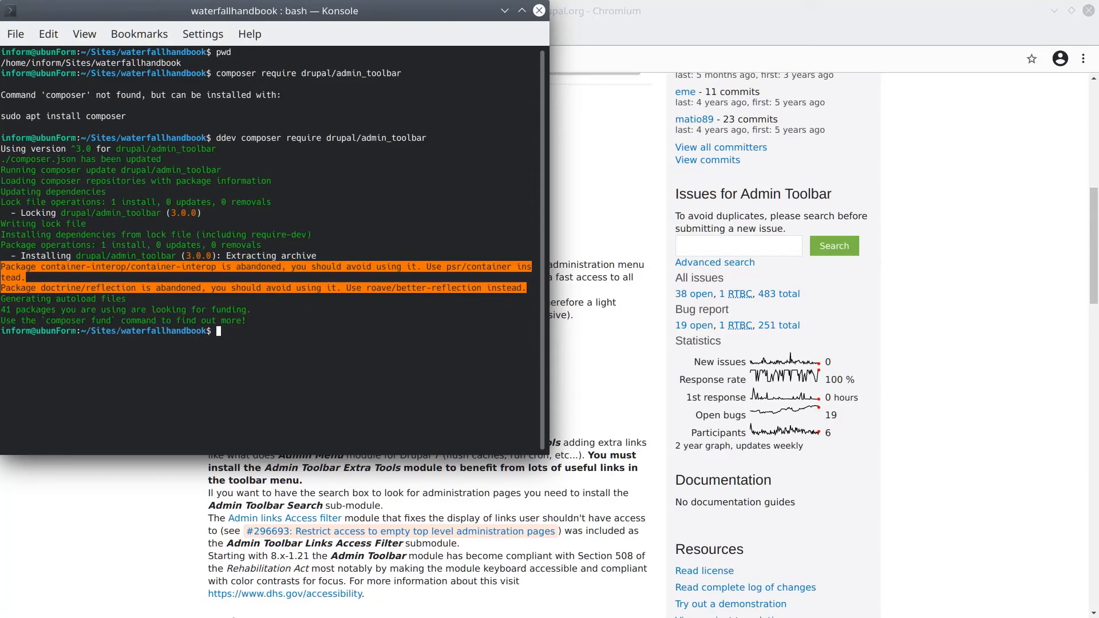
mouse_move(314, 229)
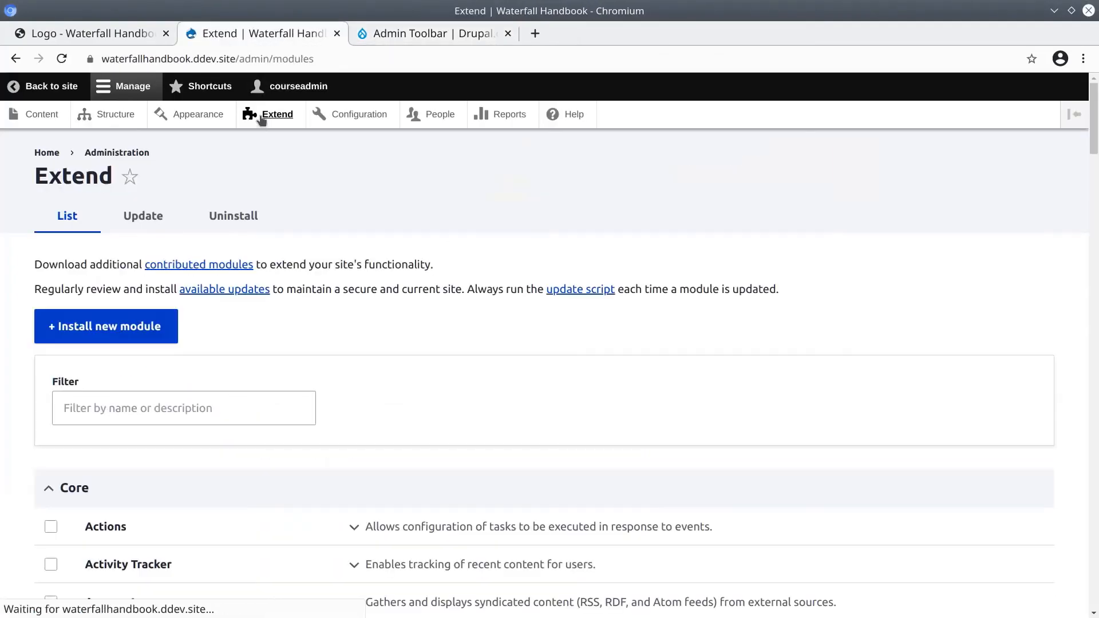
- Scroll the Extend module list down through core modules to the Administration section
scroll(down, 3)
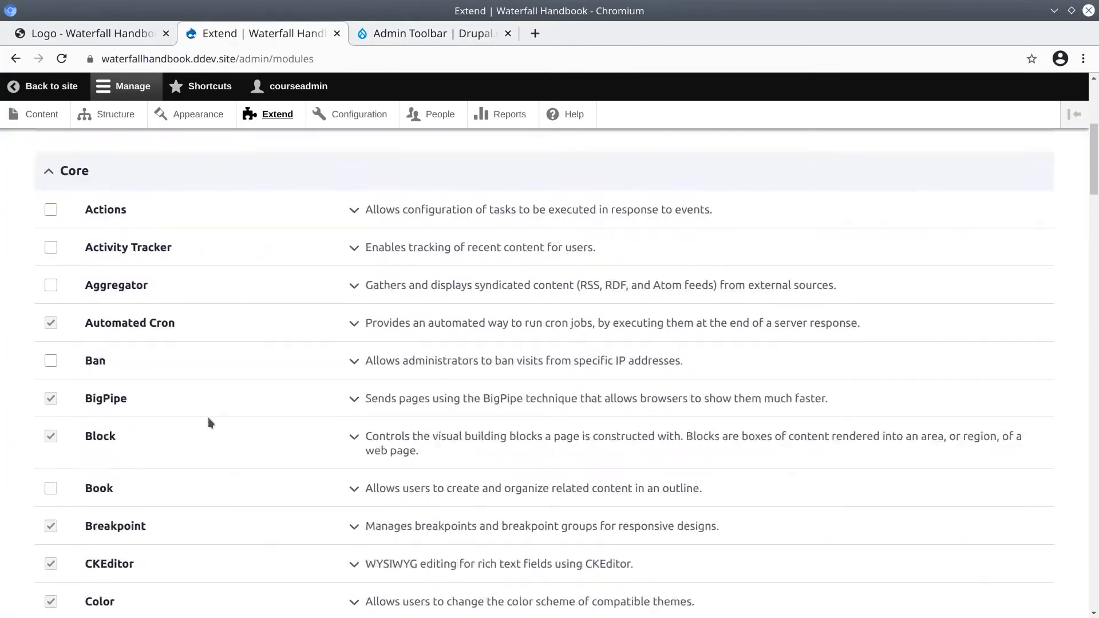
scroll(down, 3)
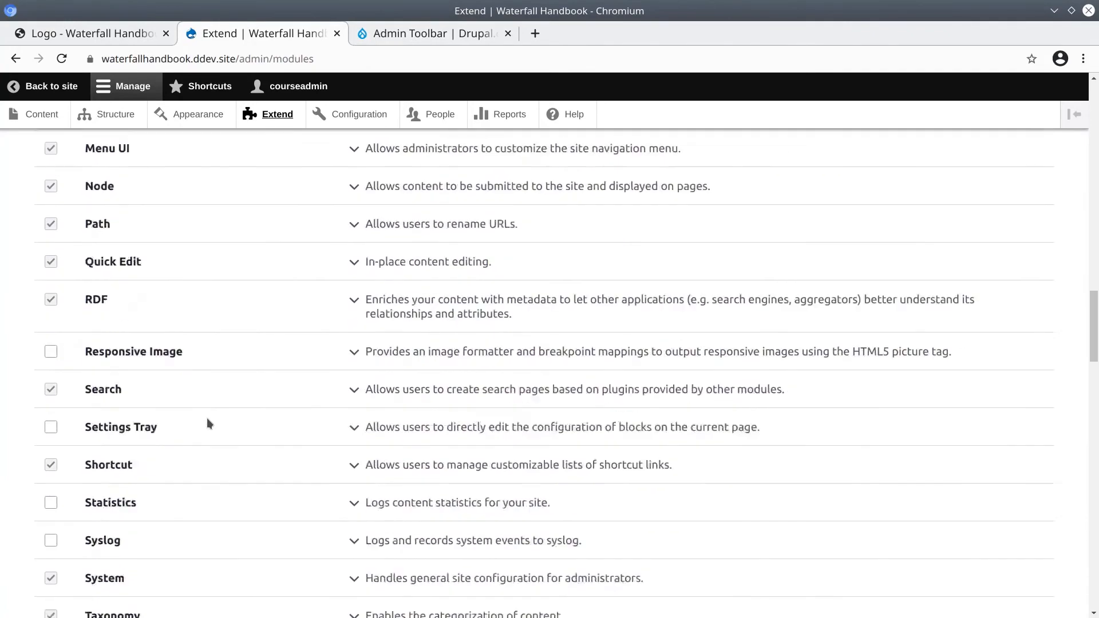
scroll(down, 3)
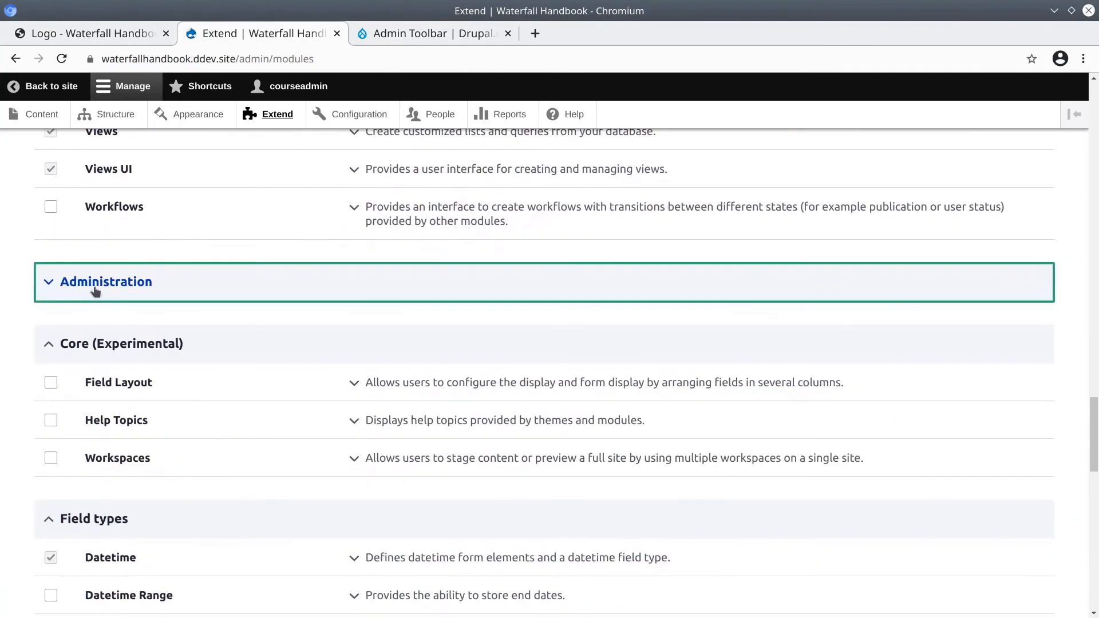
- Tick Admin Toolbar, Admin Toolbar Extra Tools and Admin Toolbar Search under Administration and install them
click(105, 281)
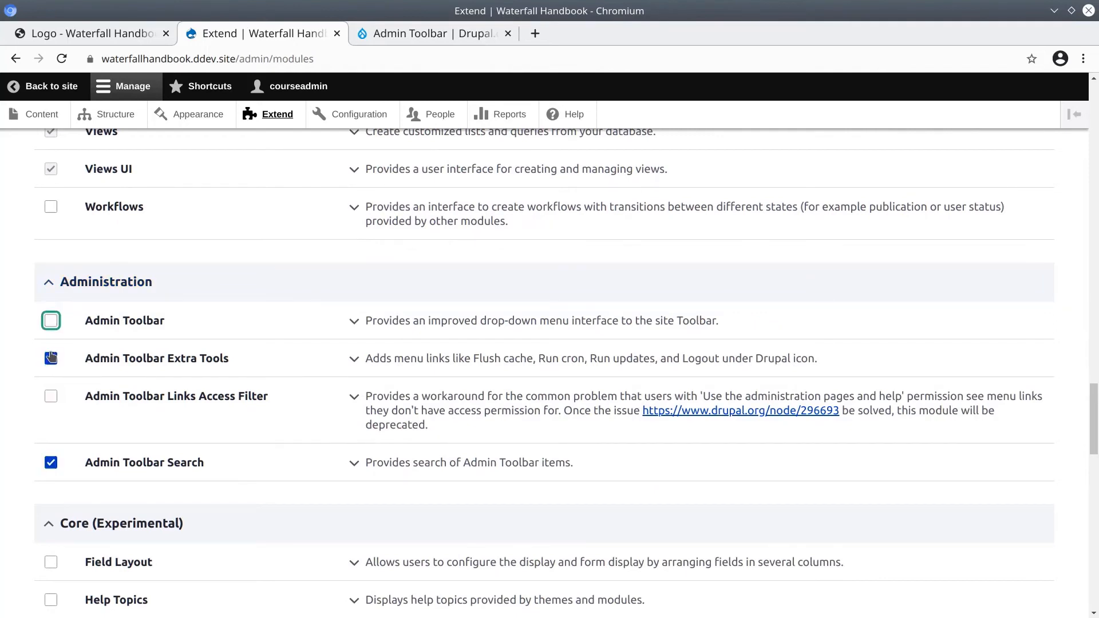
click(49, 320)
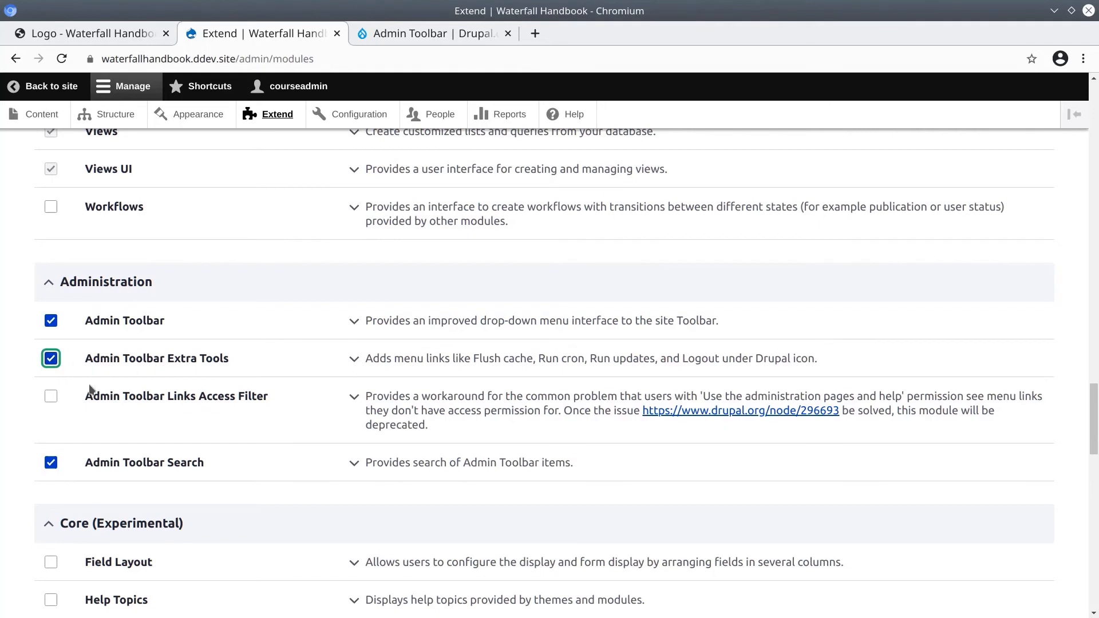
click(50, 463)
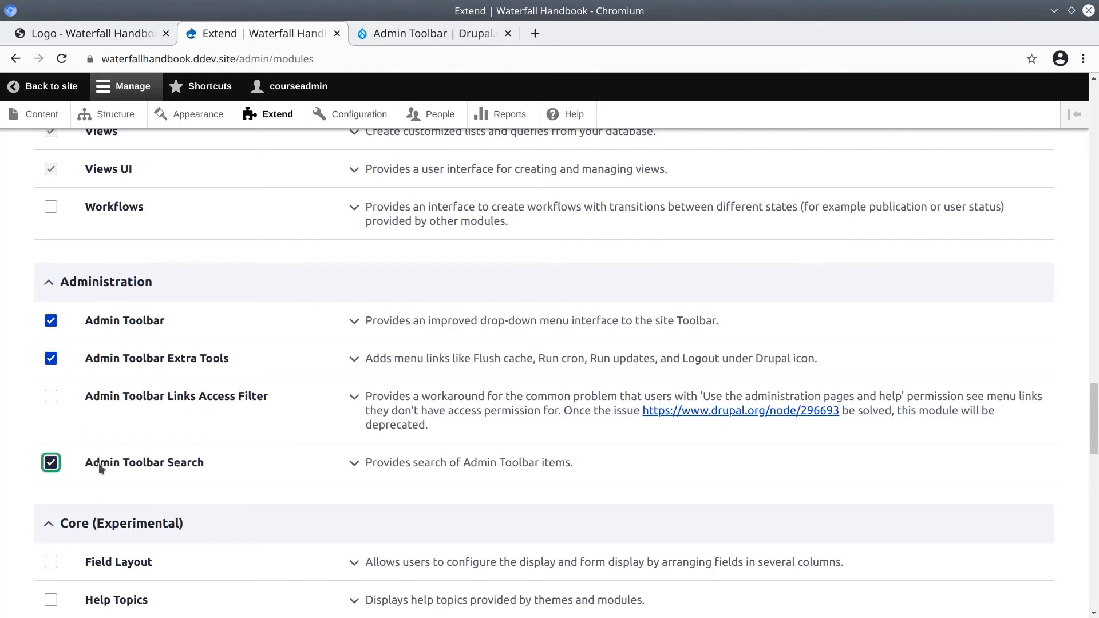
scroll(down, 3)
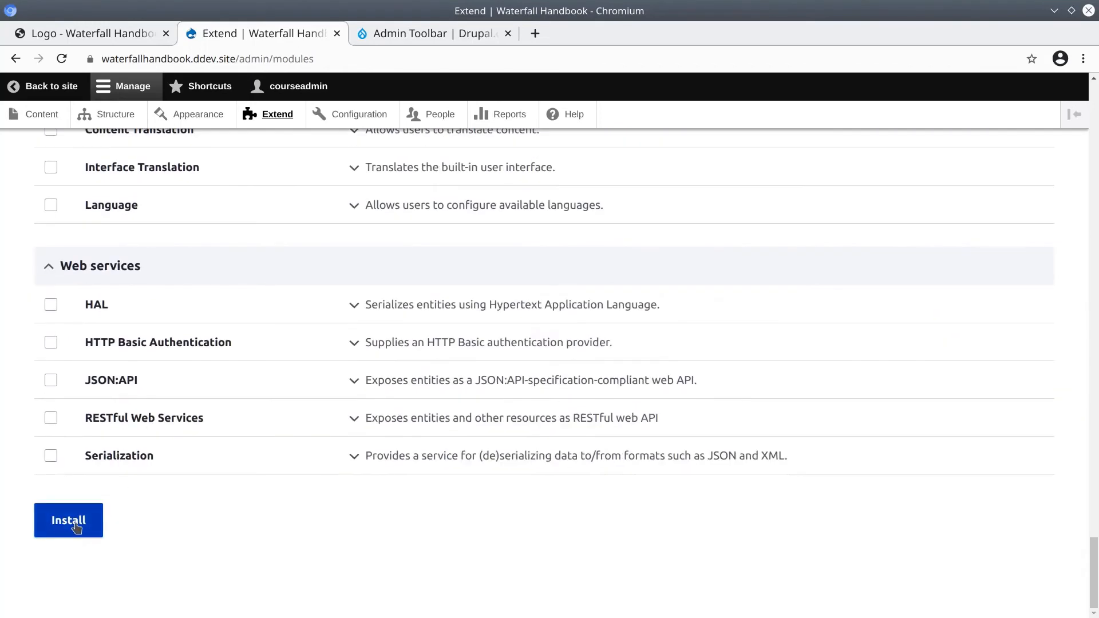
click(68, 519)
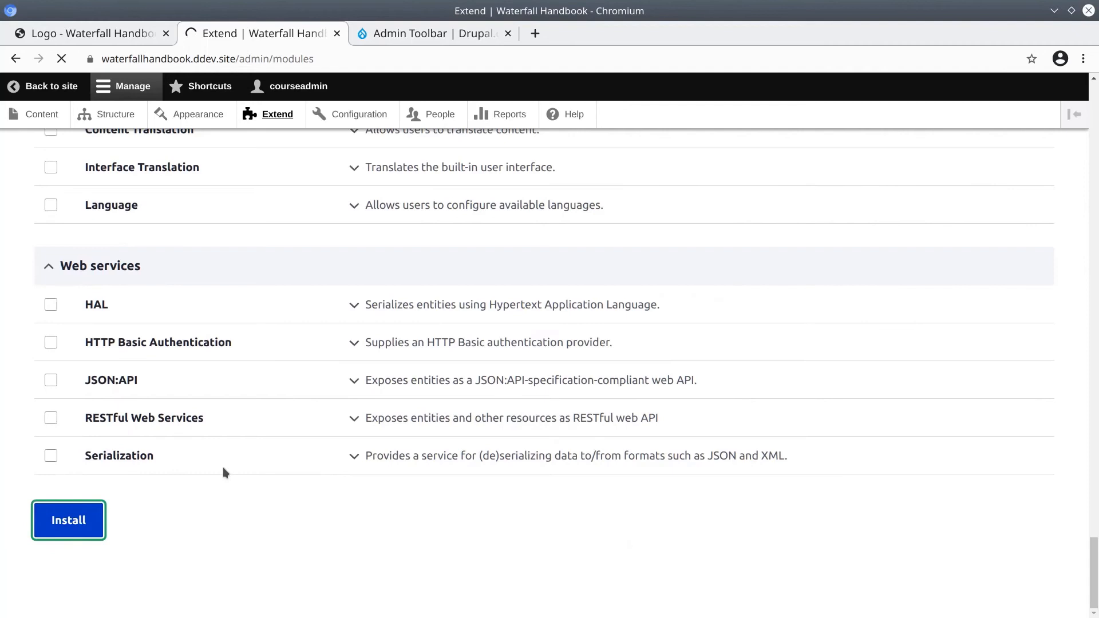
click(67, 520)
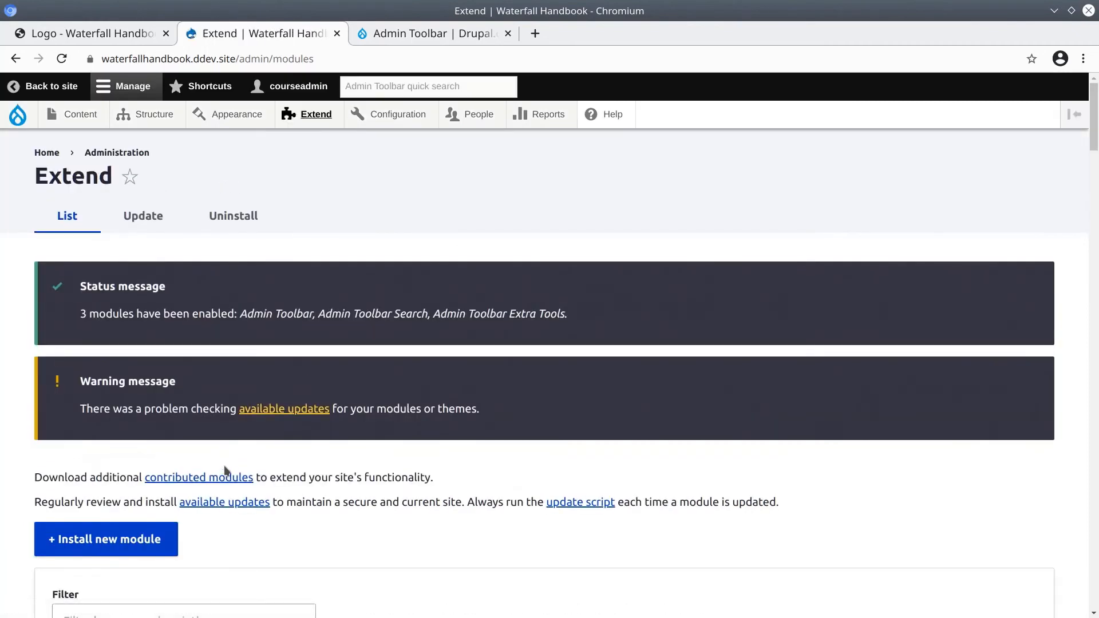
mouse_move(229, 339)
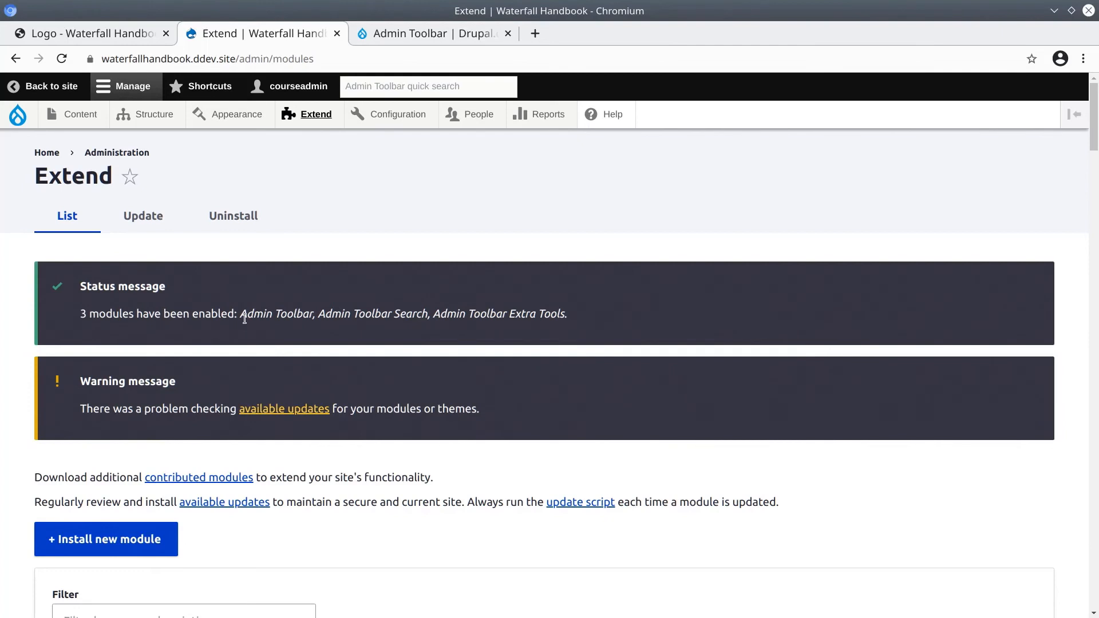
mouse_move(236, 114)
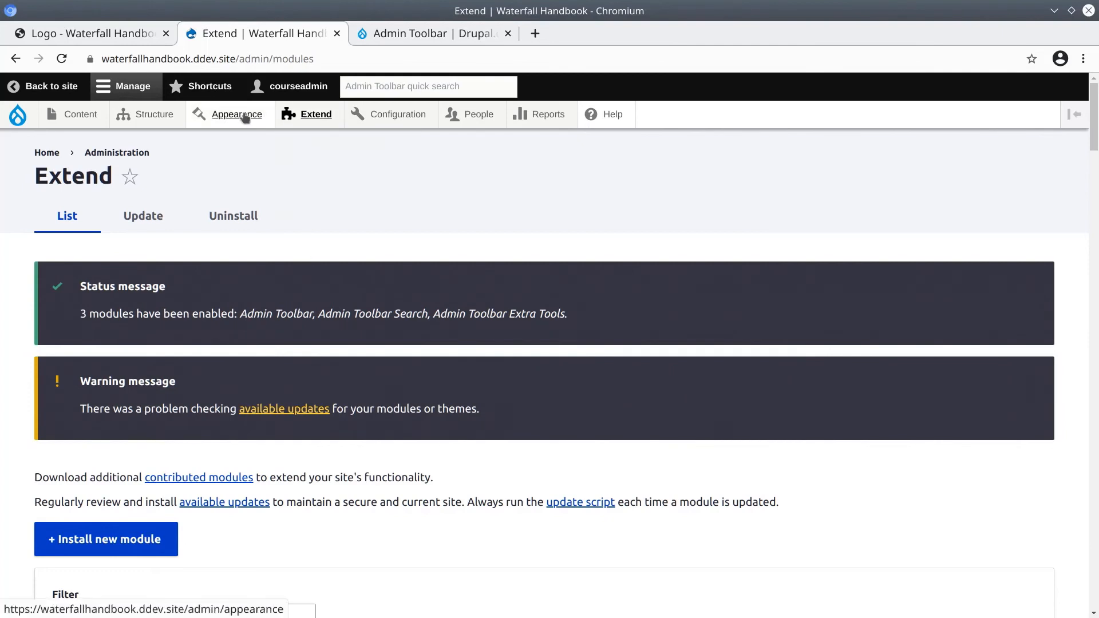
click(152, 115)
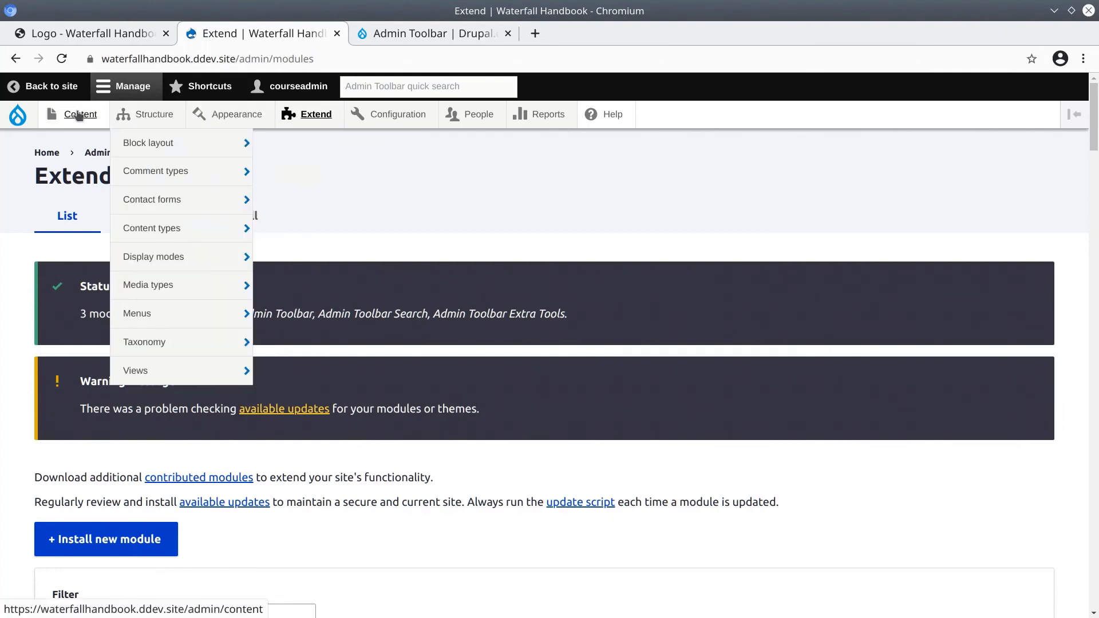
mouse_move(147, 285)
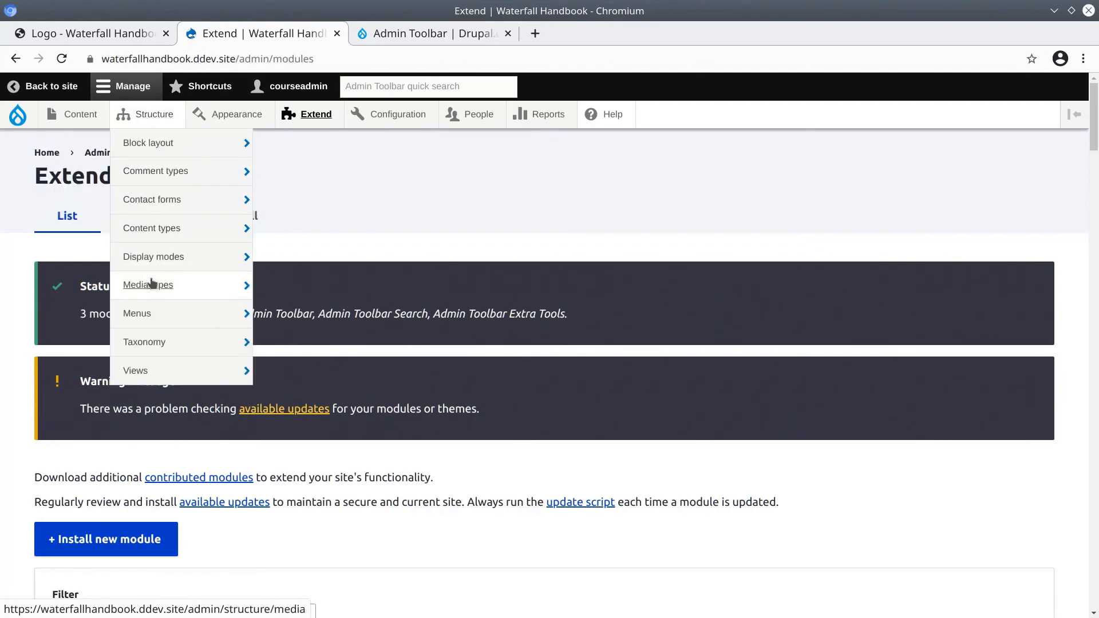
click(397, 115)
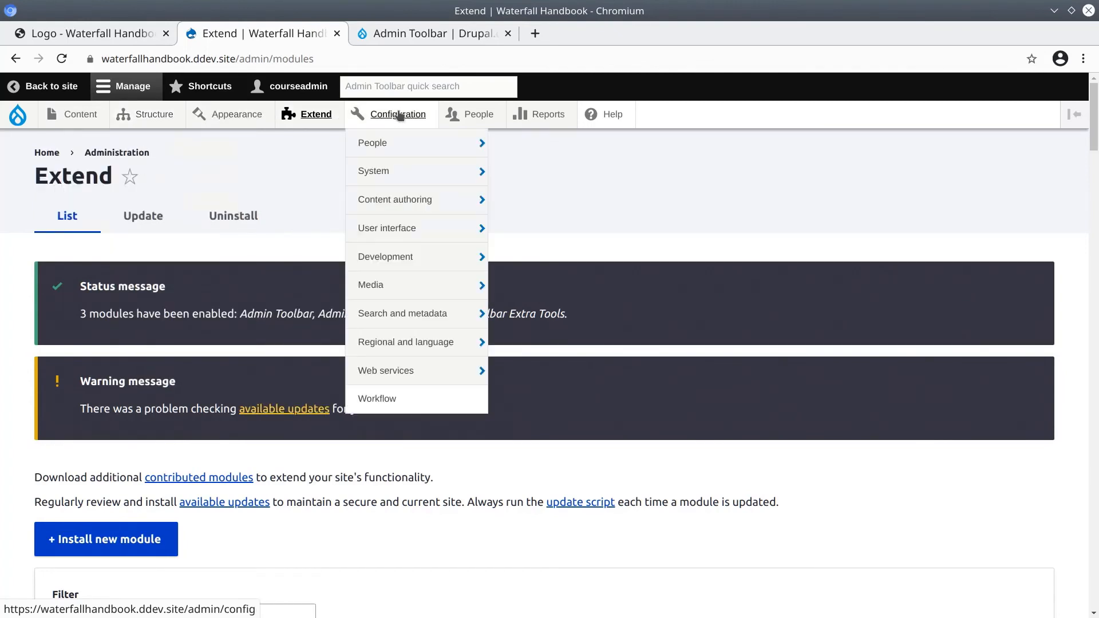
click(316, 115)
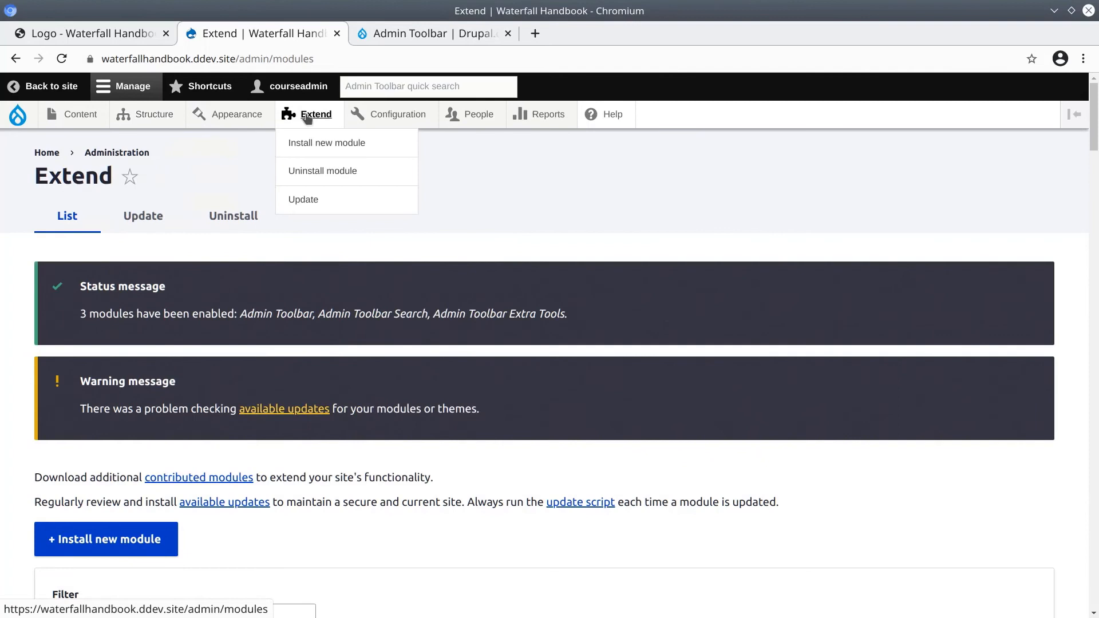
mouse_move(270, 119)
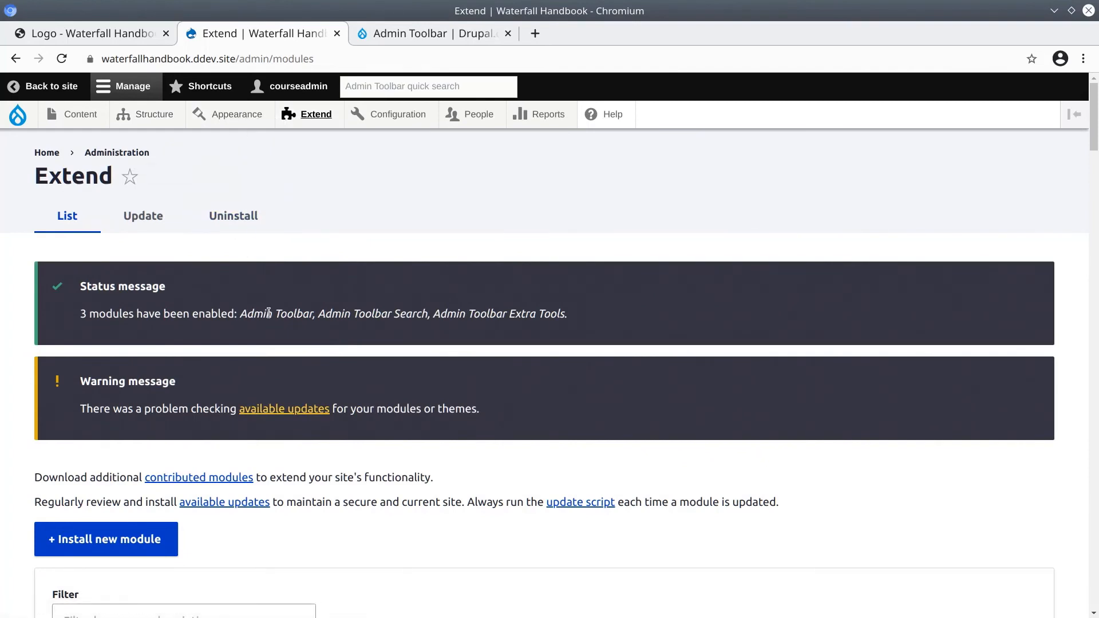
mouse_move(276, 303)
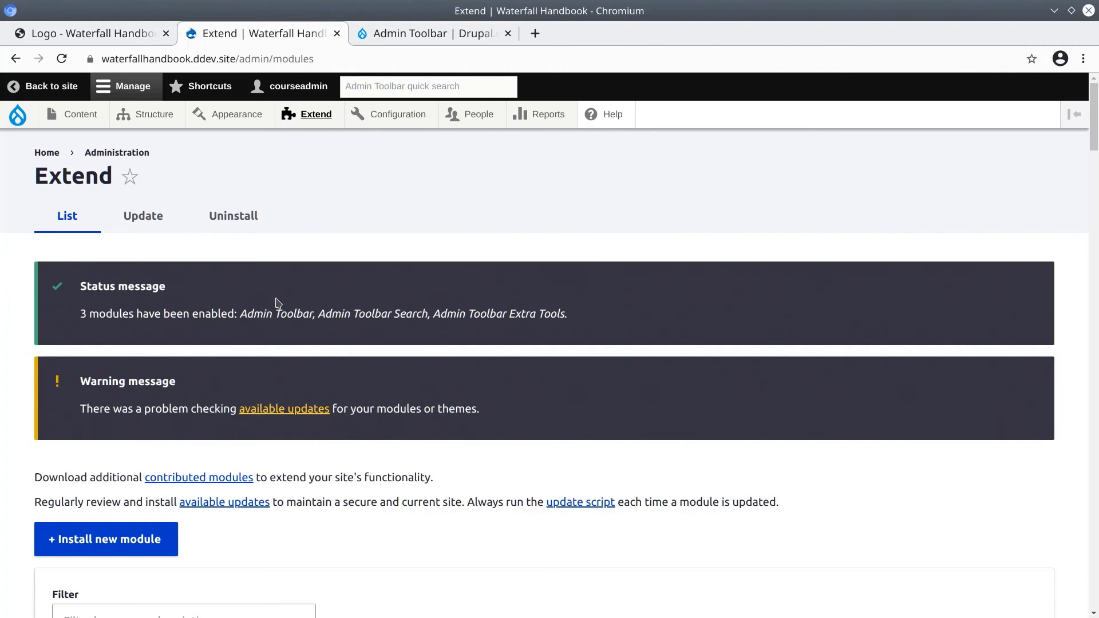